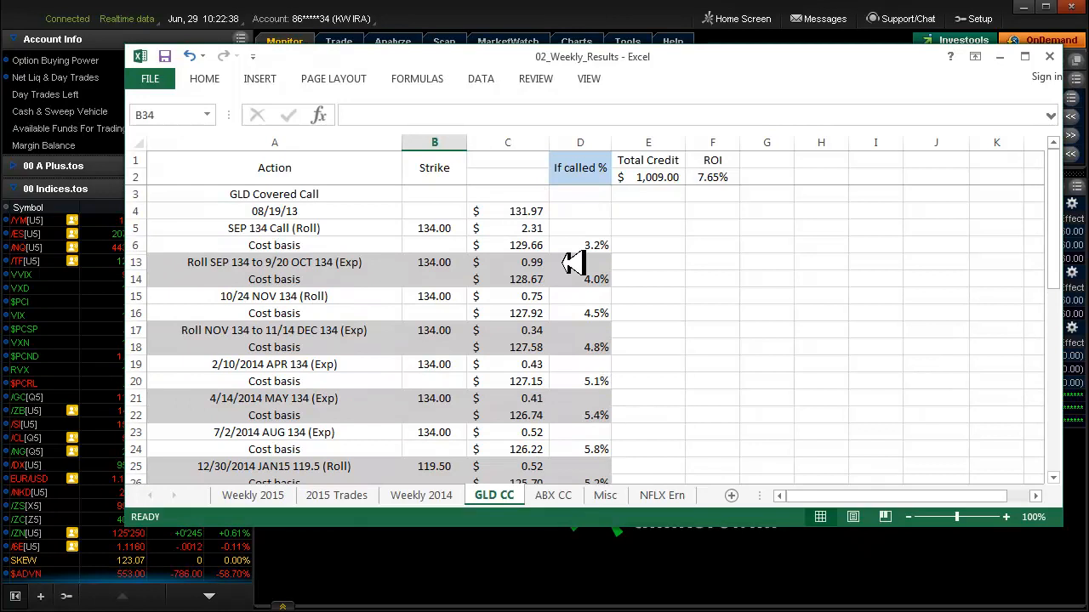
{"action": "mouse_move", "coordinate": [340, 211]}
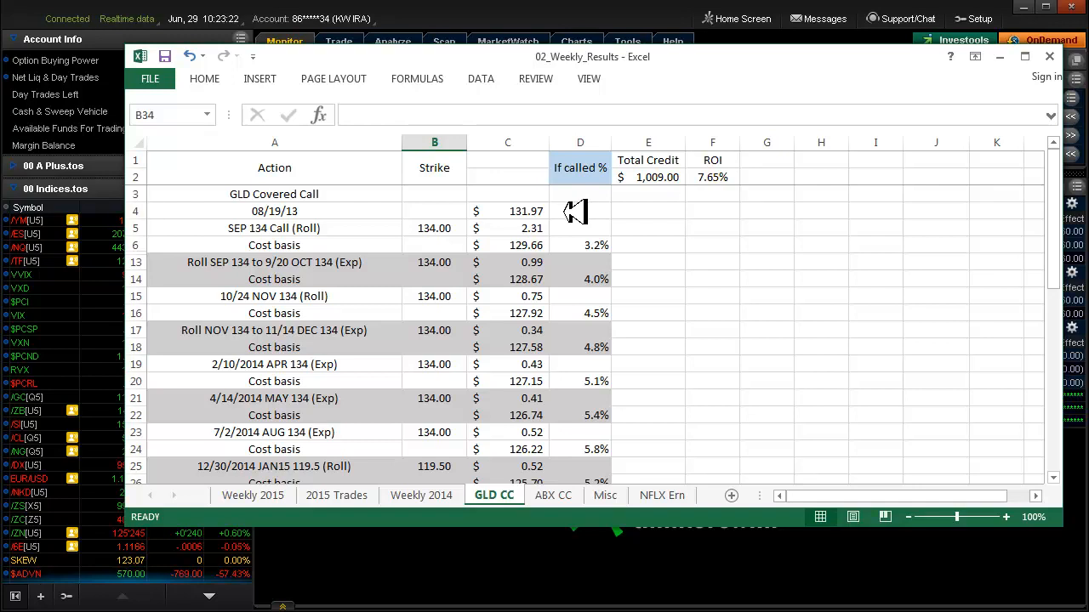
{"action": "mouse_move", "coordinate": [485, 230]}
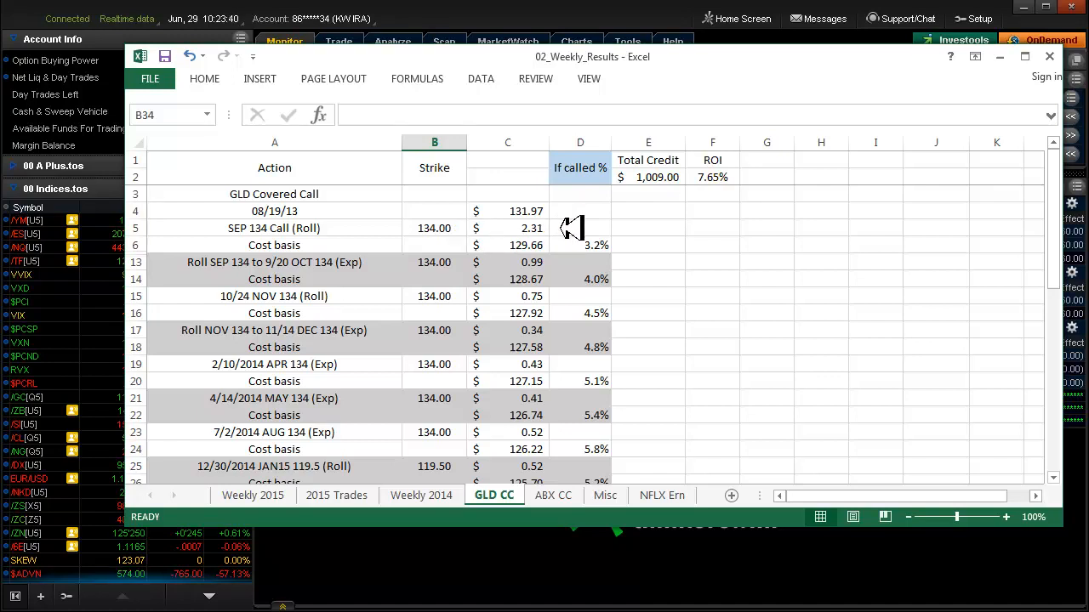
{"action": "mouse_move", "coordinate": [572, 245]}
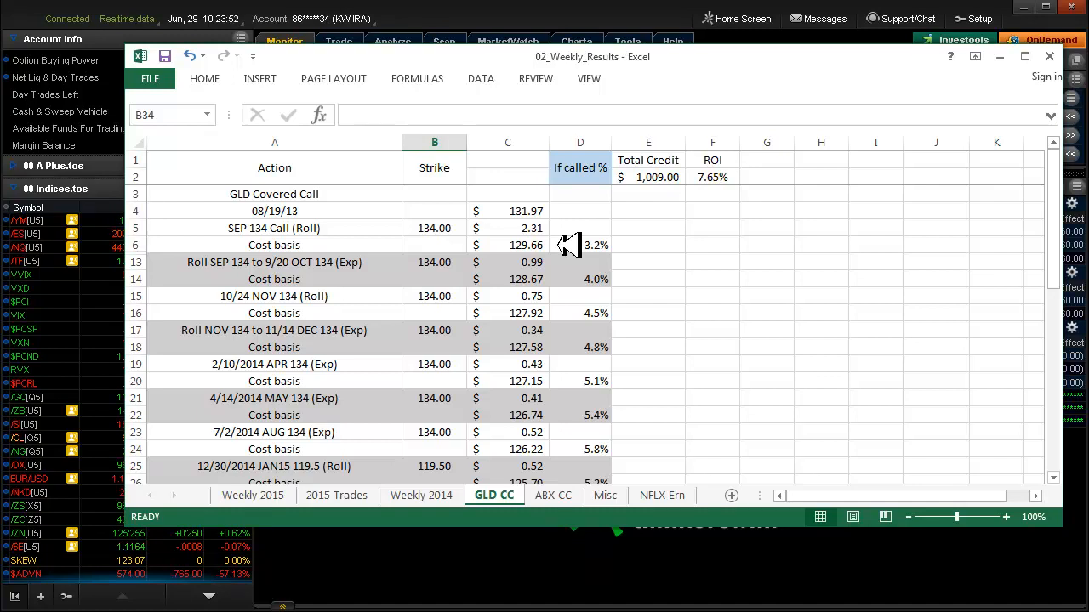
{"action": "mouse_move", "coordinate": [642, 245]}
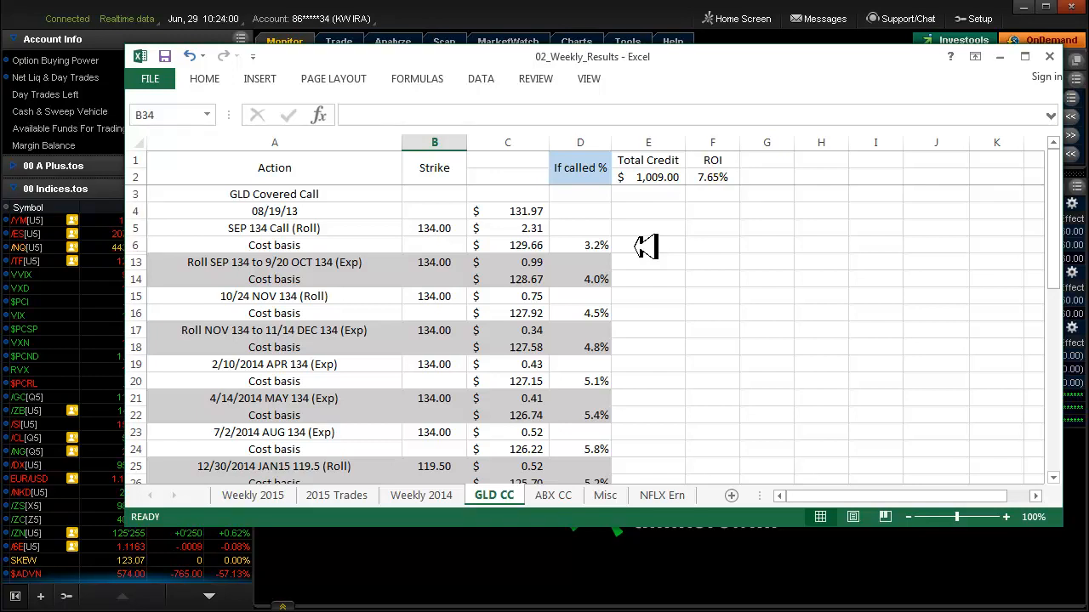
{"action": "mouse_move", "coordinate": [749, 379]}
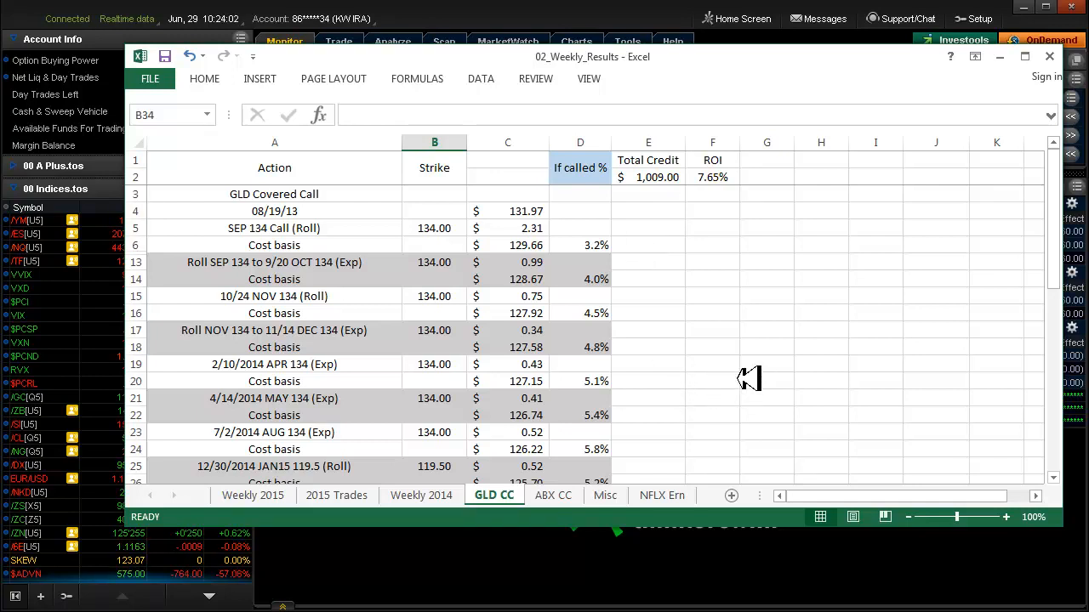
{"action": "mouse_move", "coordinate": [663, 302]}
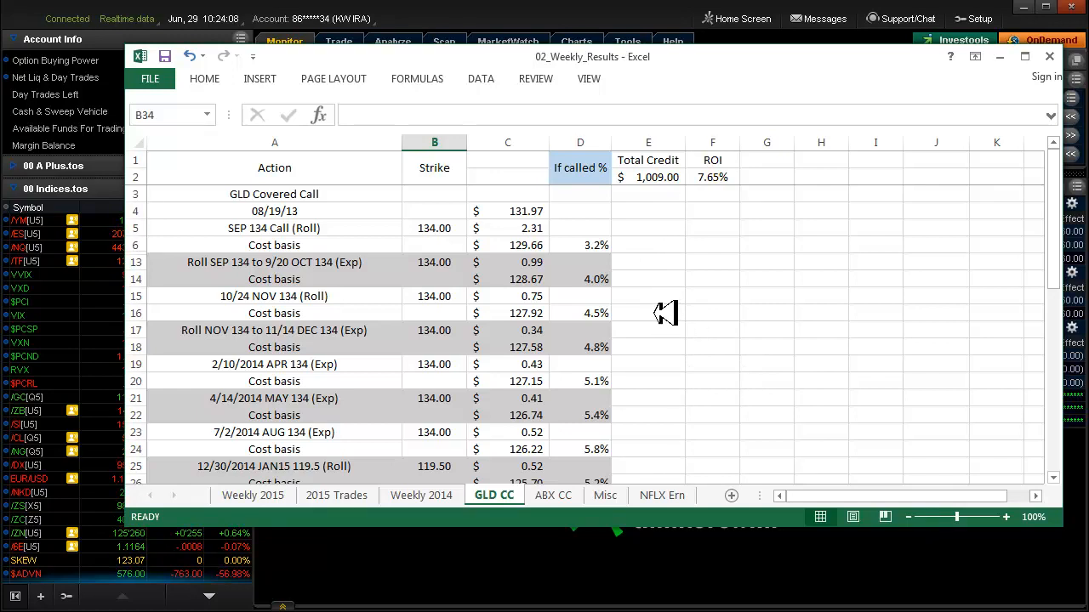
- Scroll down the GLD CC sheet through the 2015 rolls and cost basis rows
{"action": "scroll", "scroll_direction": "down", "scroll_amount": 3}
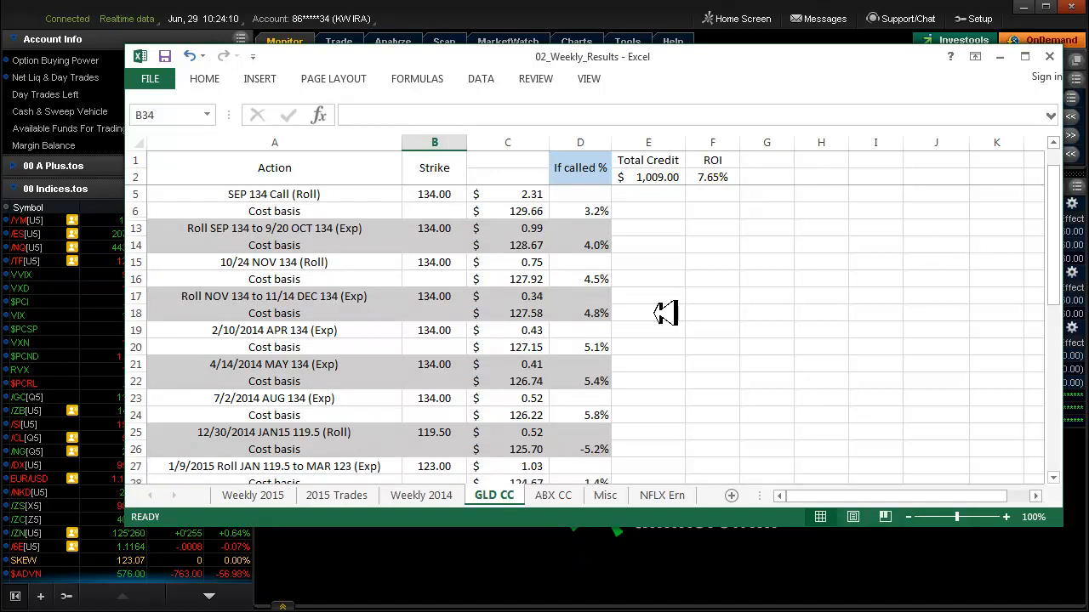
{"action": "scroll", "scroll_direction": "down", "scroll_amount": 3}
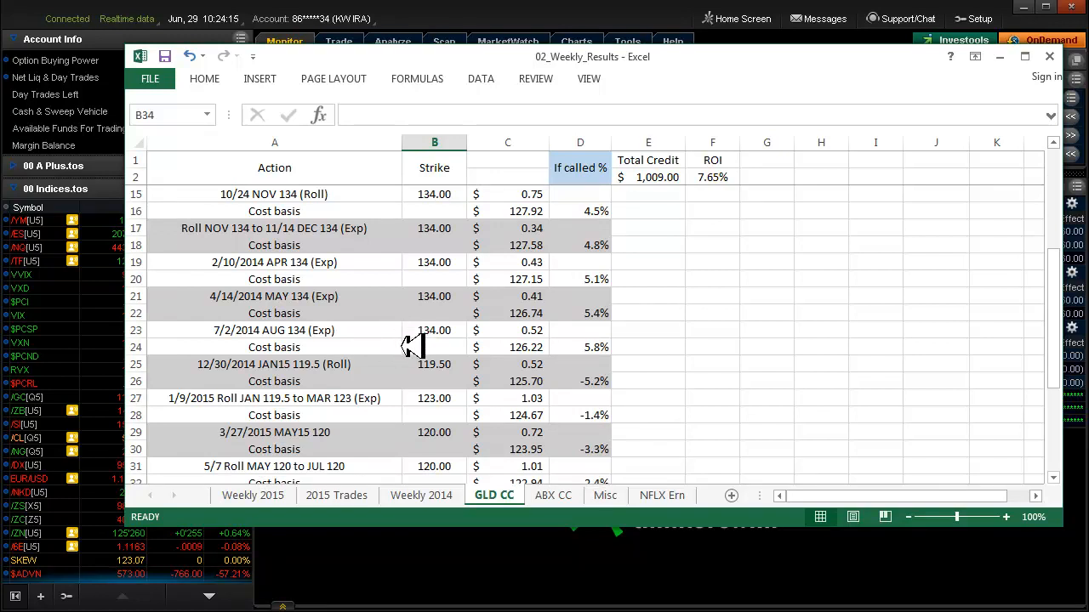
{"action": "mouse_move", "coordinate": [430, 349]}
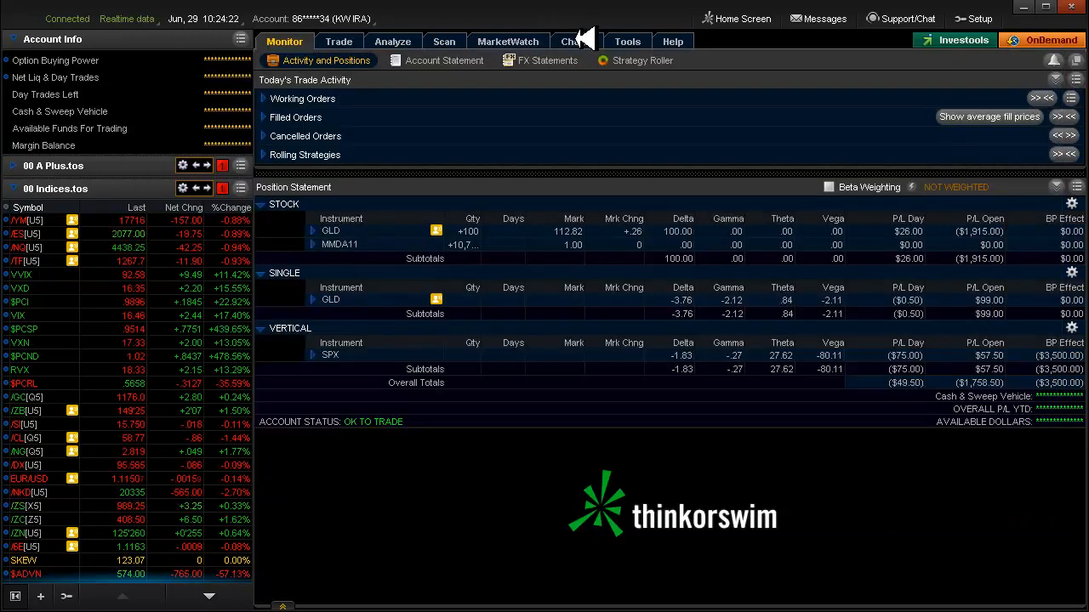
- Bring up the GLD daily and weekly price charts in thinkorswim
{"action": "left_click", "coordinate": [576, 41]}
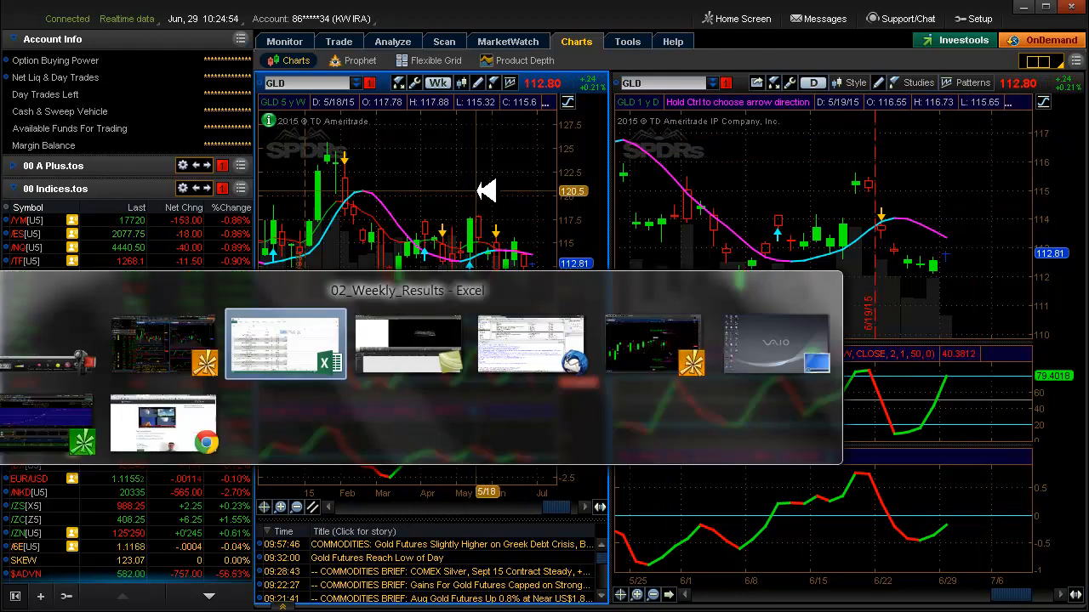
- Return to Excel and scroll the GLD CC log down to the What if...? row
{"action": "left_click", "coordinate": [285, 344]}
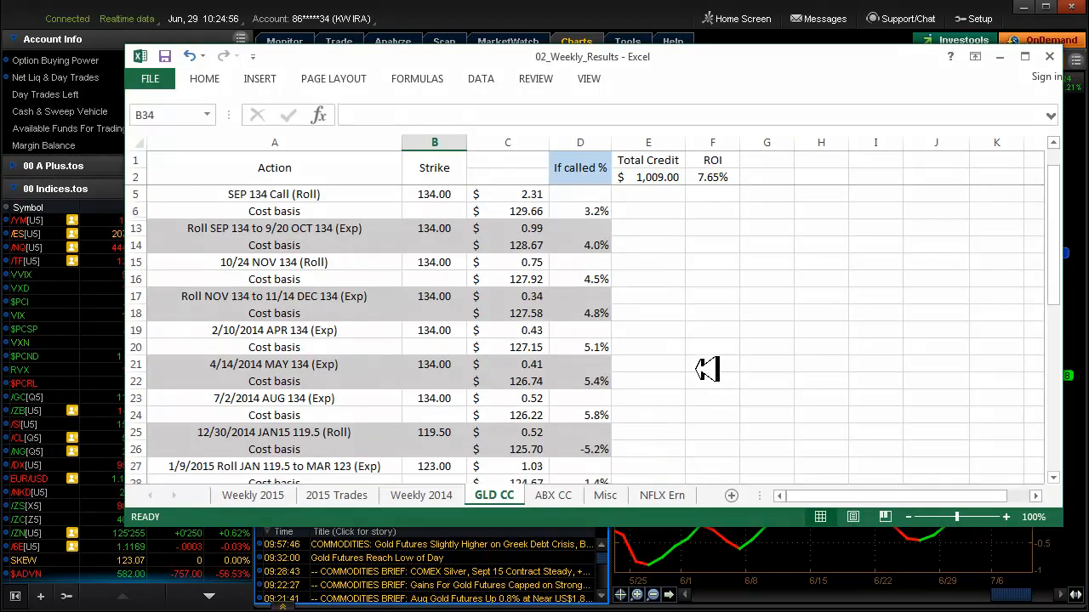
{"action": "scroll", "scroll_direction": "down", "scroll_amount": 3}
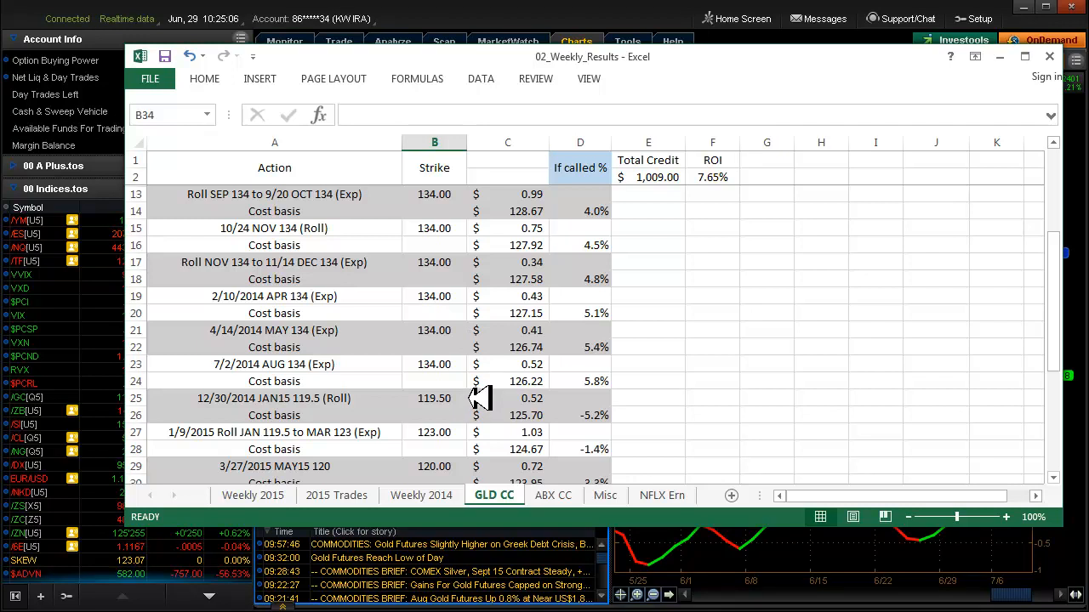
{"action": "scroll", "scroll_direction": "down", "scroll_amount": 3}
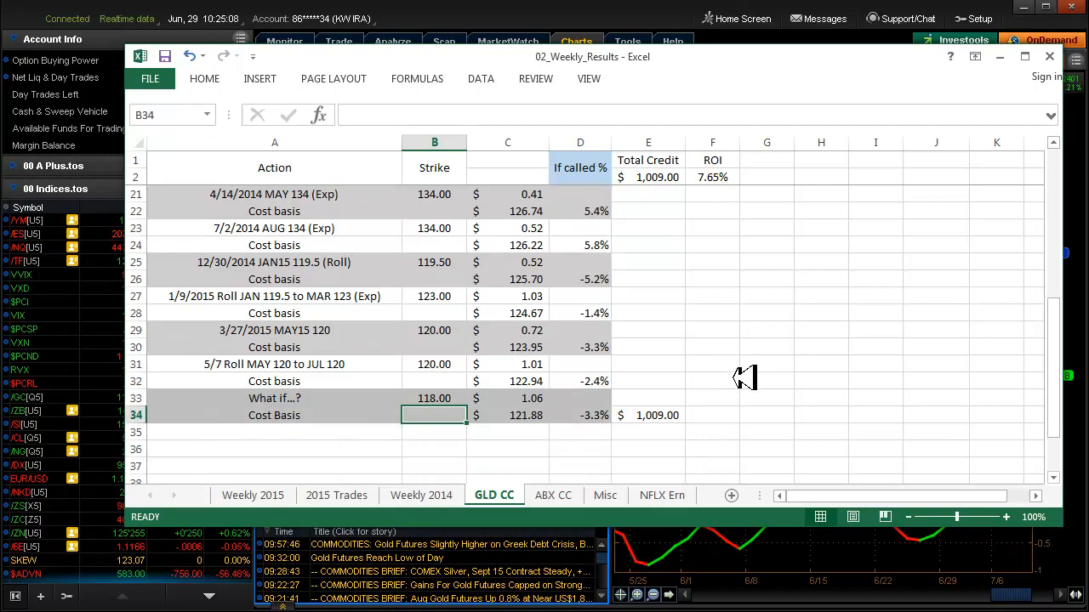
{"action": "mouse_move", "coordinate": [488, 232]}
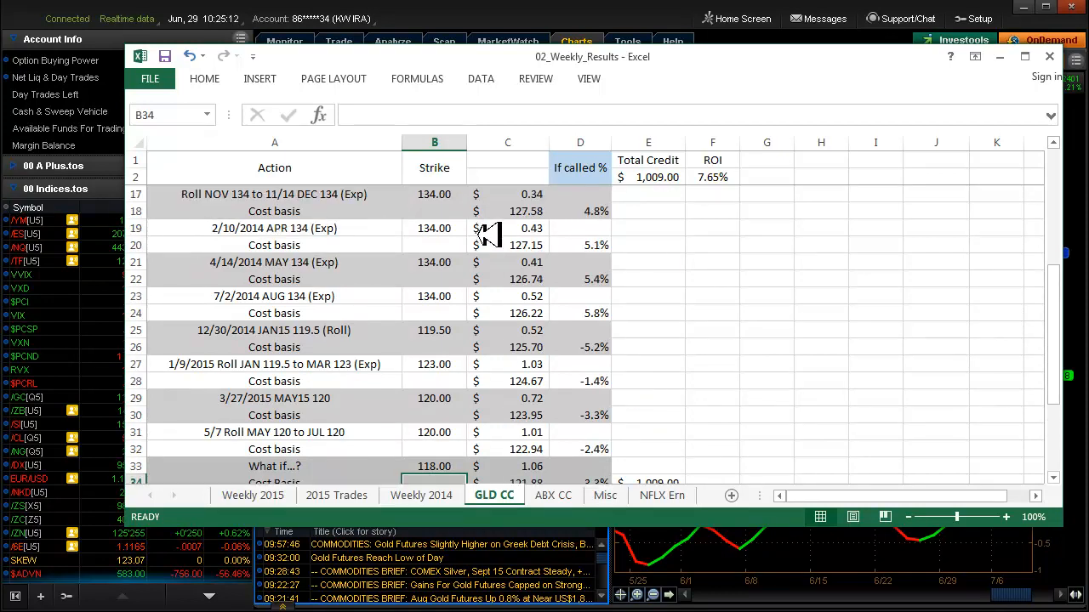
{"action": "mouse_move", "coordinate": [476, 401]}
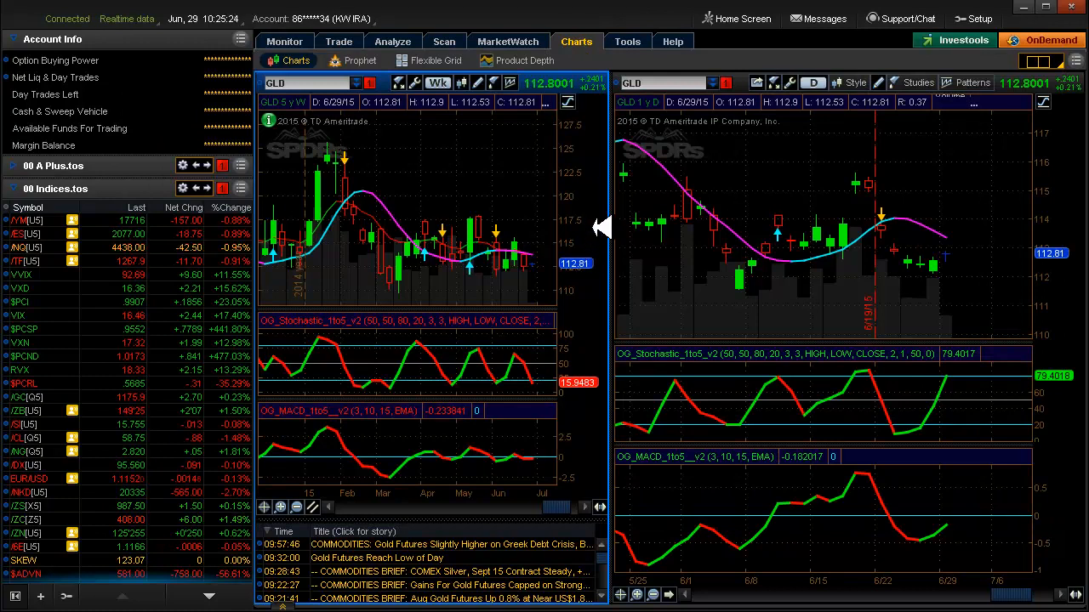
{"action": "mouse_move", "coordinate": [515, 213]}
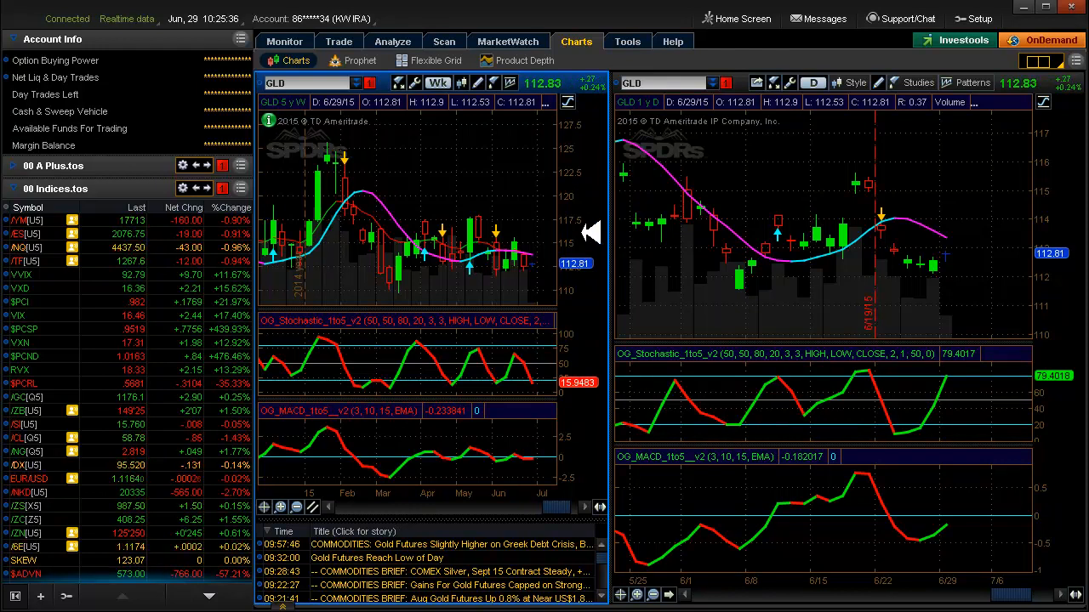
{"action": "mouse_move", "coordinate": [496, 247]}
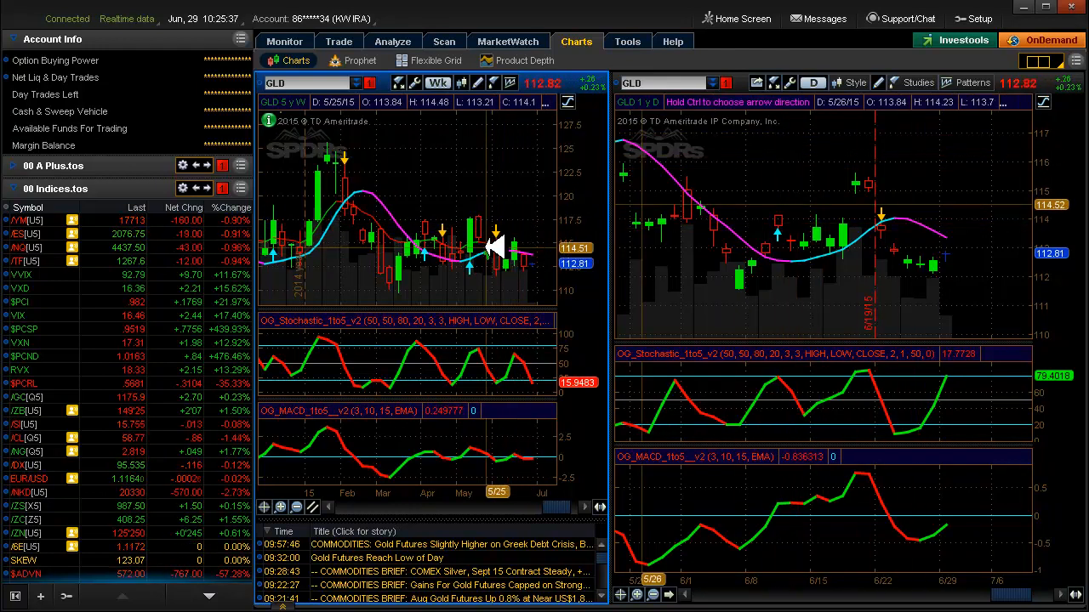
{"action": "mouse_move", "coordinate": [477, 212]}
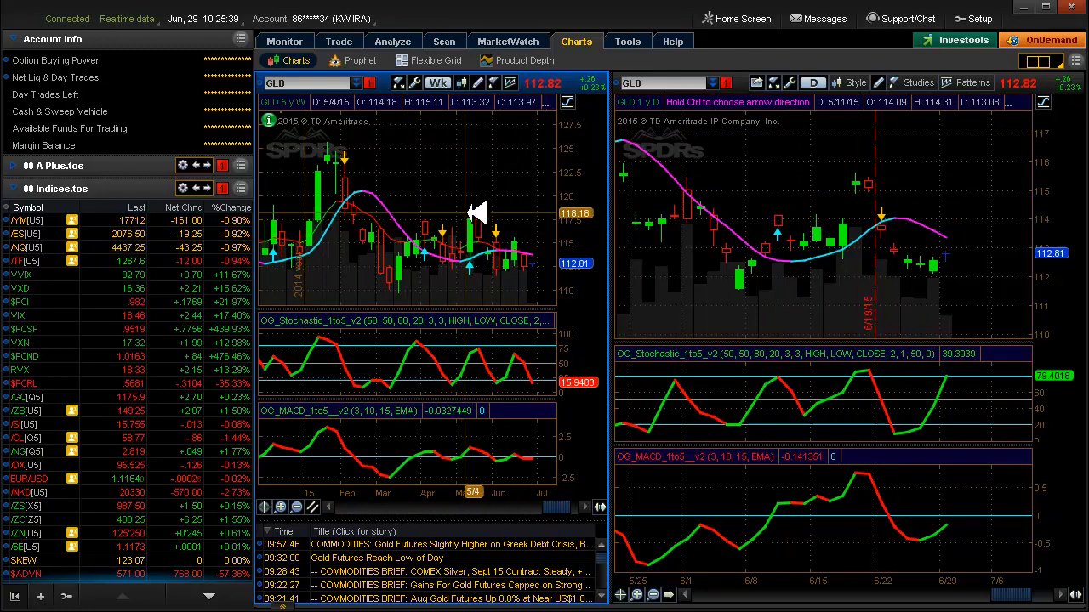
{"action": "mouse_move", "coordinate": [490, 211]}
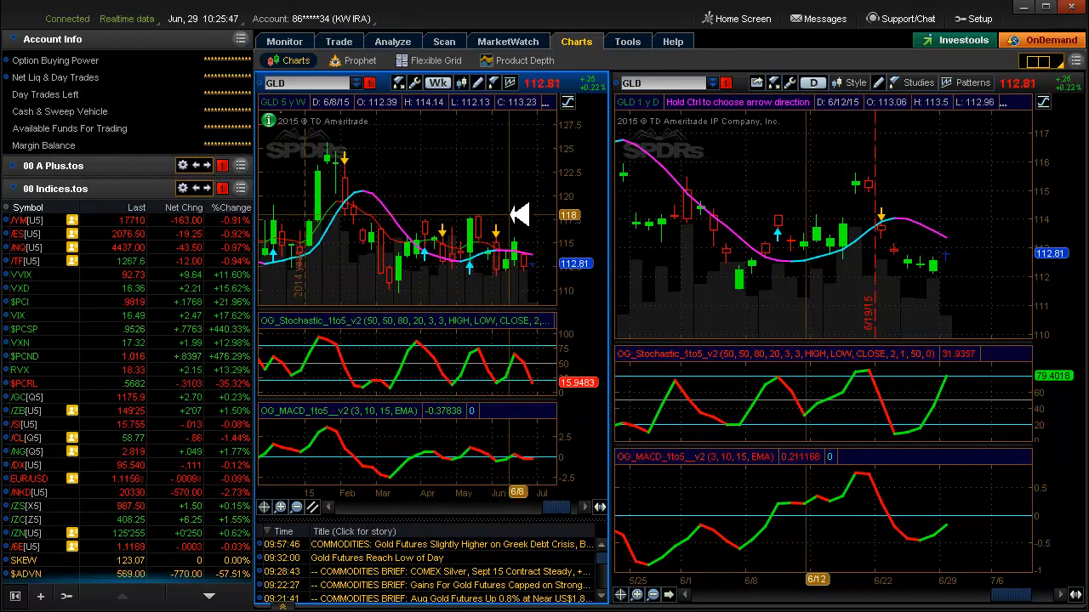
{"action": "mouse_move", "coordinate": [518, 294]}
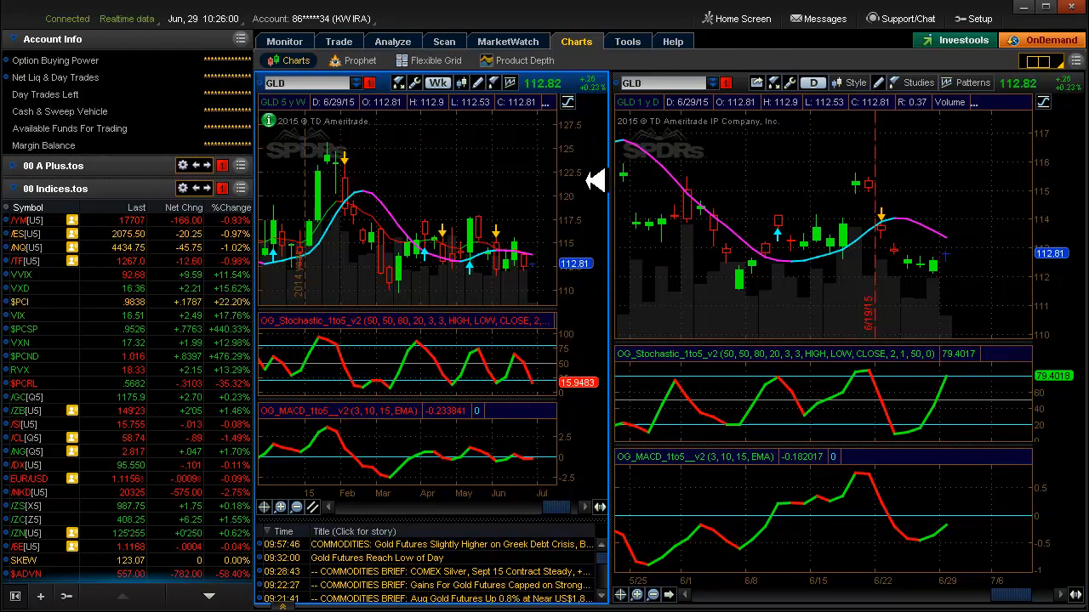
{"action": "key", "text": "alt+tab"}
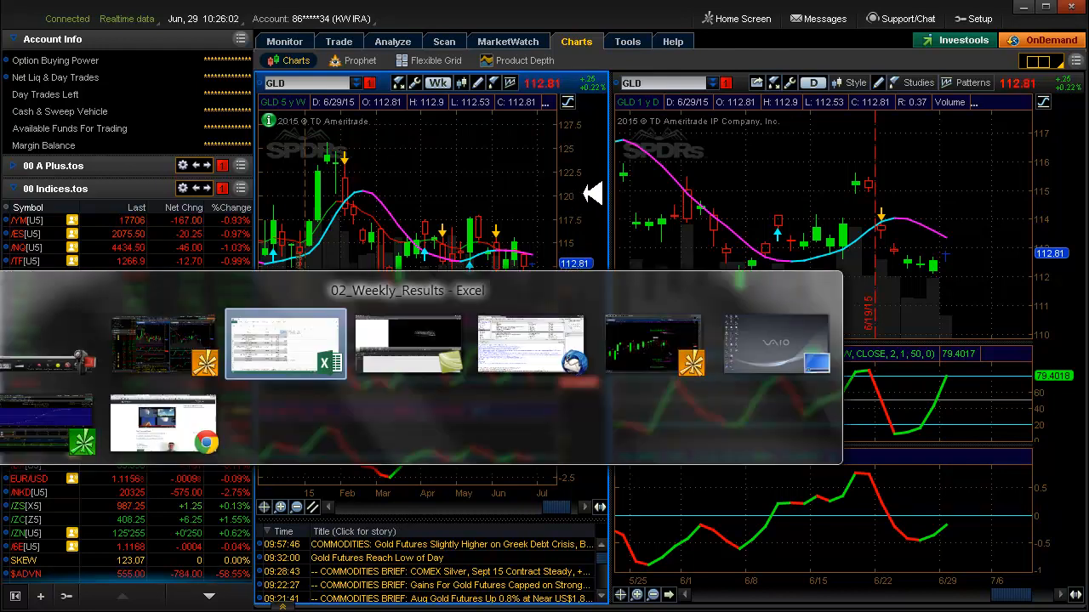
- Return to Excel and scroll through the cost basis rows and 7.65% ROI
{"action": "left_click", "coordinate": [285, 345]}
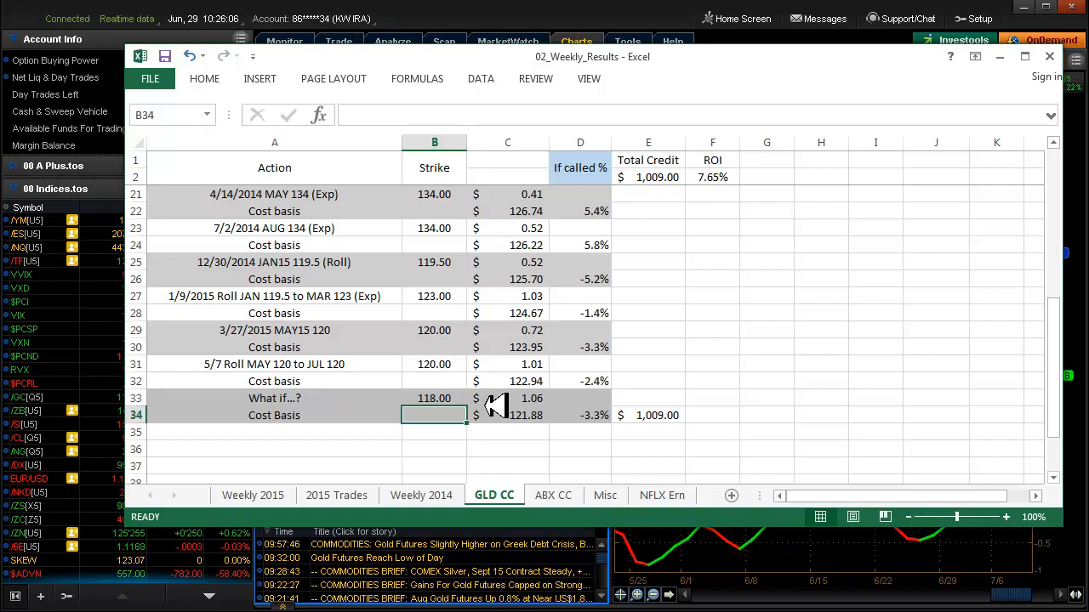
{"action": "mouse_move", "coordinate": [570, 398]}
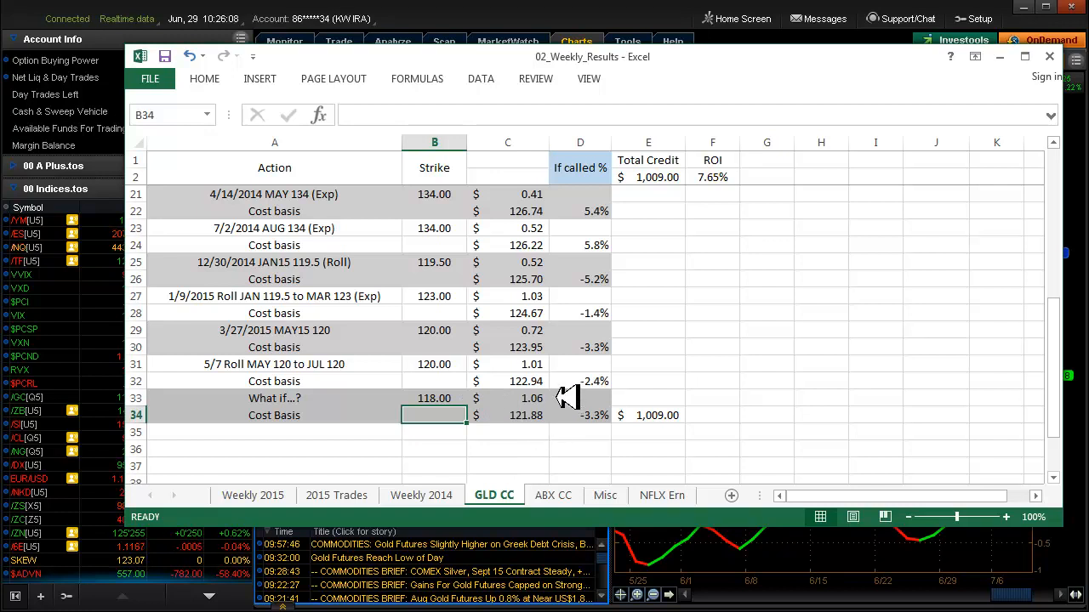
{"action": "mouse_move", "coordinate": [574, 395]}
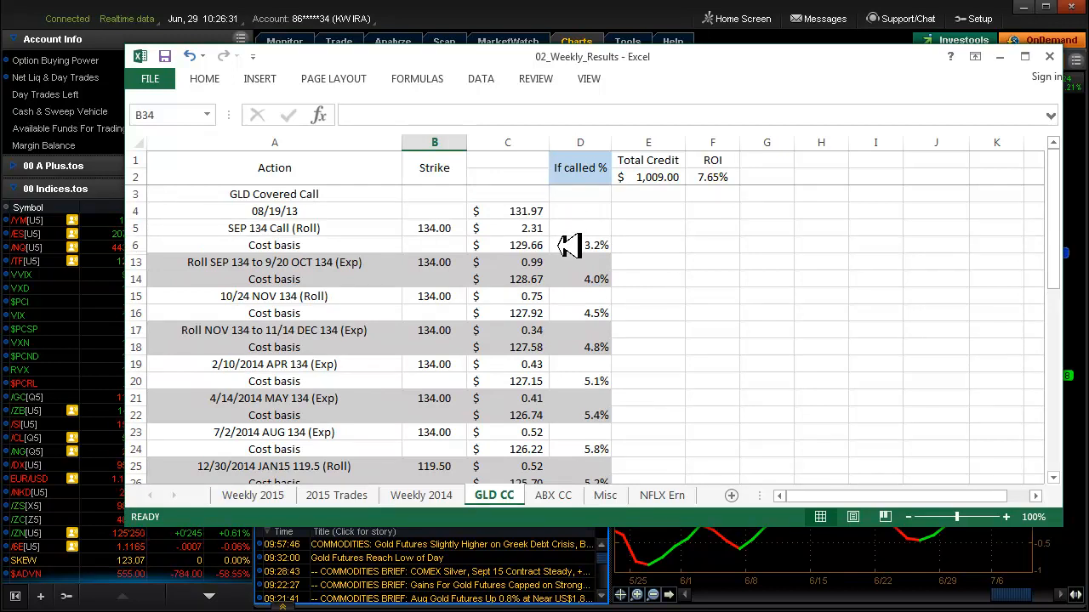
{"action": "scroll", "scroll_direction": "down", "scroll_amount": 3}
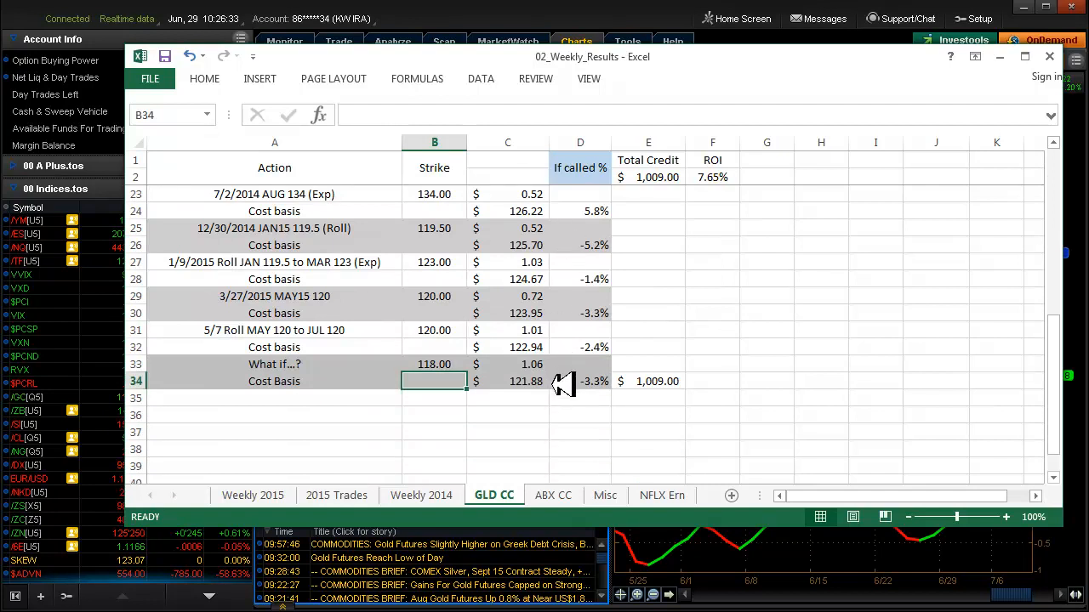
{"action": "mouse_move", "coordinate": [749, 387]}
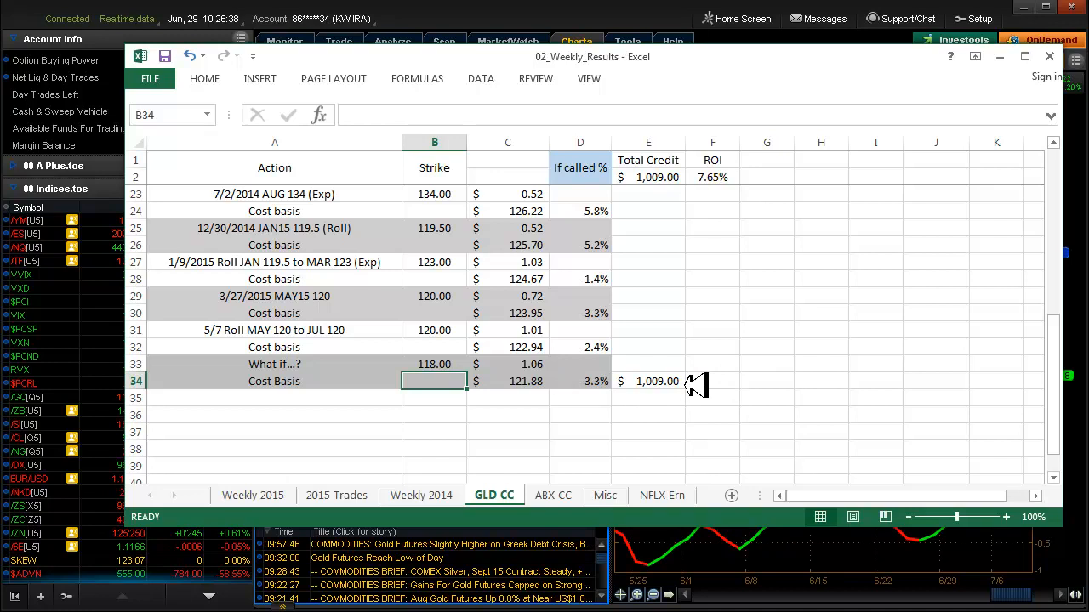
{"action": "mouse_move", "coordinate": [866, 381]}
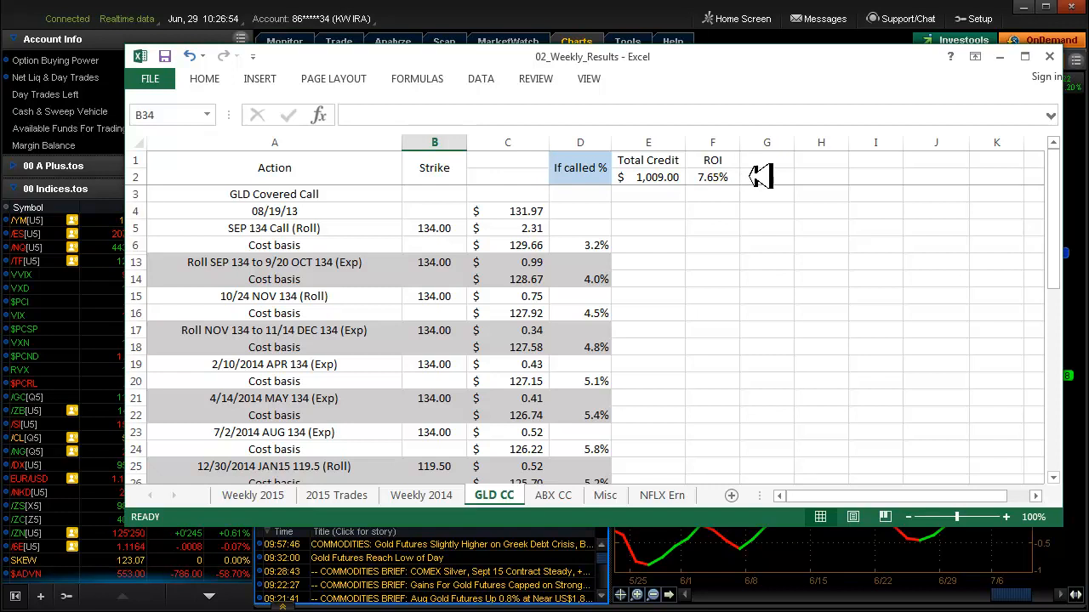
{"action": "mouse_move", "coordinate": [756, 177]}
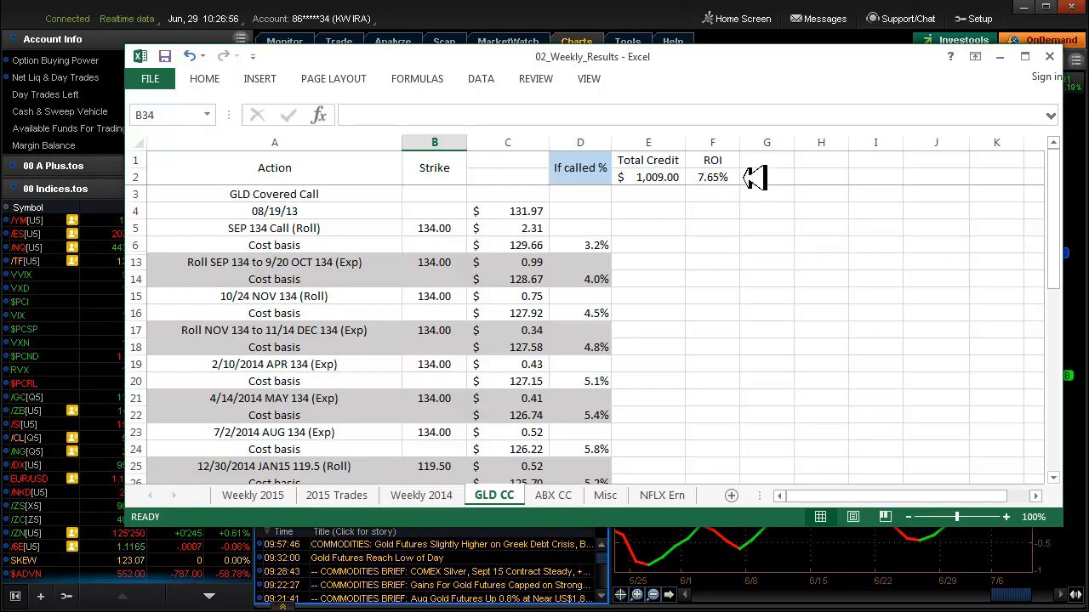
{"action": "mouse_move", "coordinate": [760, 304]}
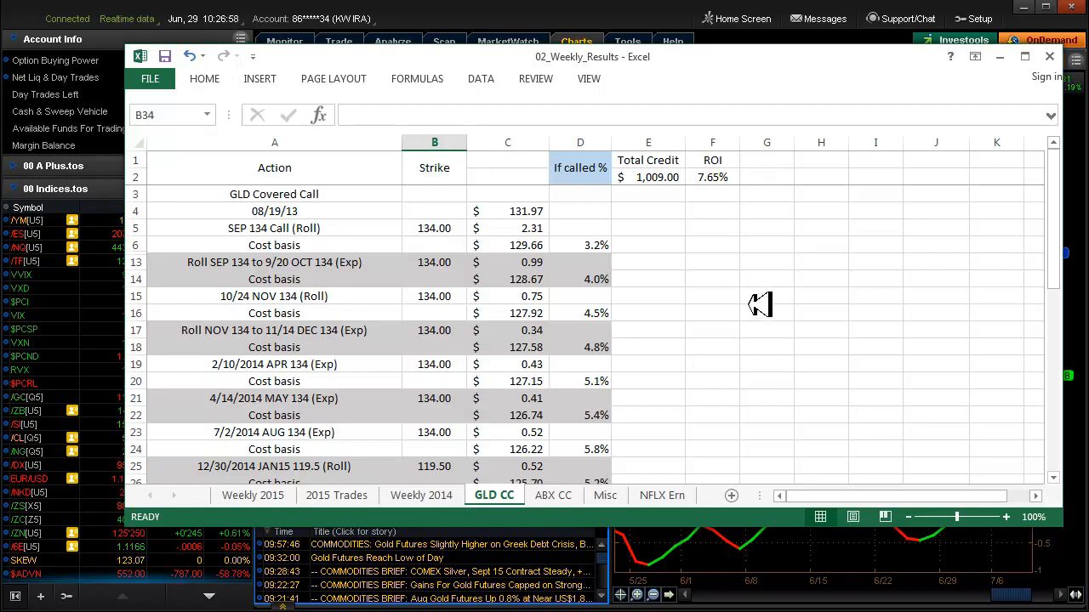
{"action": "scroll", "scroll_direction": "down", "scroll_amount": 3}
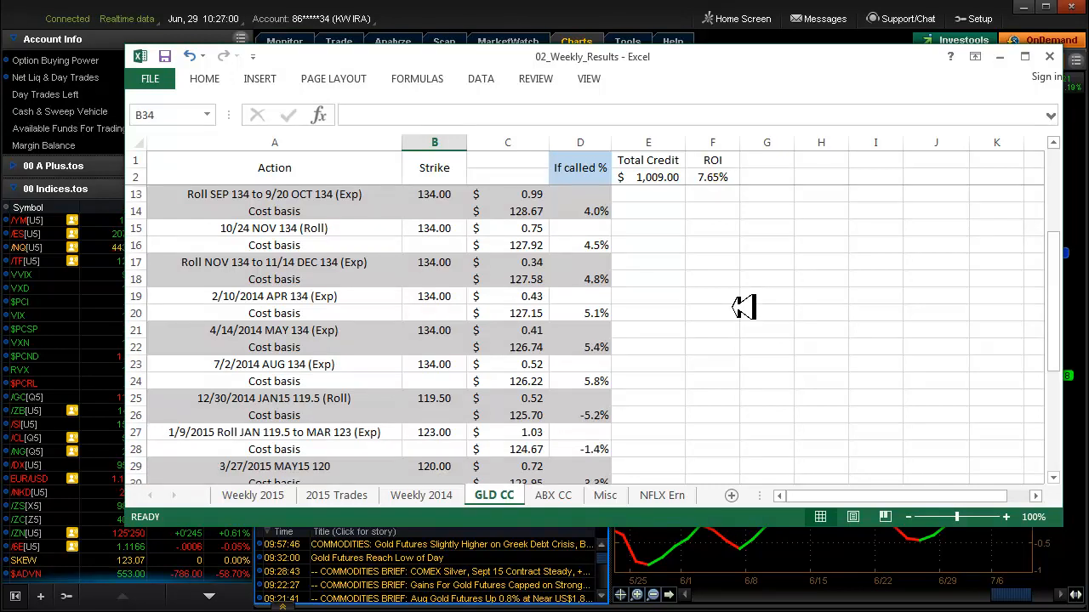
{"action": "scroll", "scroll_direction": "down", "scroll_amount": 3}
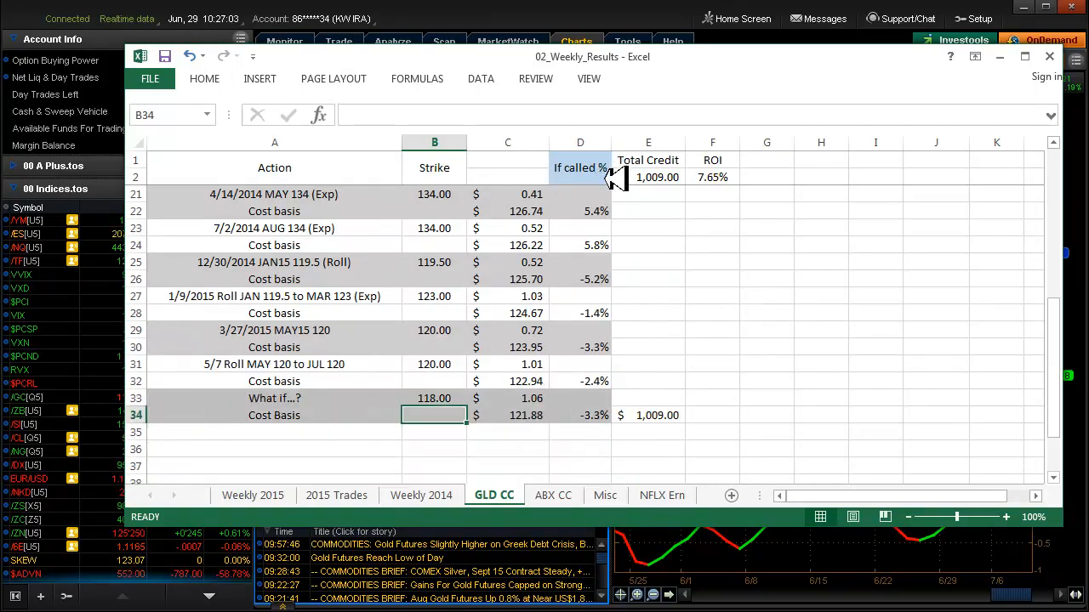
{"action": "mouse_move", "coordinate": [633, 285]}
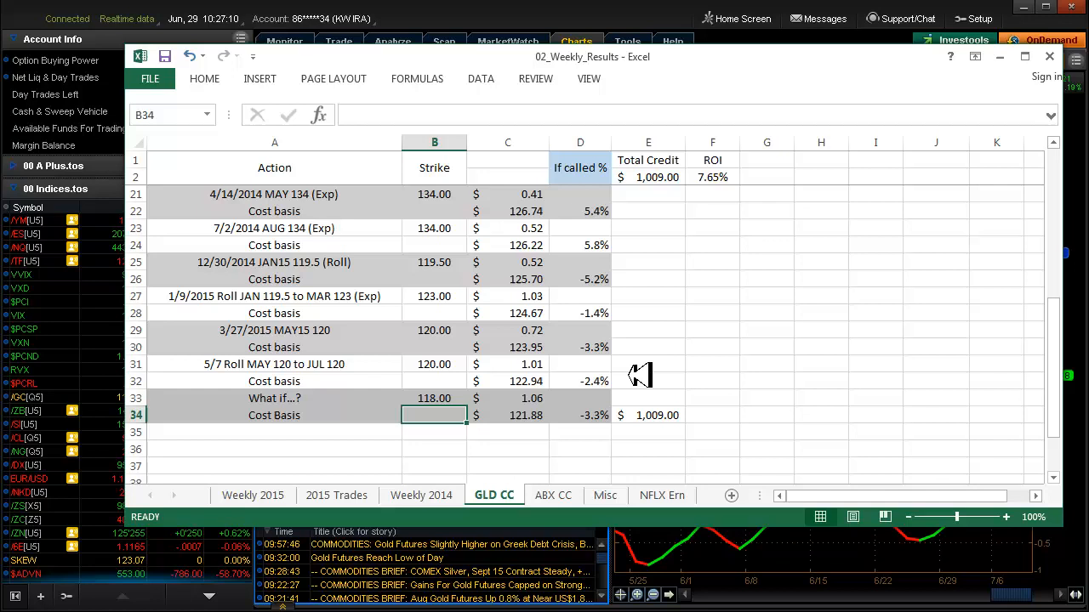
{"action": "mouse_move", "coordinate": [666, 353]}
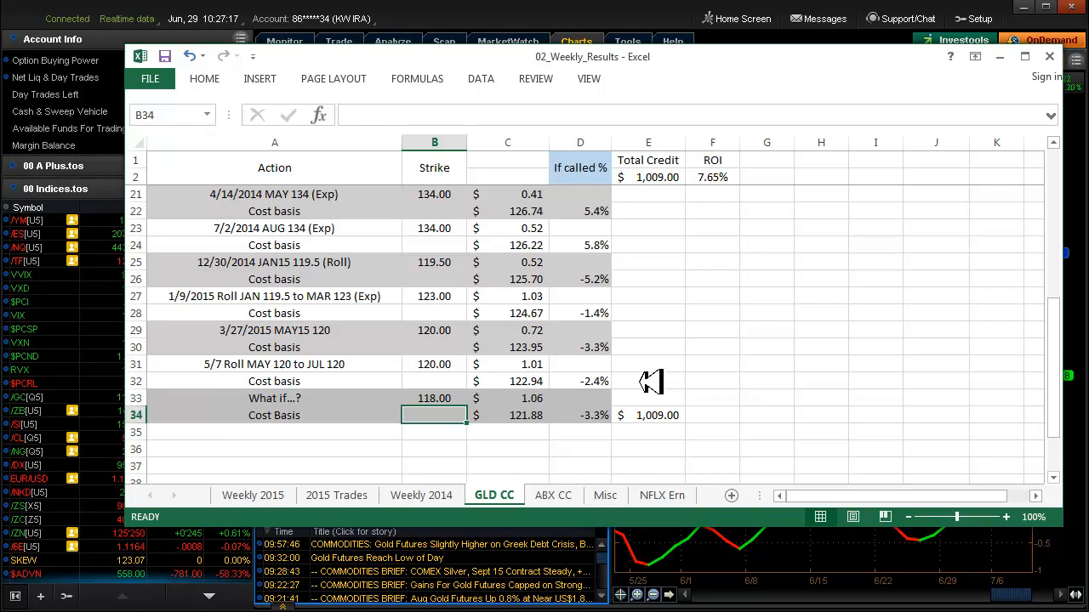
{"action": "mouse_move", "coordinate": [630, 423]}
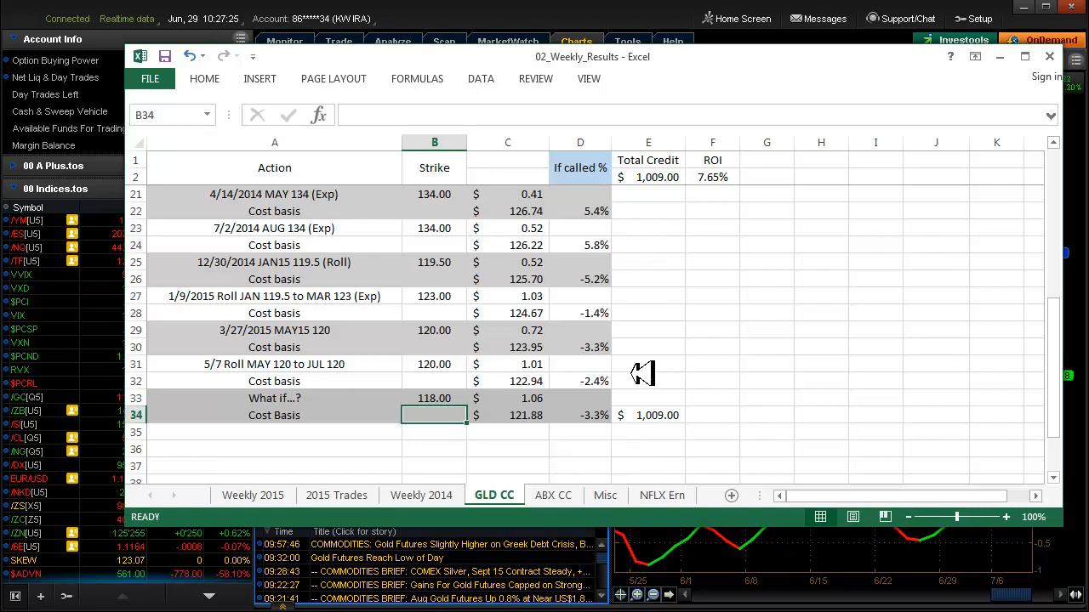
{"action": "mouse_move", "coordinate": [727, 385]}
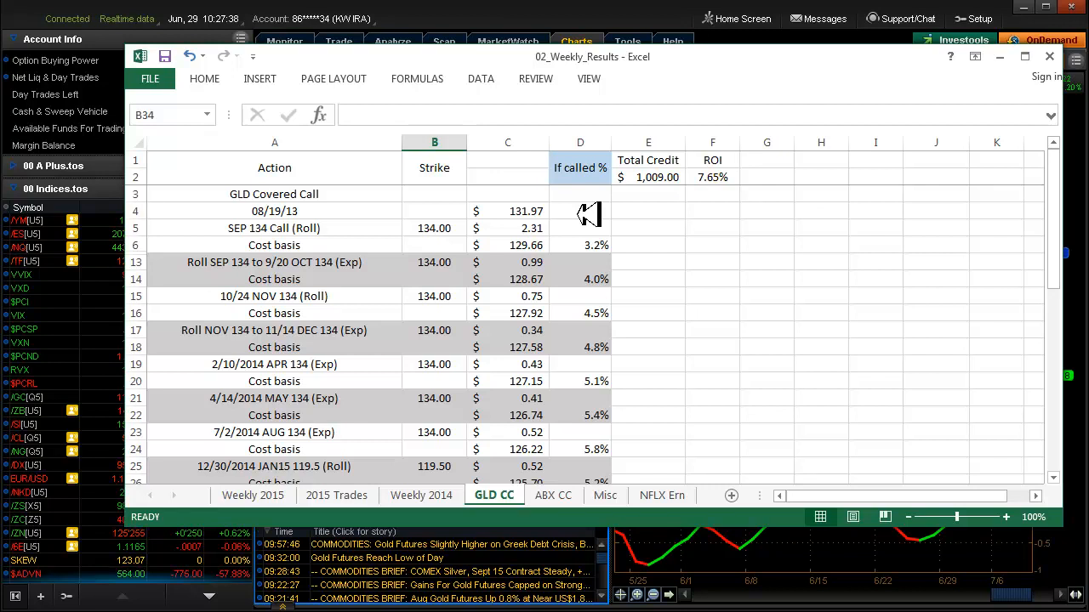
{"action": "mouse_move", "coordinate": [572, 222]}
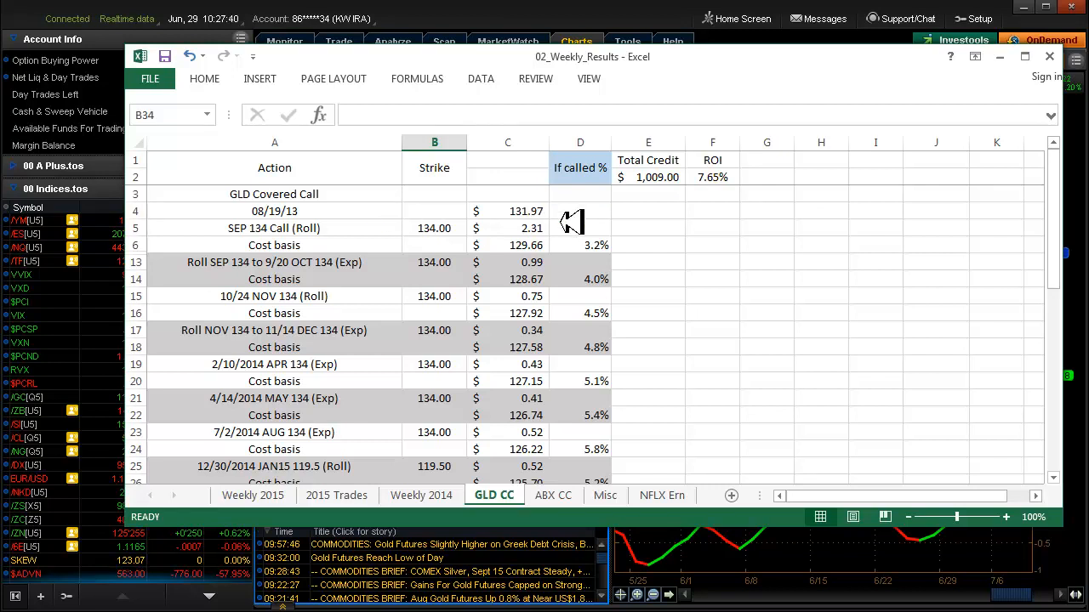
{"action": "mouse_move", "coordinate": [693, 177]}
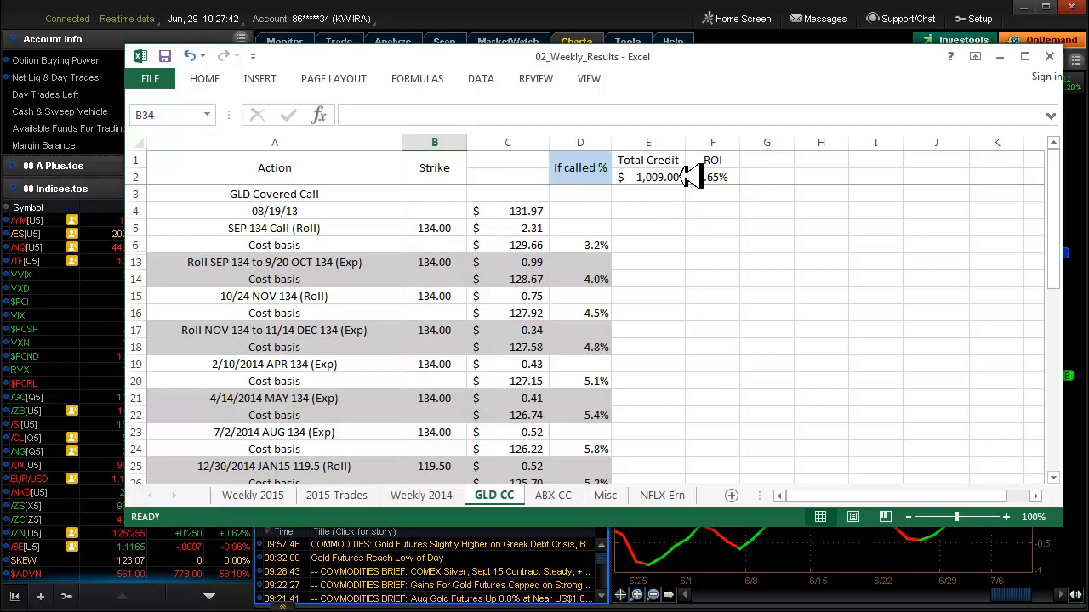
{"action": "scroll", "scroll_direction": "down", "scroll_amount": 3}
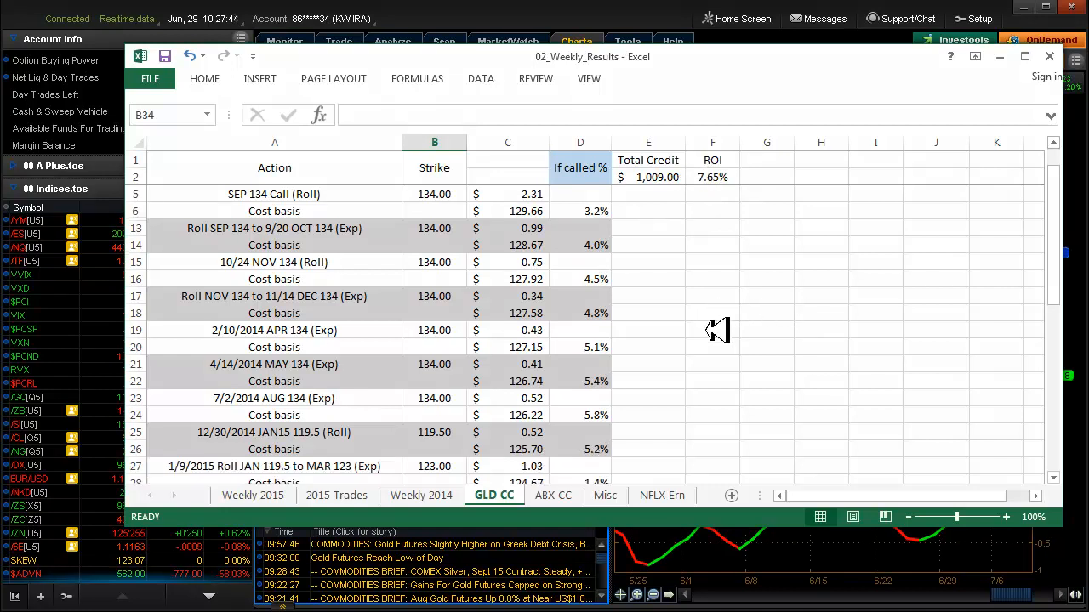
{"action": "scroll", "scroll_direction": "down", "scroll_amount": 3}
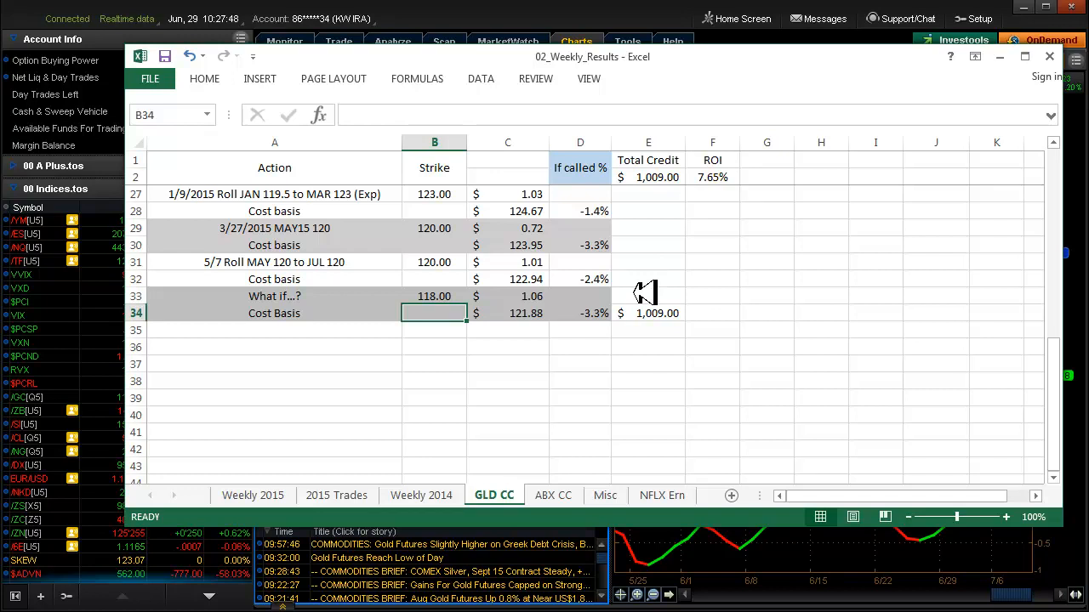
{"action": "mouse_move", "coordinate": [476, 306]}
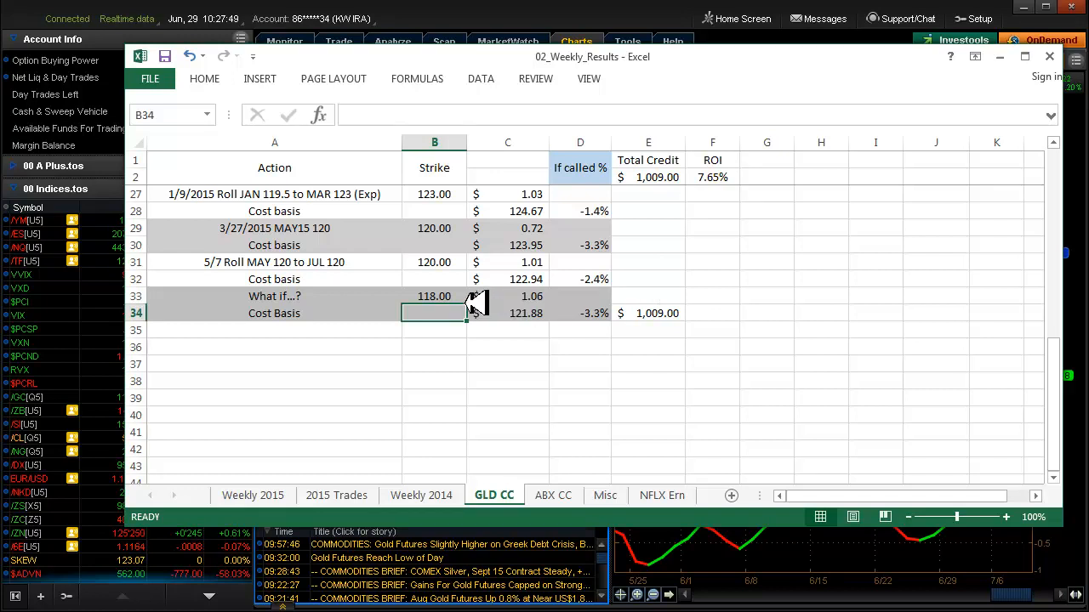
{"action": "scroll", "scroll_direction": "up", "scroll_amount": 3}
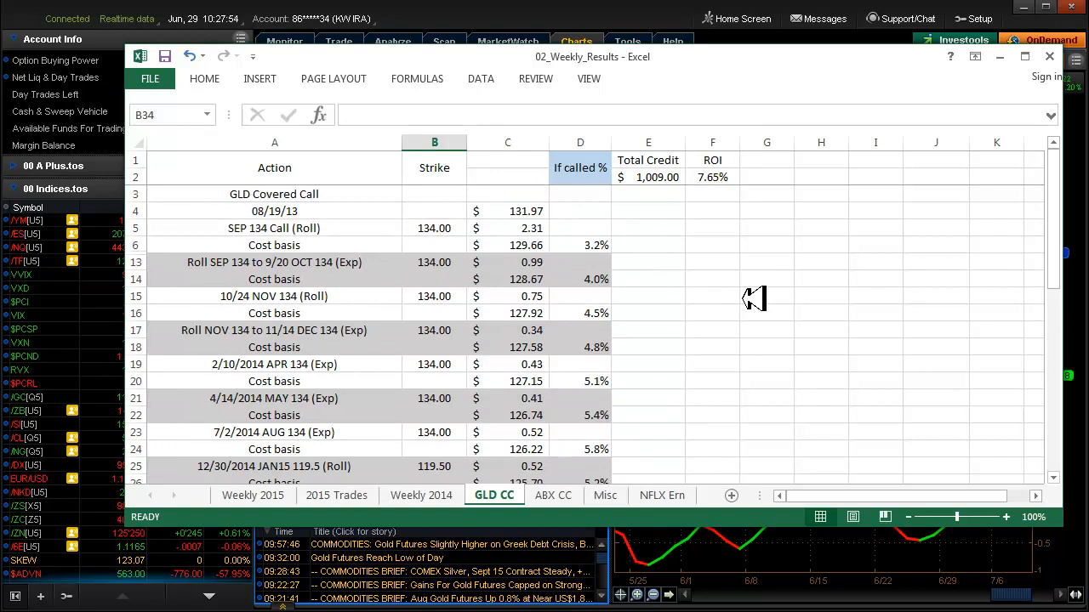
{"action": "mouse_move", "coordinate": [721, 349]}
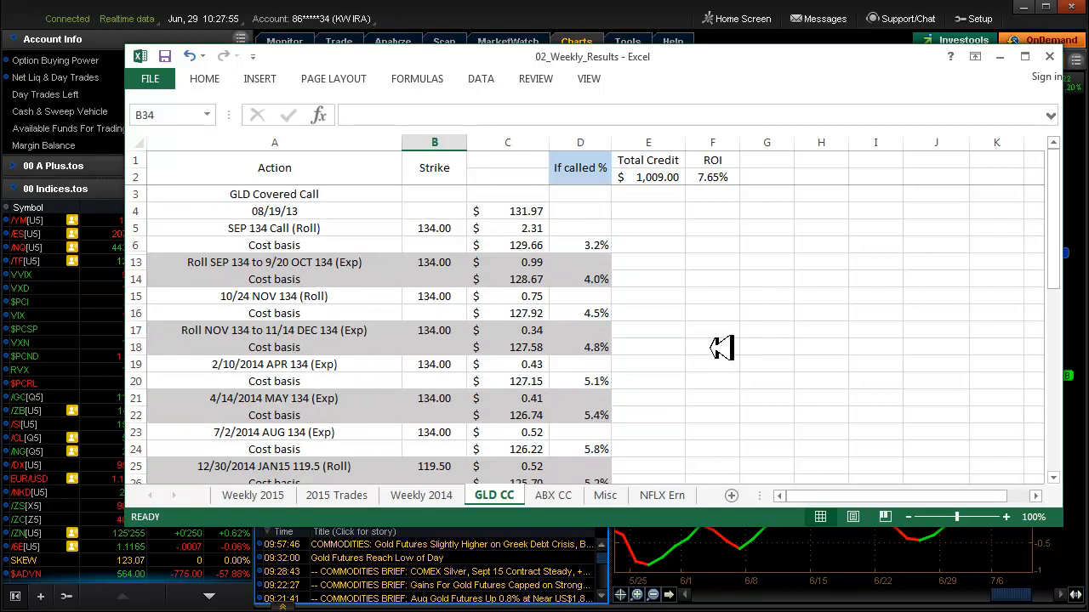
{"action": "mouse_move", "coordinate": [681, 189]}
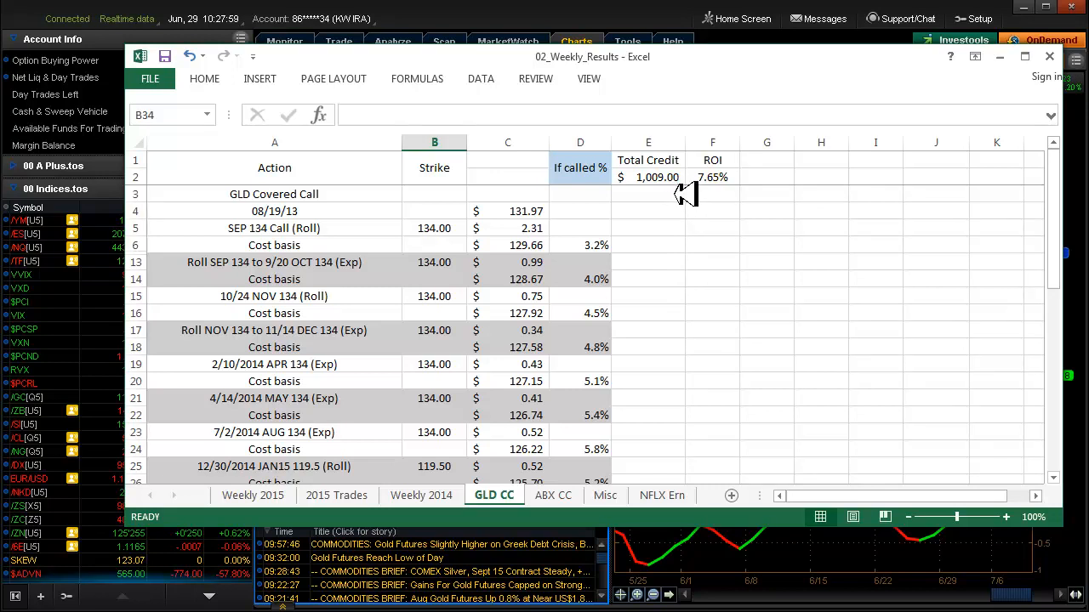
{"action": "mouse_move", "coordinate": [730, 279]}
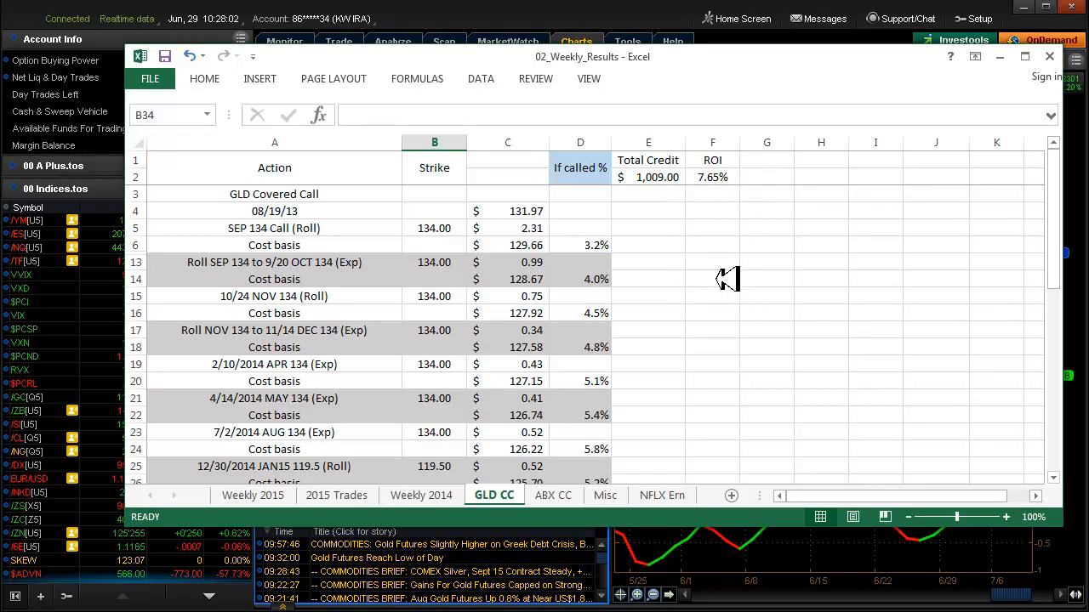
{"action": "mouse_move", "coordinate": [727, 274]}
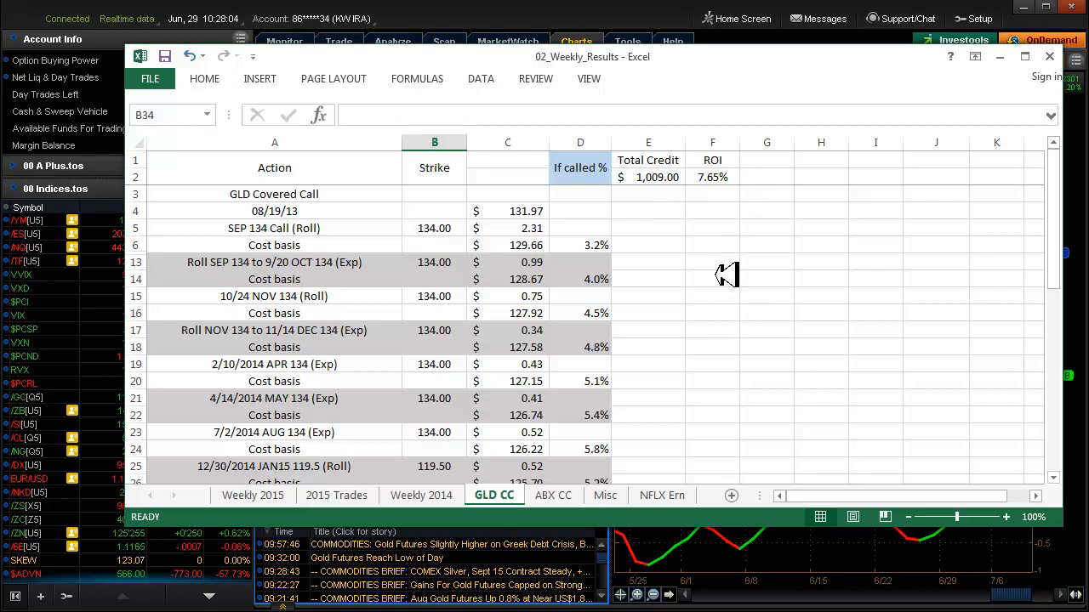
{"action": "mouse_move", "coordinate": [680, 291]}
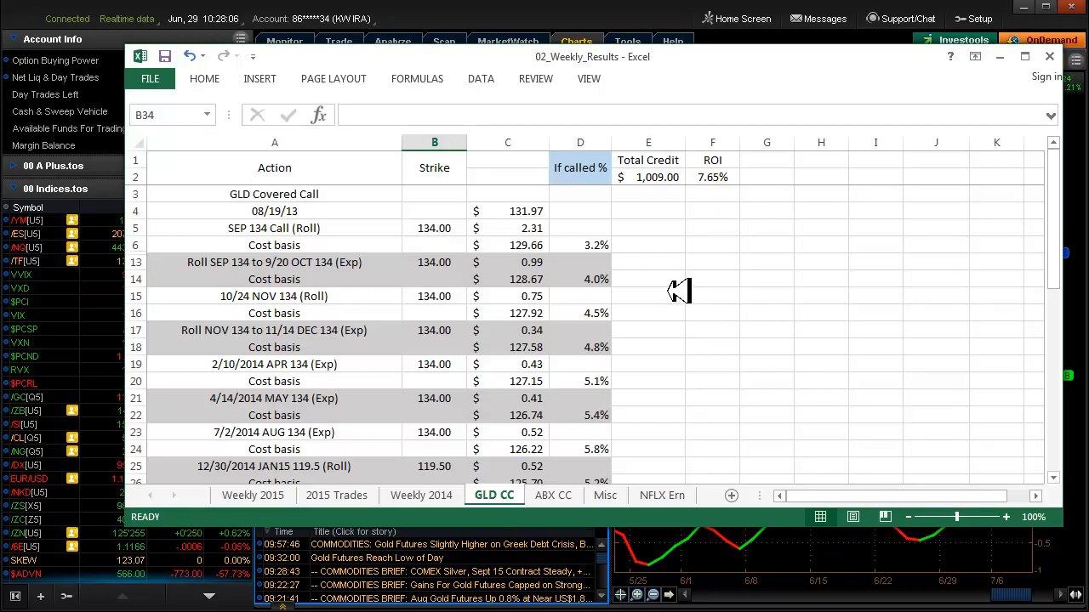
{"action": "mouse_move", "coordinate": [719, 212]}
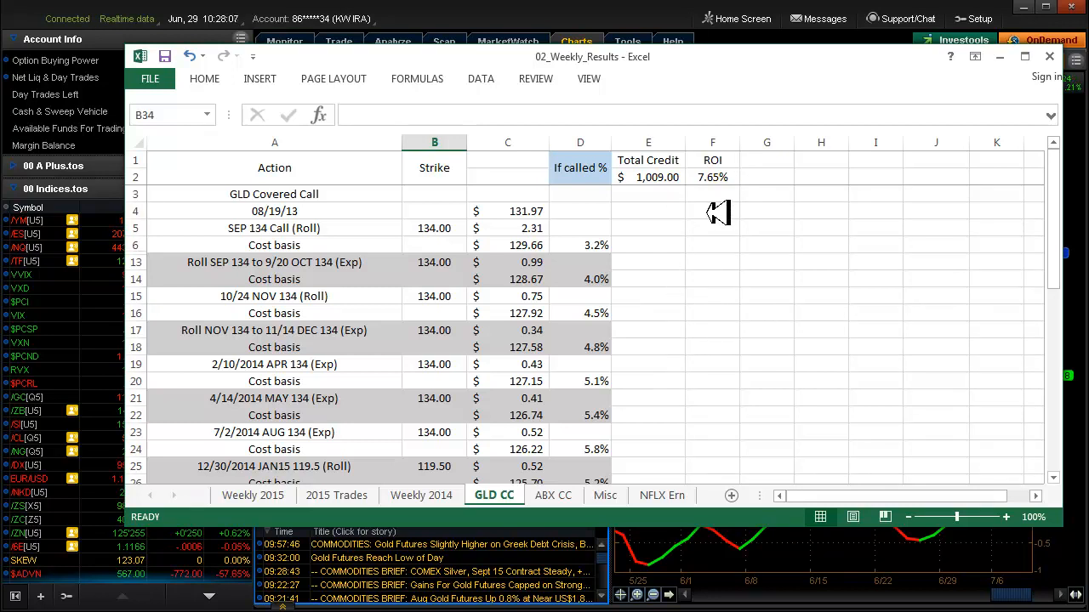
{"action": "mouse_move", "coordinate": [749, 179]}
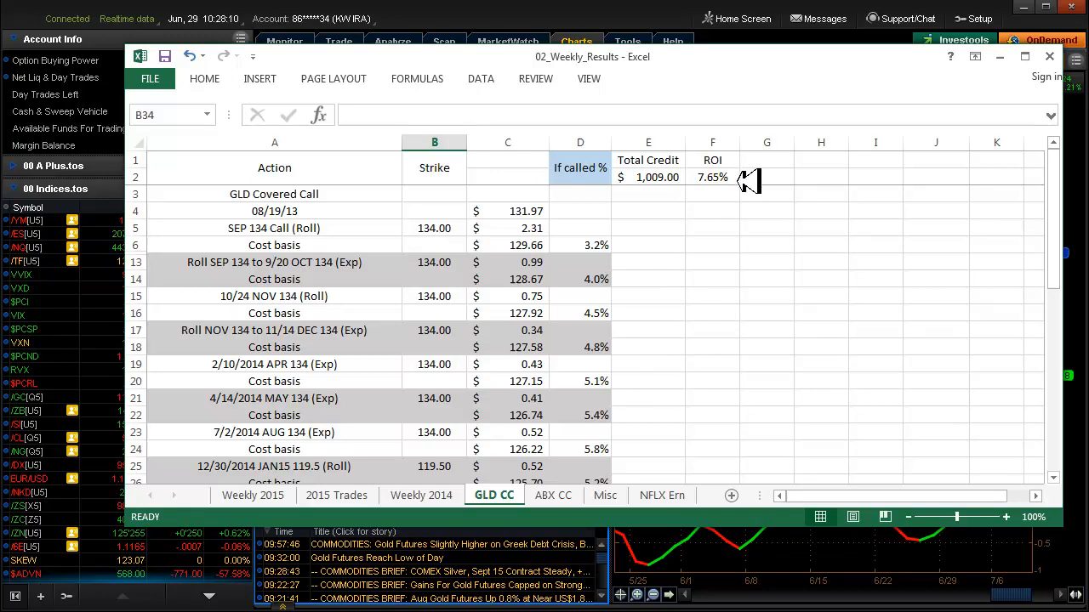
{"action": "mouse_move", "coordinate": [740, 192]}
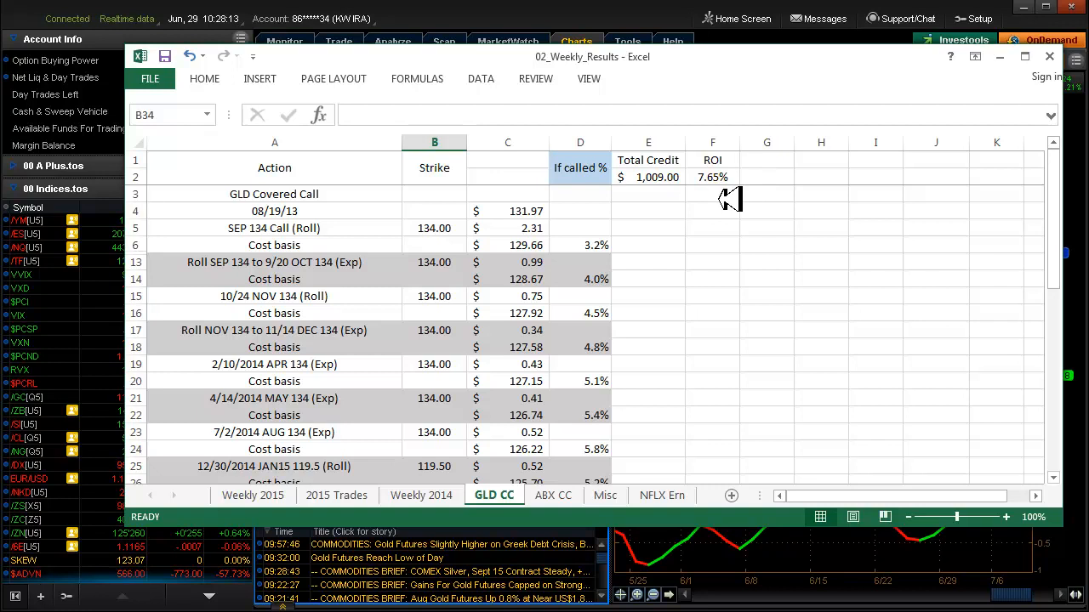
{"action": "mouse_move", "coordinate": [770, 254]}
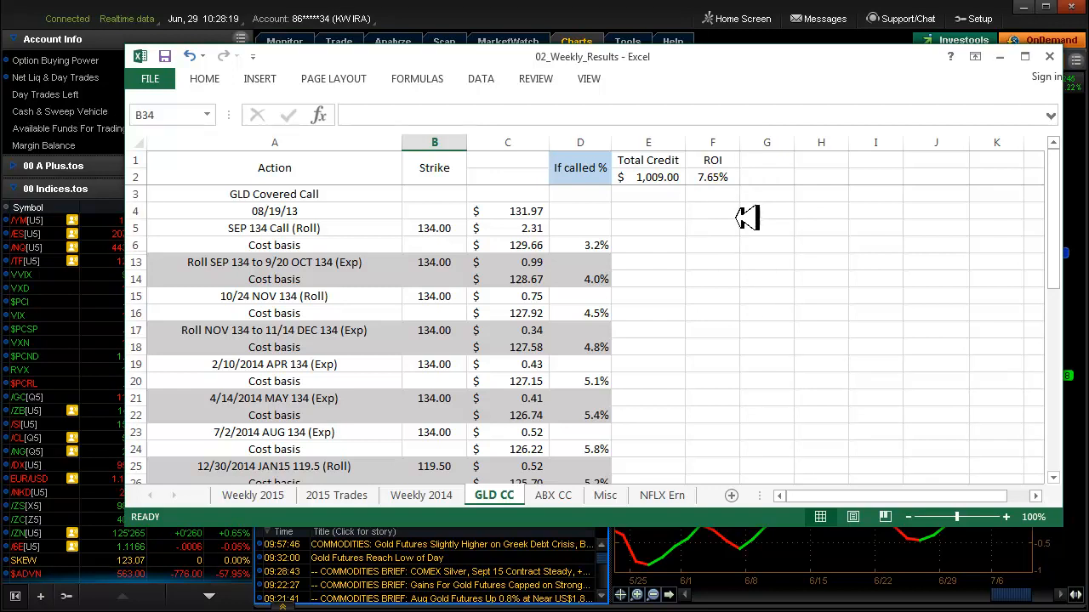
{"action": "mouse_move", "coordinate": [763, 177]}
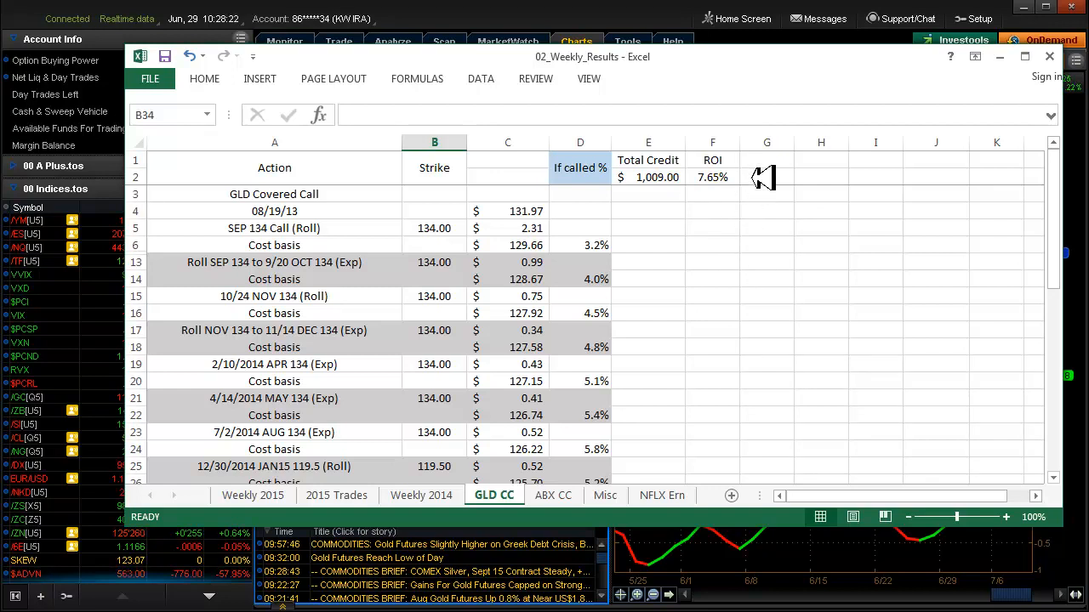
{"action": "mouse_move", "coordinate": [800, 249]}
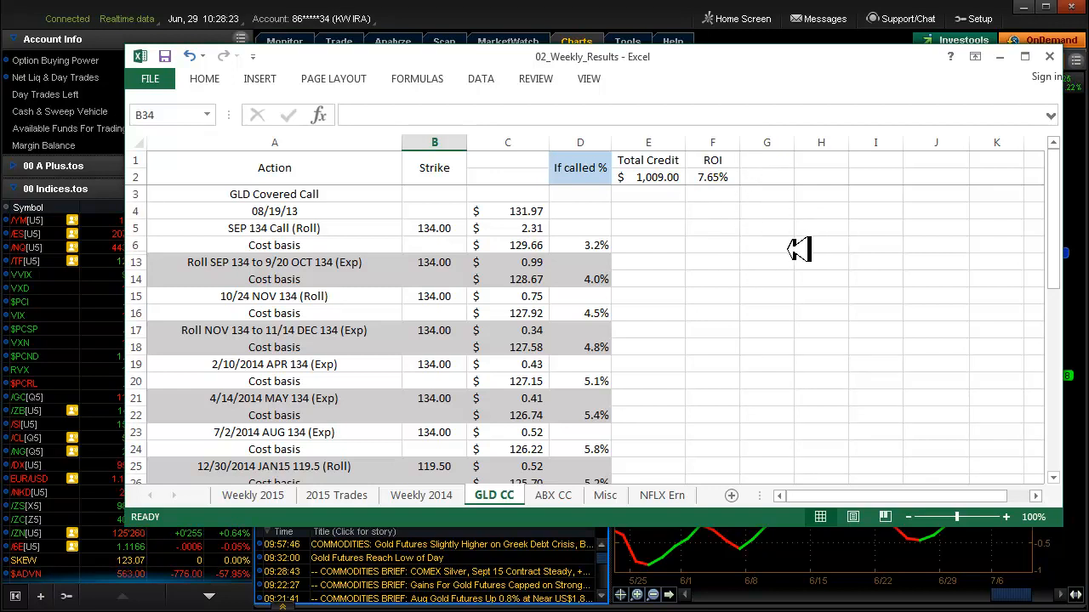
{"action": "scroll", "scroll_direction": "down", "scroll_amount": 3}
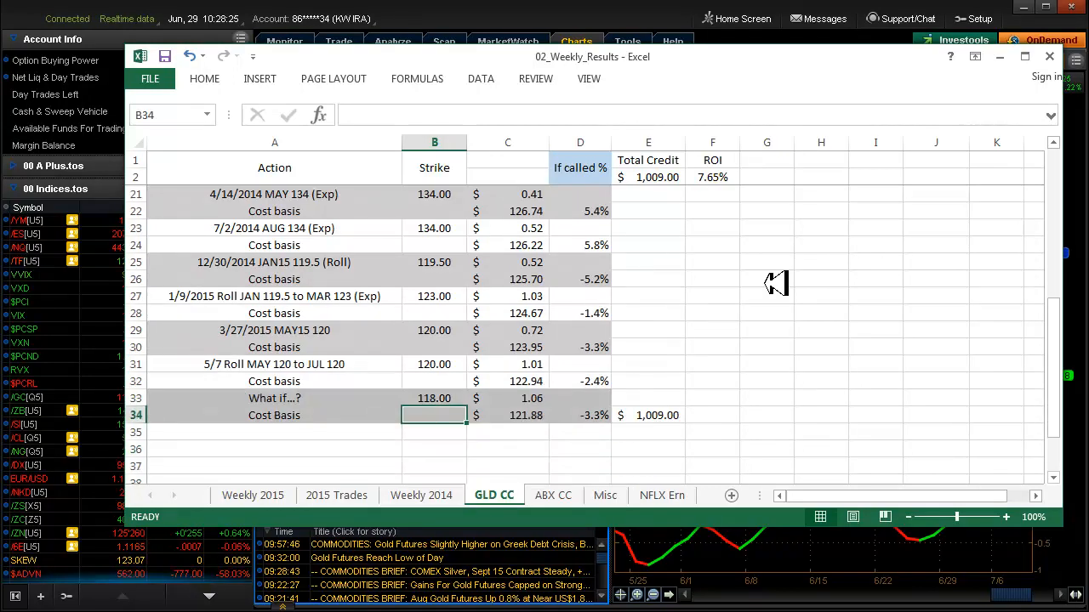
{"action": "mouse_move", "coordinate": [751, 350]}
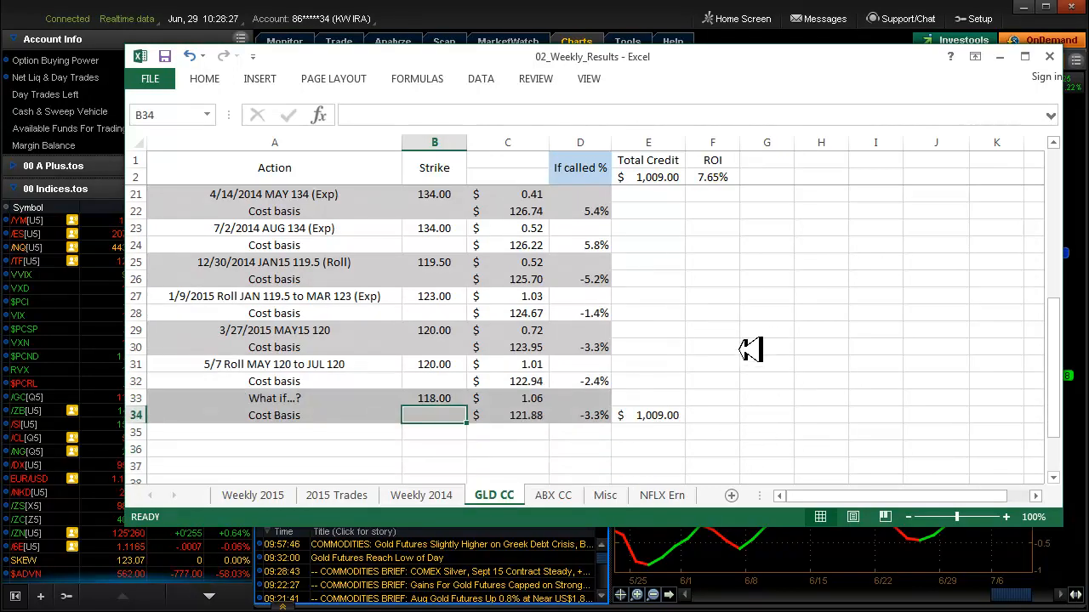
{"action": "mouse_move", "coordinate": [751, 438]}
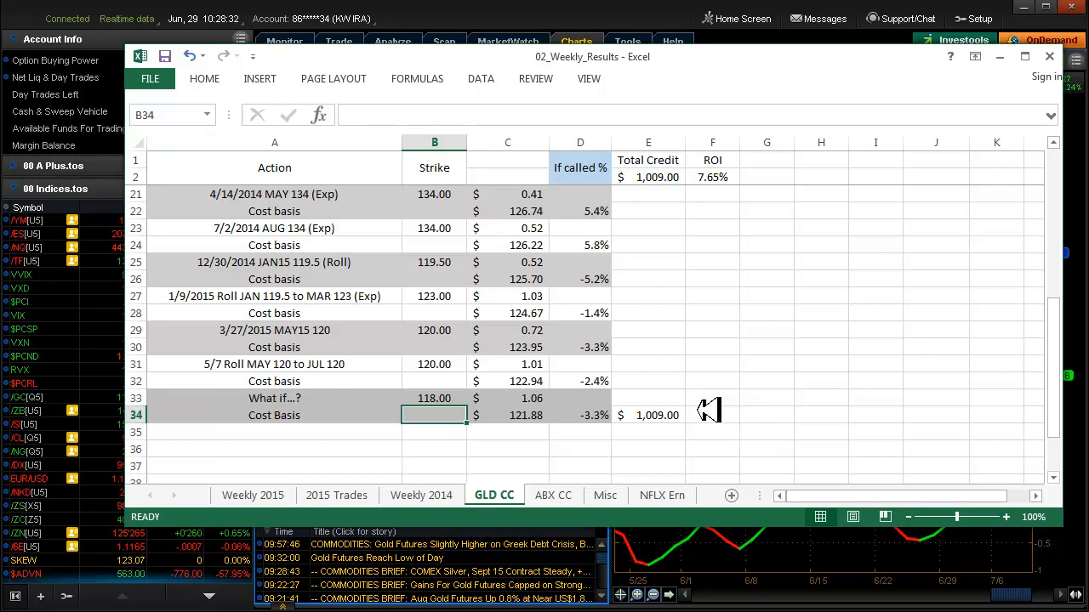
{"action": "mouse_move", "coordinate": [506, 397]}
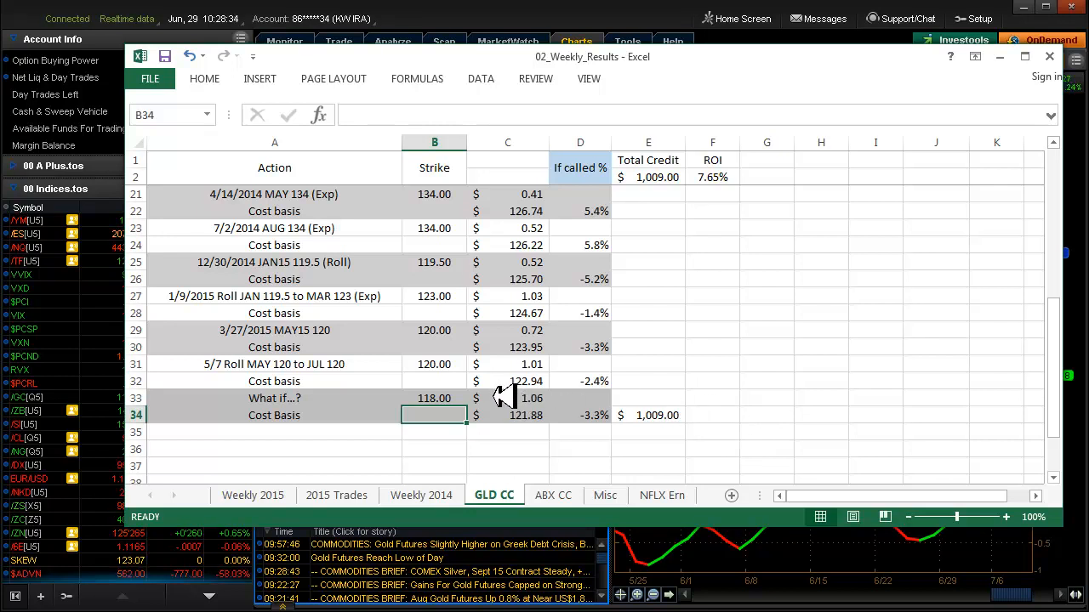
{"action": "mouse_move", "coordinate": [672, 390]}
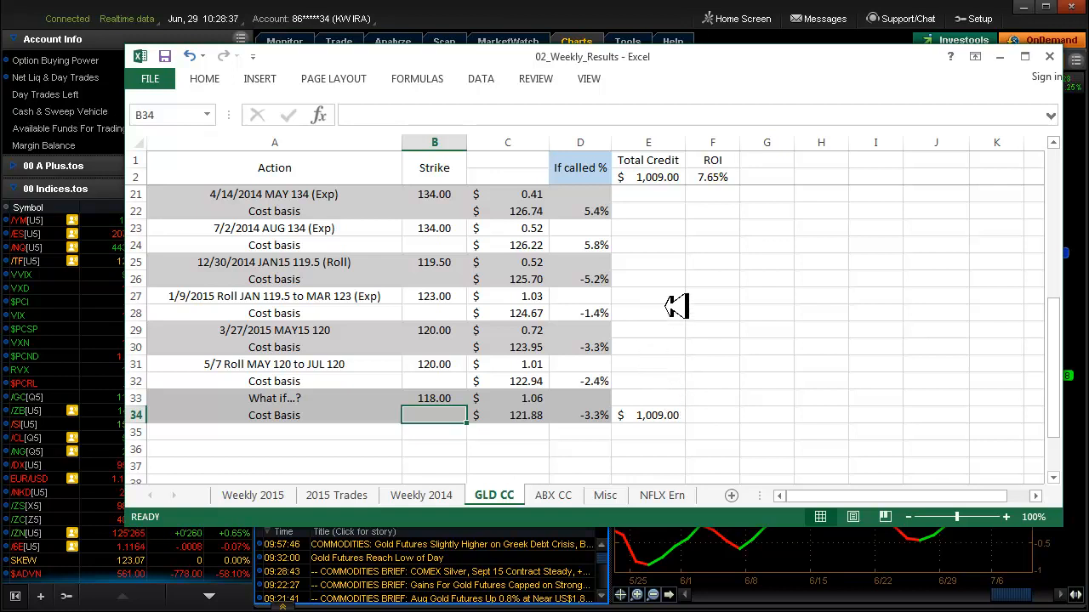
{"action": "mouse_move", "coordinate": [671, 351]}
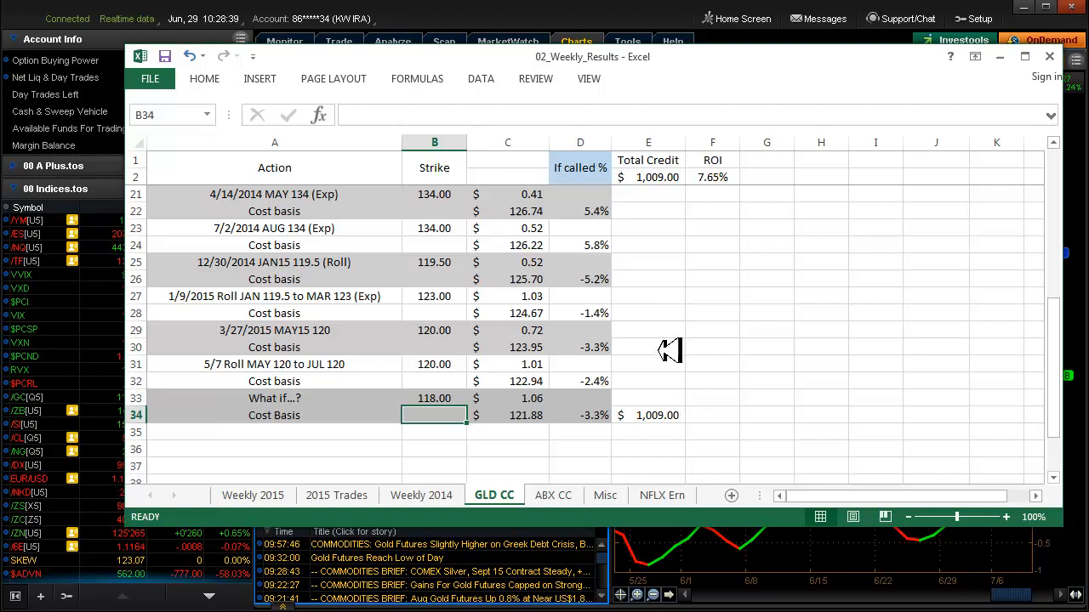
{"action": "mouse_move", "coordinate": [680, 273]}
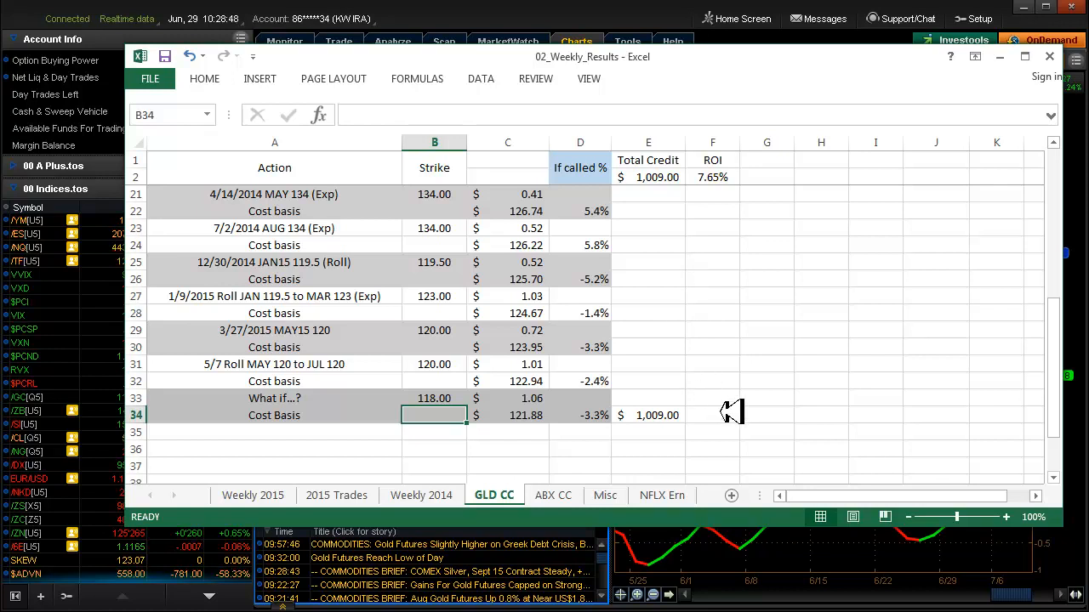
{"action": "mouse_move", "coordinate": [730, 362]}
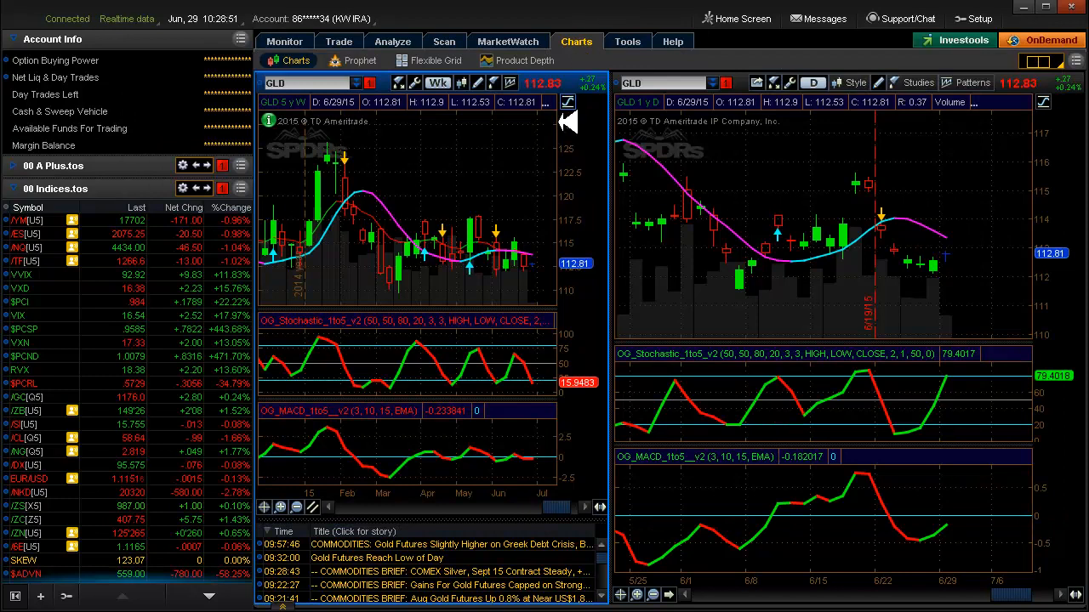
{"action": "mouse_move", "coordinate": [493, 213]}
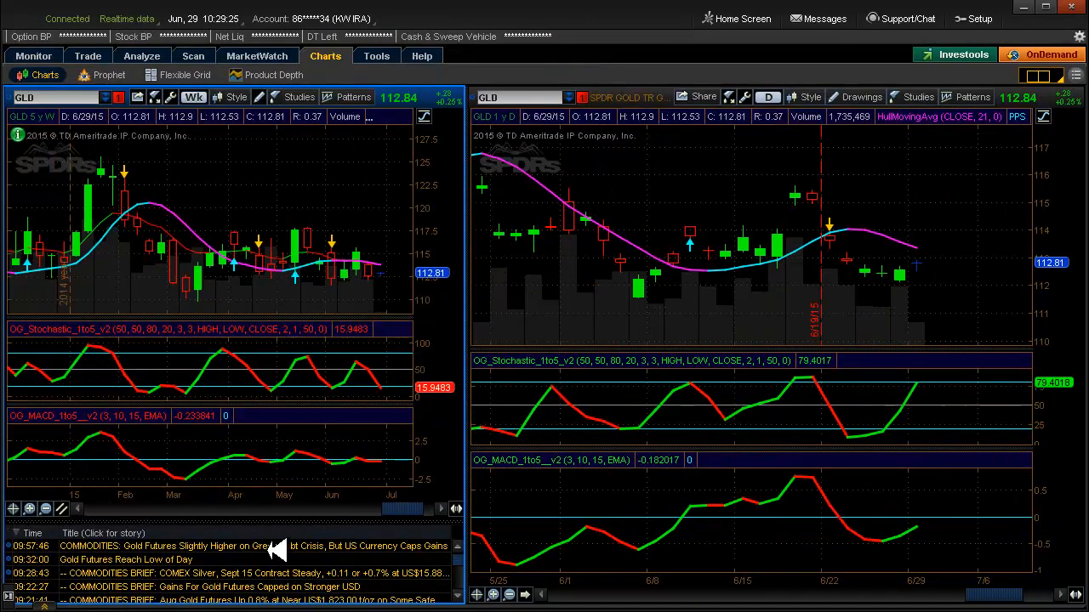
- Show GLD's SEP 15 option chain and current positions on the Analyze page
{"action": "left_click", "coordinate": [142, 56]}
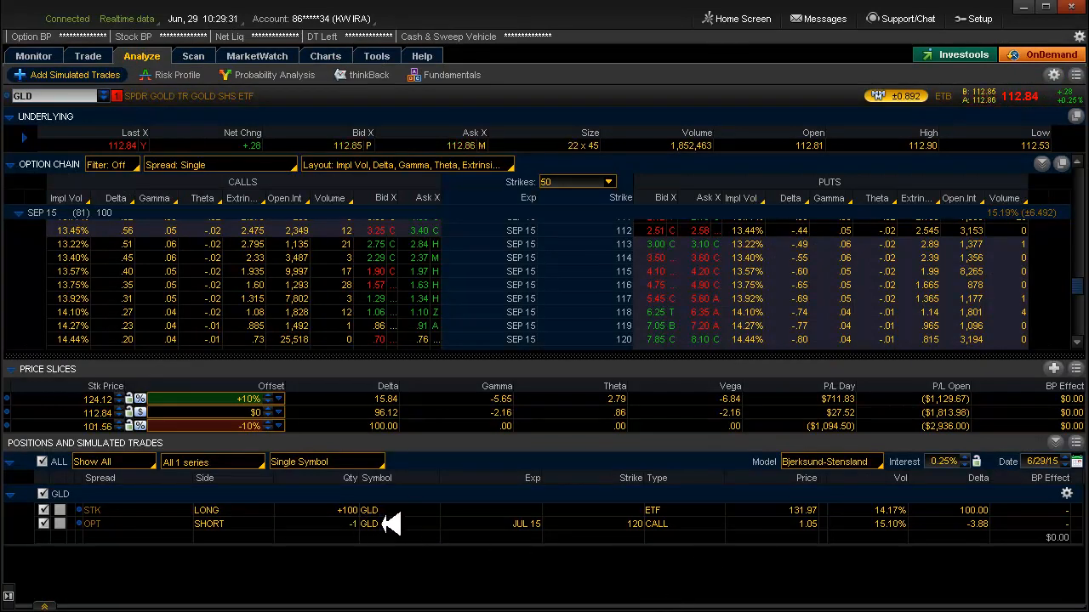
{"action": "mouse_move", "coordinate": [821, 524]}
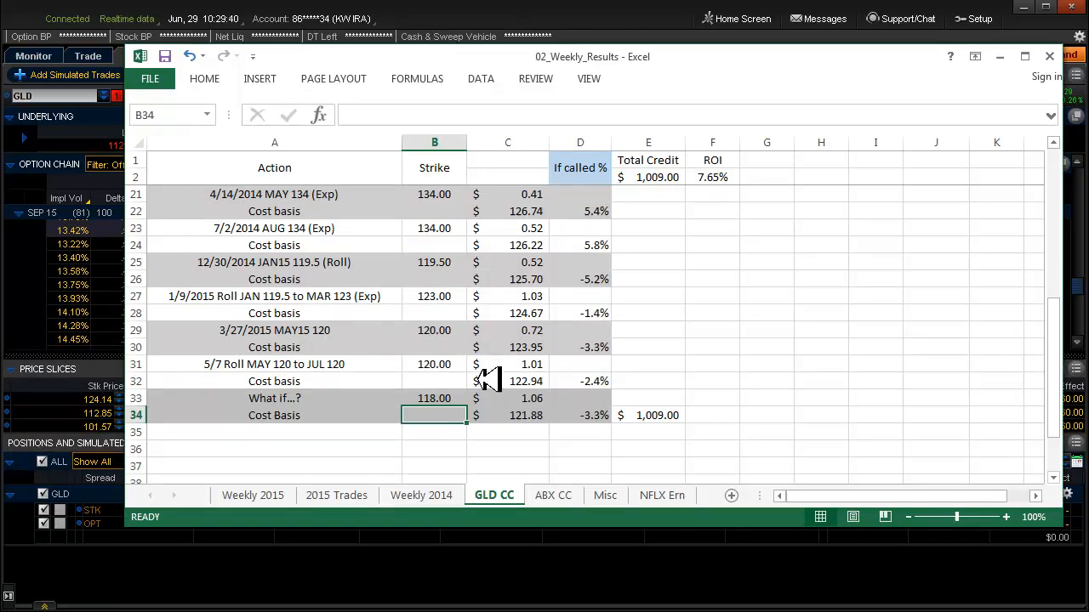
{"action": "mouse_move", "coordinate": [727, 549]}
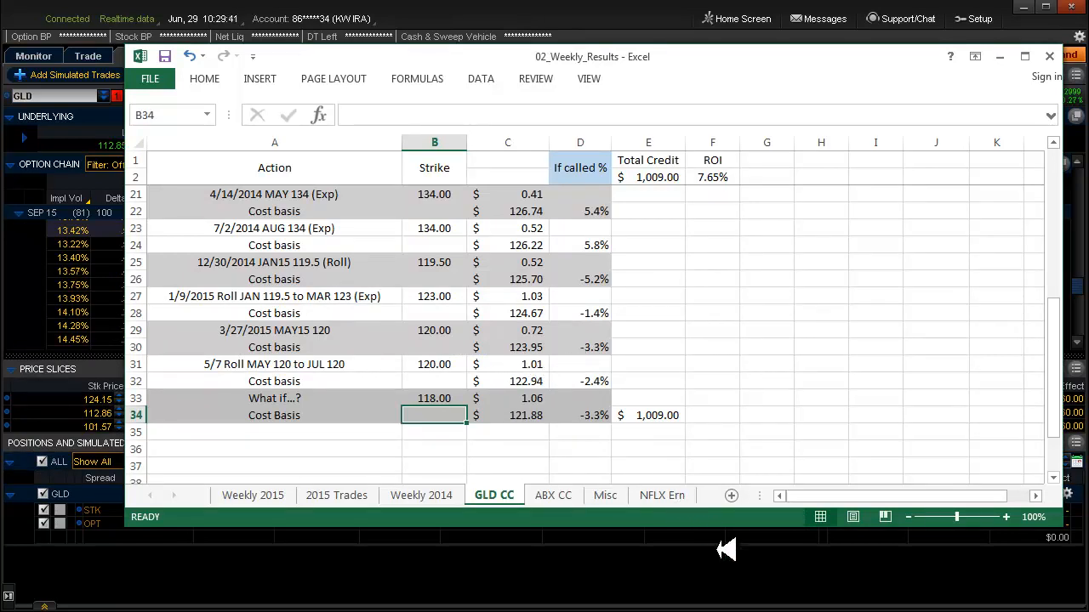
- Switch windows back to thinkorswim to review the short JUL 15 120 call trade
{"action": "key", "text": "alt+tab"}
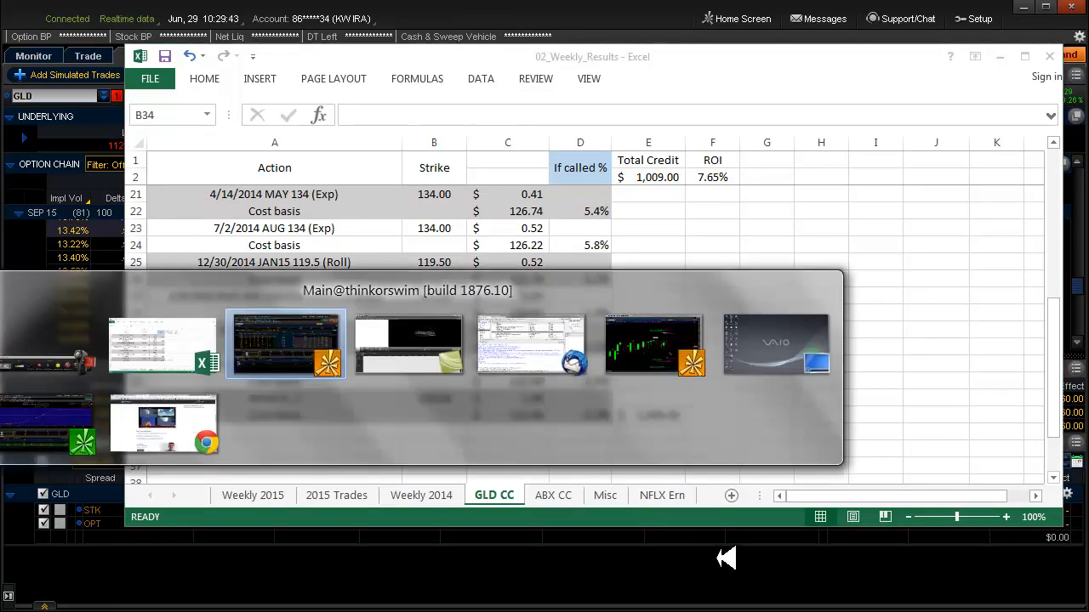
{"action": "left_click", "coordinate": [285, 344]}
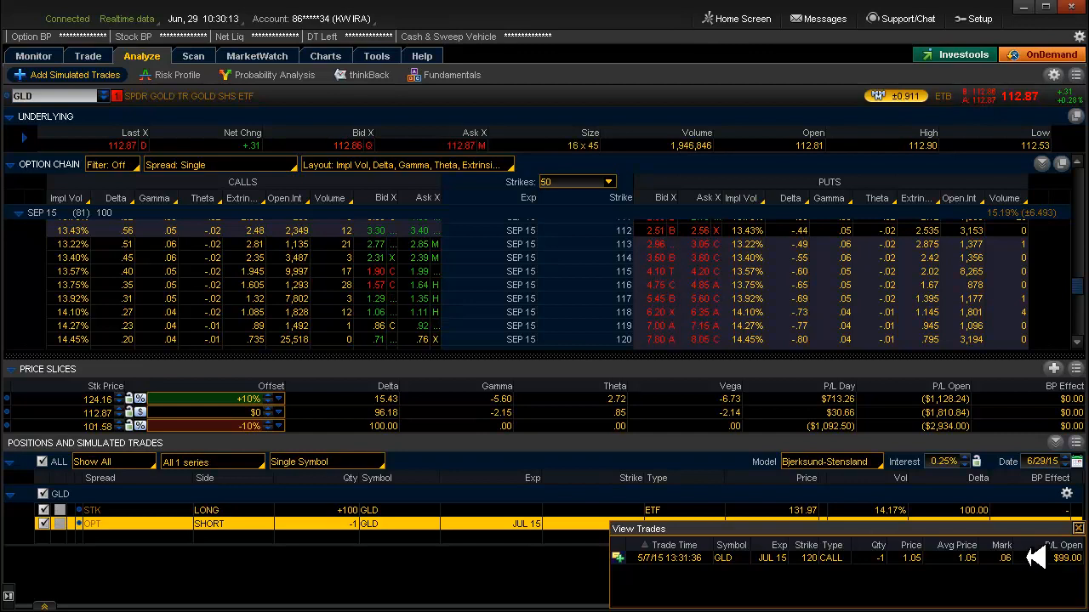
{"action": "mouse_move", "coordinate": [562, 558]}
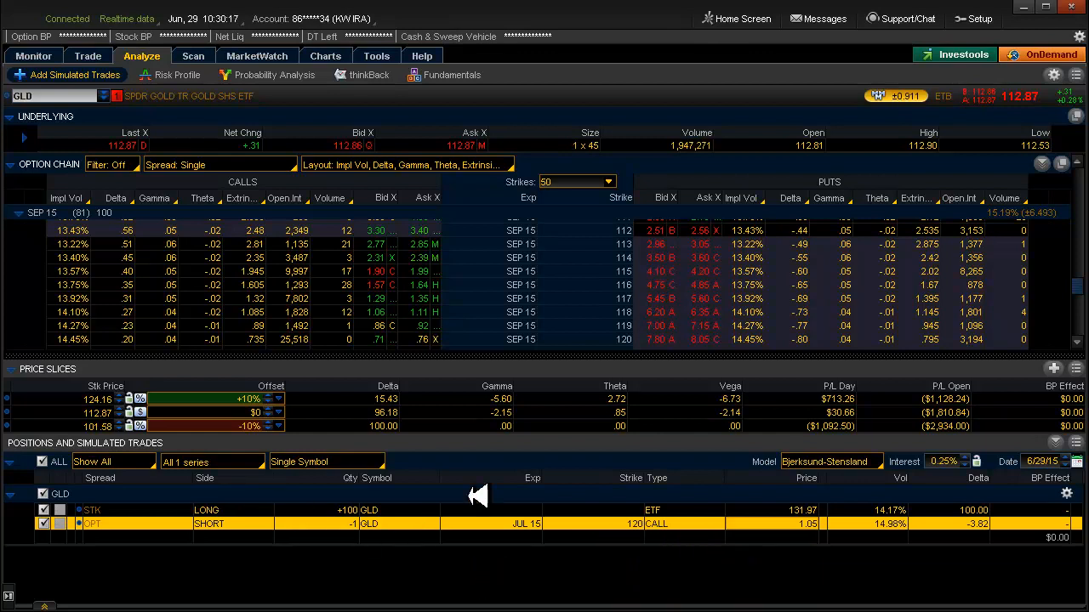
{"action": "mouse_move", "coordinate": [697, 545]}
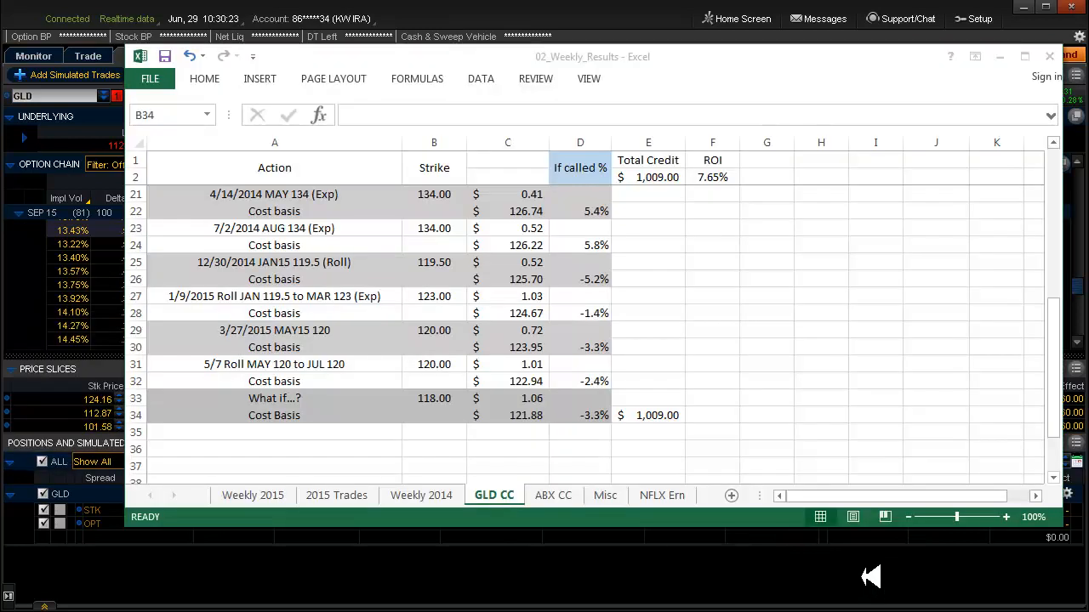
- Focus the Excel log showing the 5/7 roll and 7.65% ROI
{"action": "left_click", "coordinate": [434, 415]}
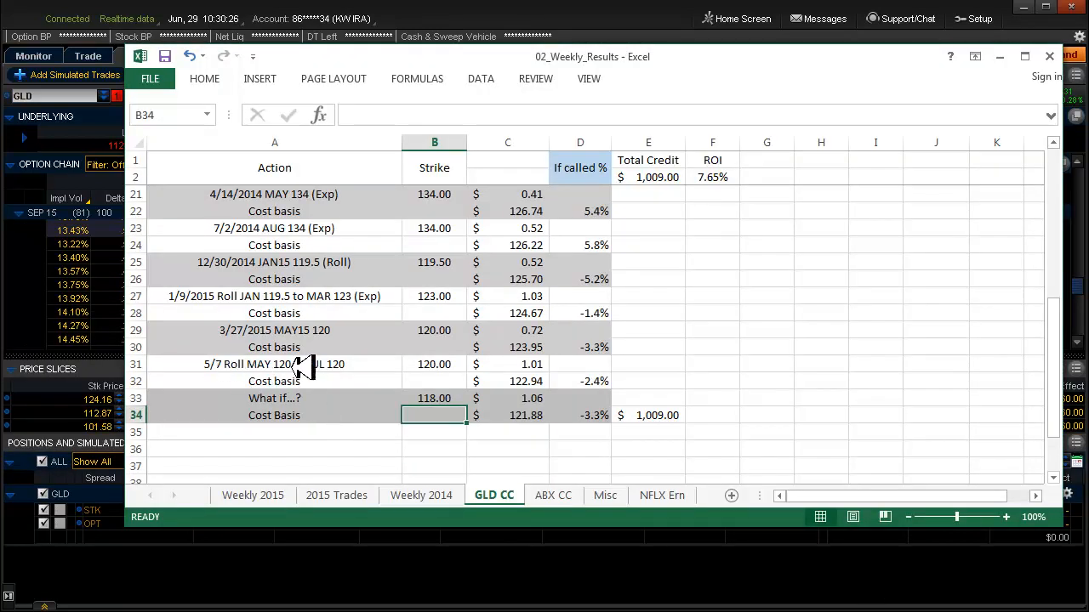
{"action": "mouse_move", "coordinate": [412, 366]}
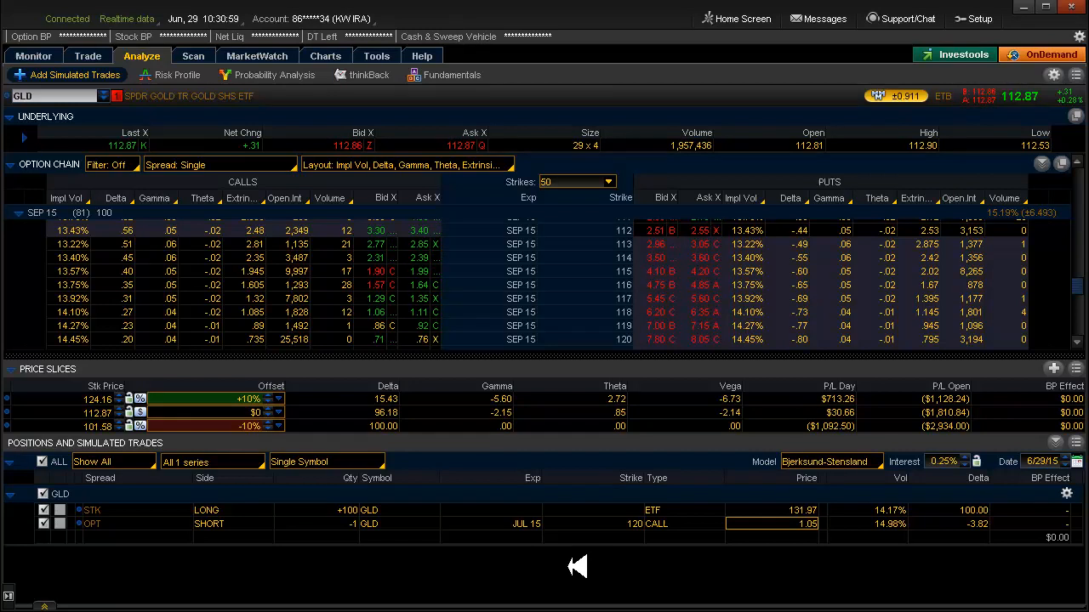
- Select the short JUL 15 120 call position in thinkorswim's positions list
{"action": "left_click", "coordinate": [92, 524]}
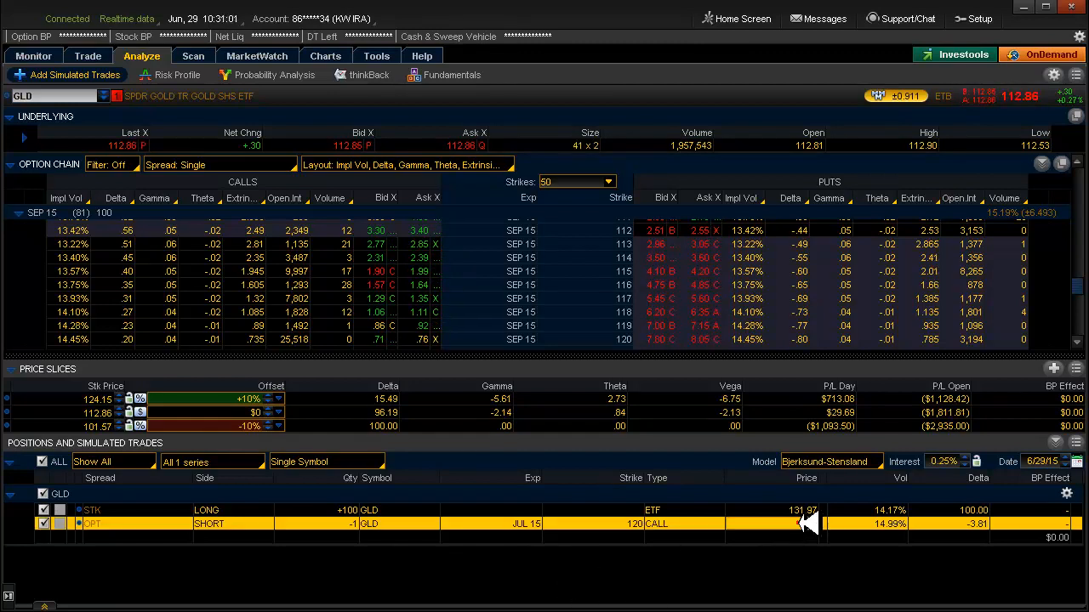
{"action": "left_click", "coordinate": [793, 523]}
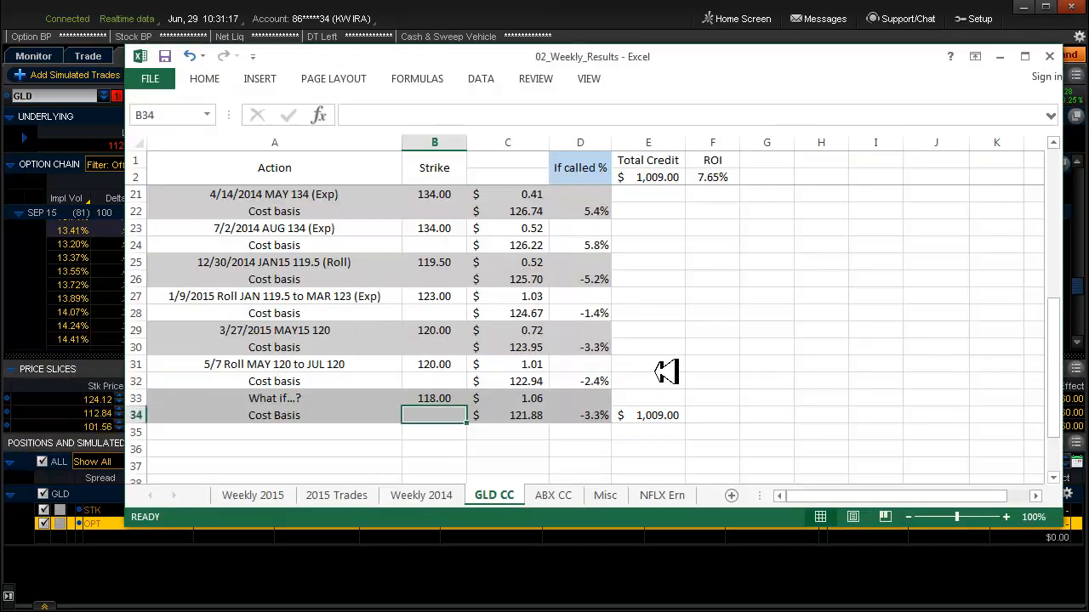
{"action": "mouse_move", "coordinate": [466, 400]}
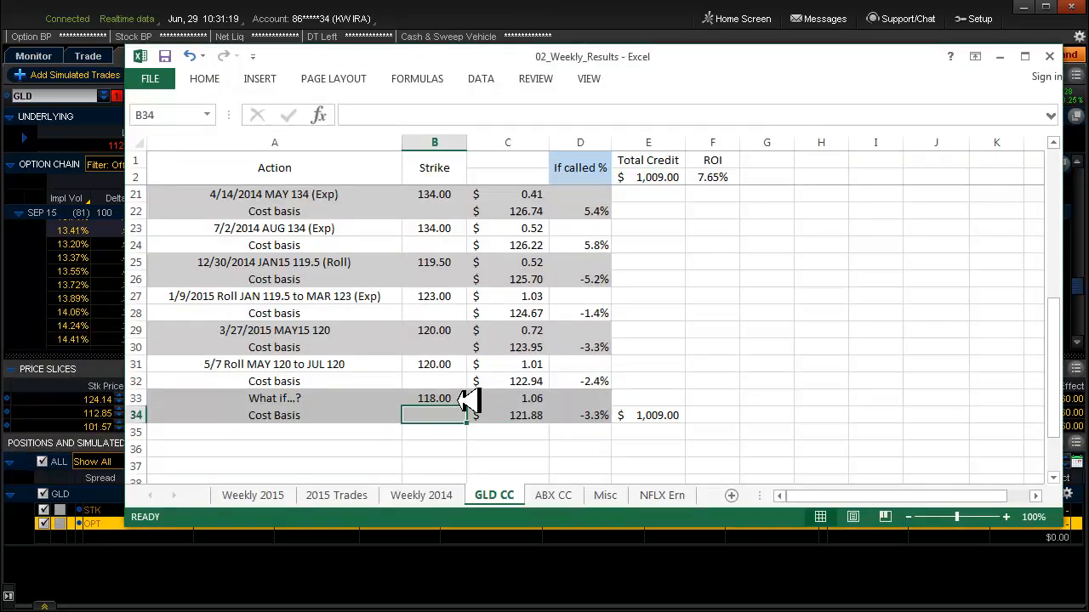
{"action": "mouse_move", "coordinate": [438, 436]}
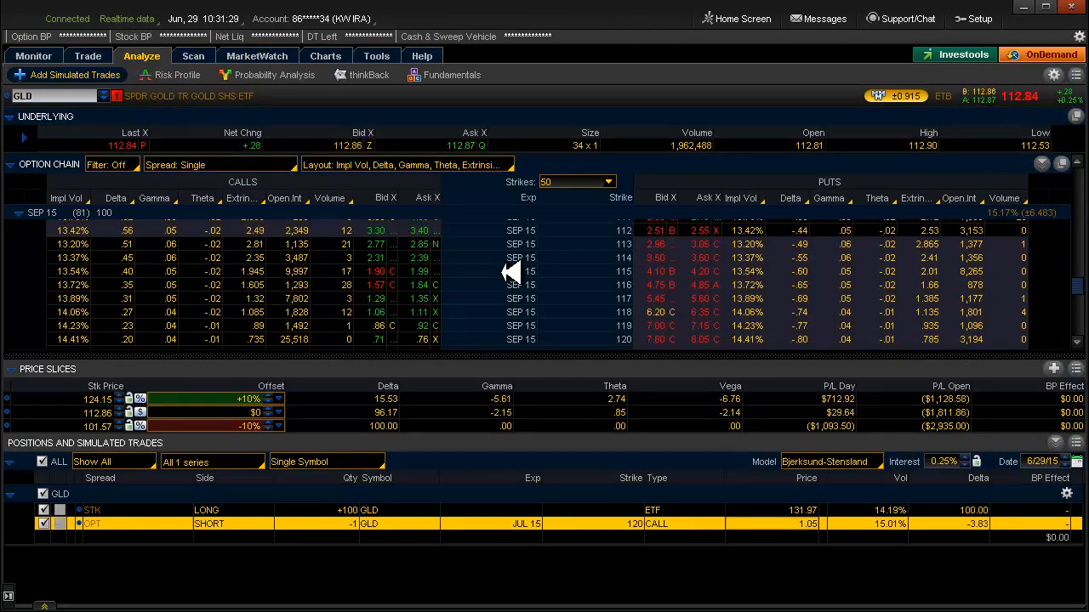
{"action": "mouse_move", "coordinate": [432, 313]}
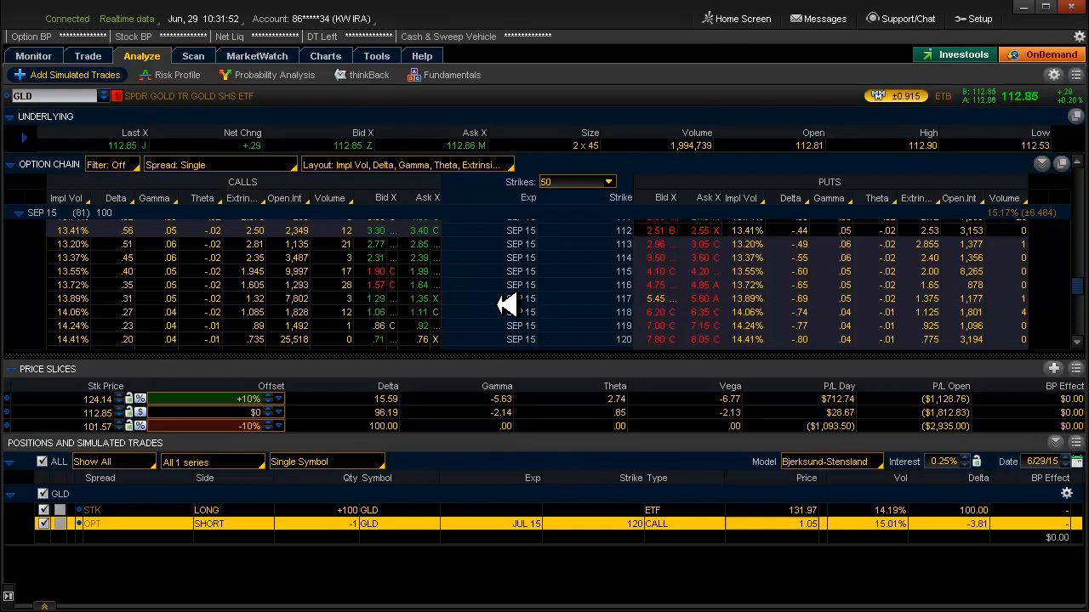
{"action": "mouse_move", "coordinate": [417, 309]}
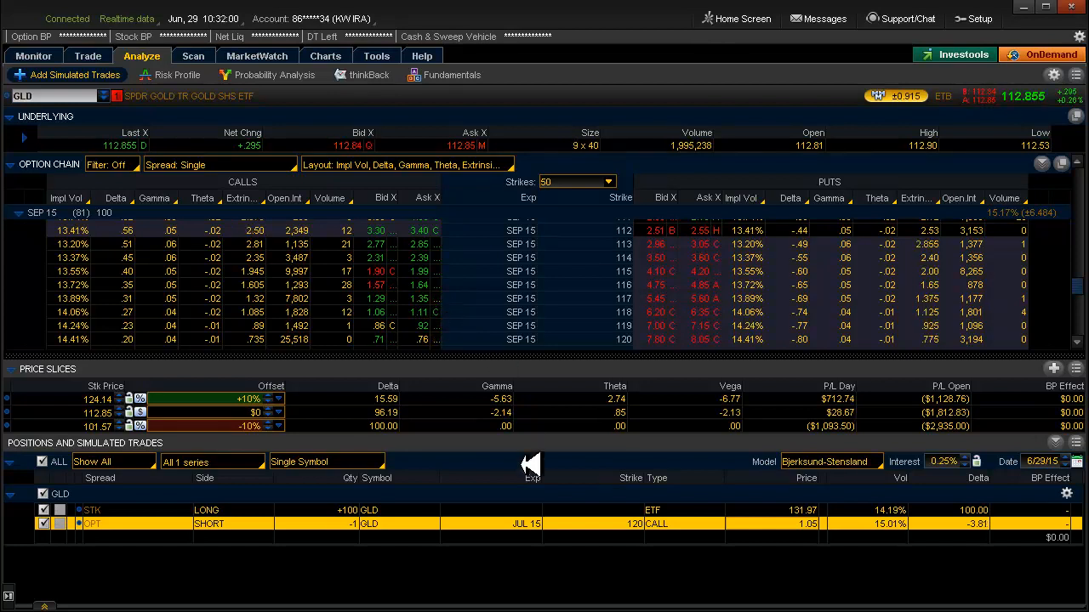
{"action": "mouse_move", "coordinate": [667, 523]}
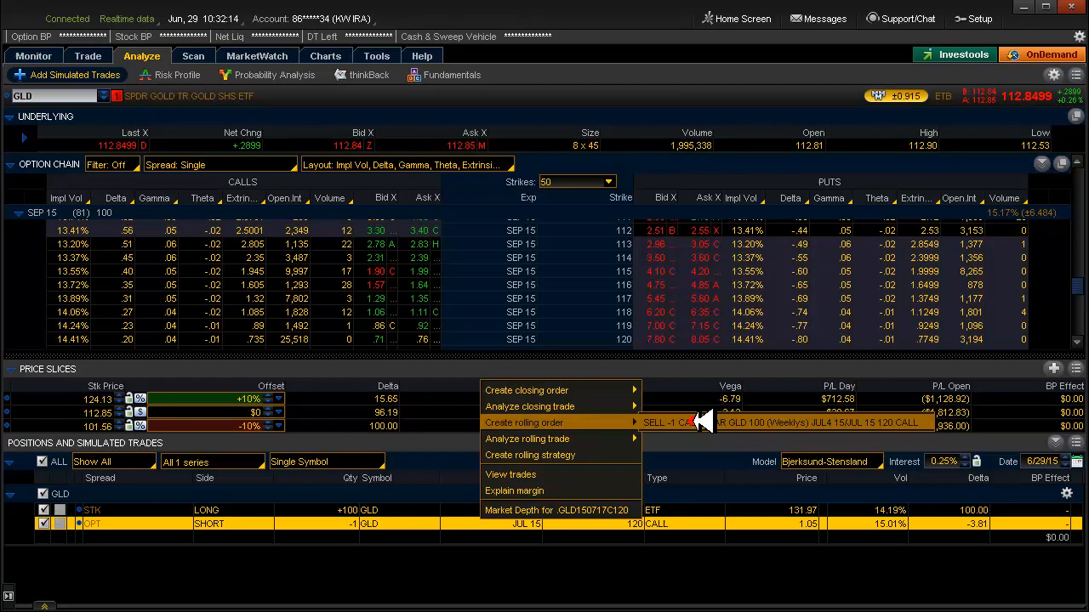
- Add a simulated roll selling the JUL4 15 120 call against JUL 15 120
{"action": "left_click", "coordinate": [524, 423]}
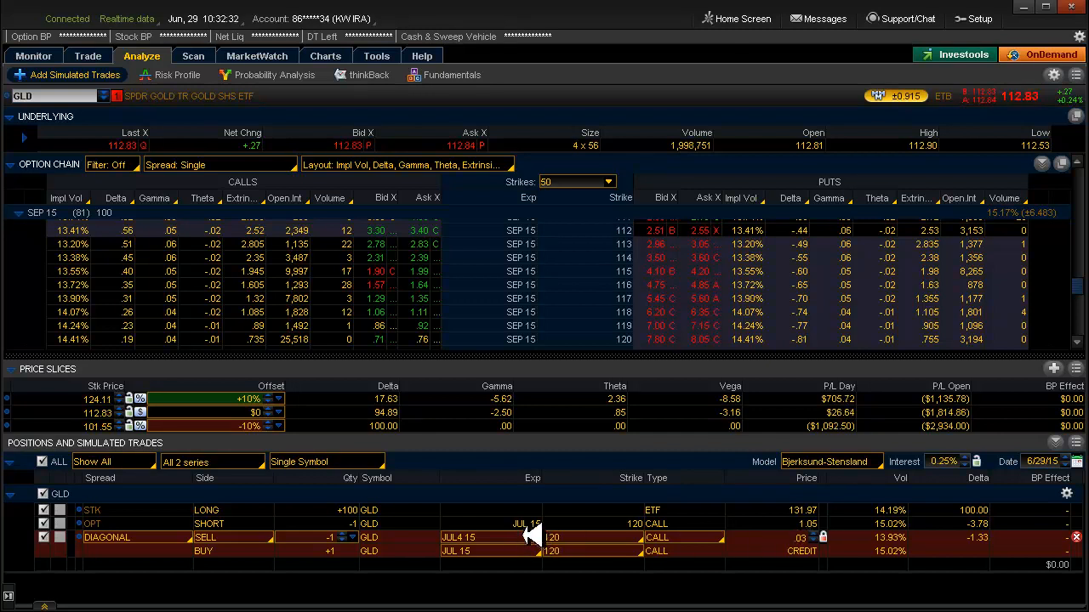
- Change the simulated roll's sold call to the SEP 15 118 strike
{"action": "left_click", "coordinate": [489, 552]}
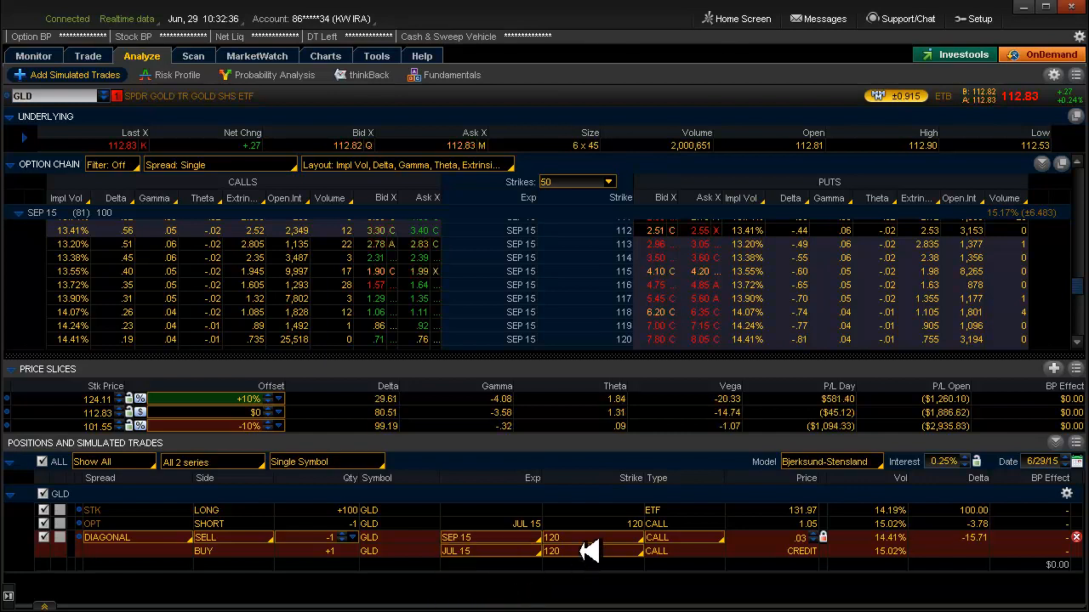
{"action": "left_click", "coordinate": [553, 552]}
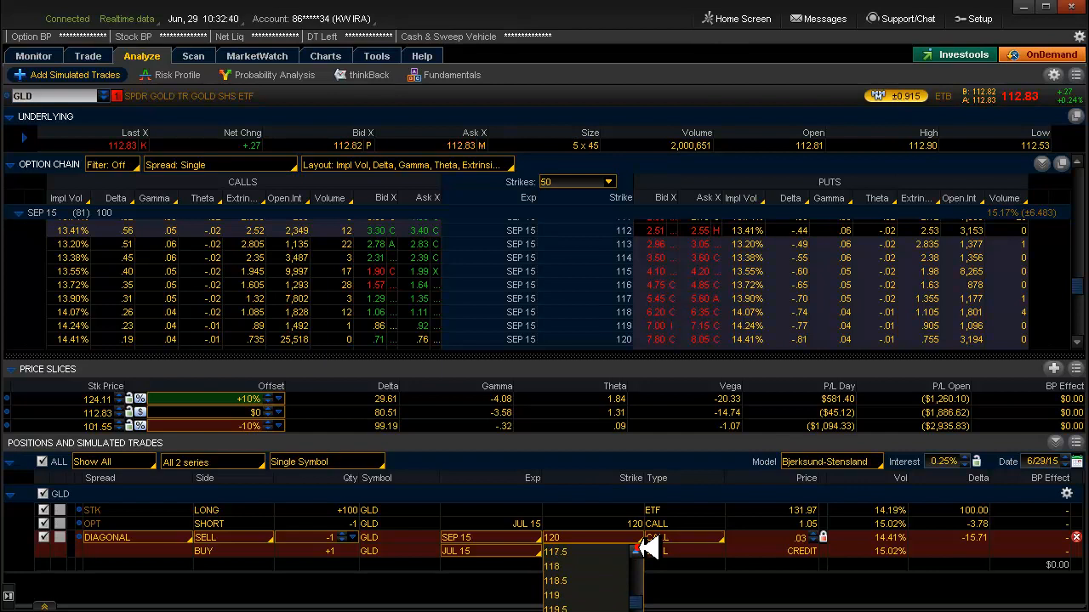
{"action": "left_click", "coordinate": [551, 566]}
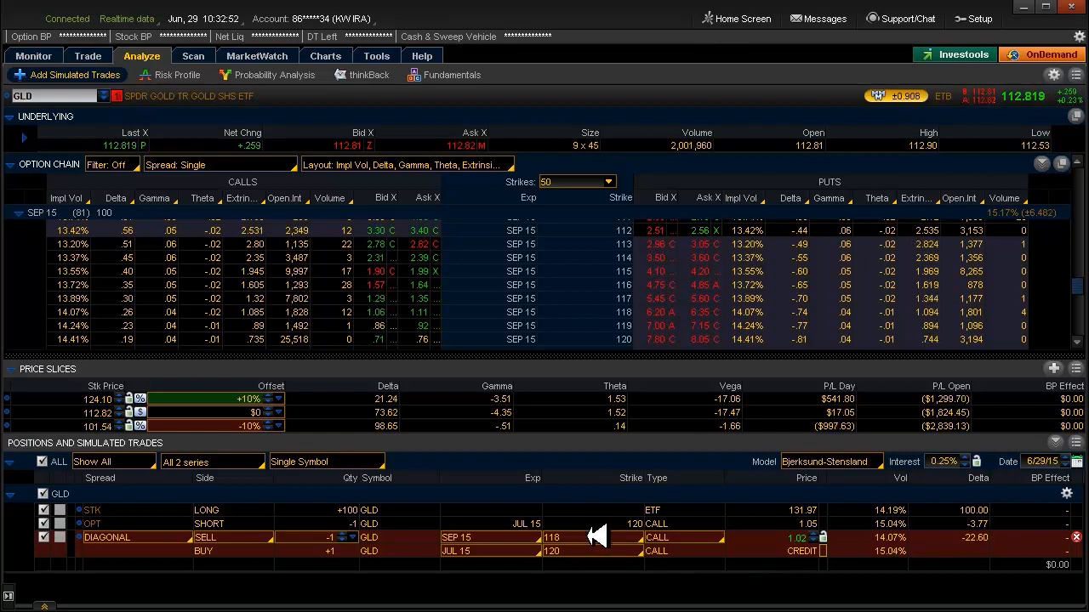
{"action": "mouse_move", "coordinate": [705, 584]}
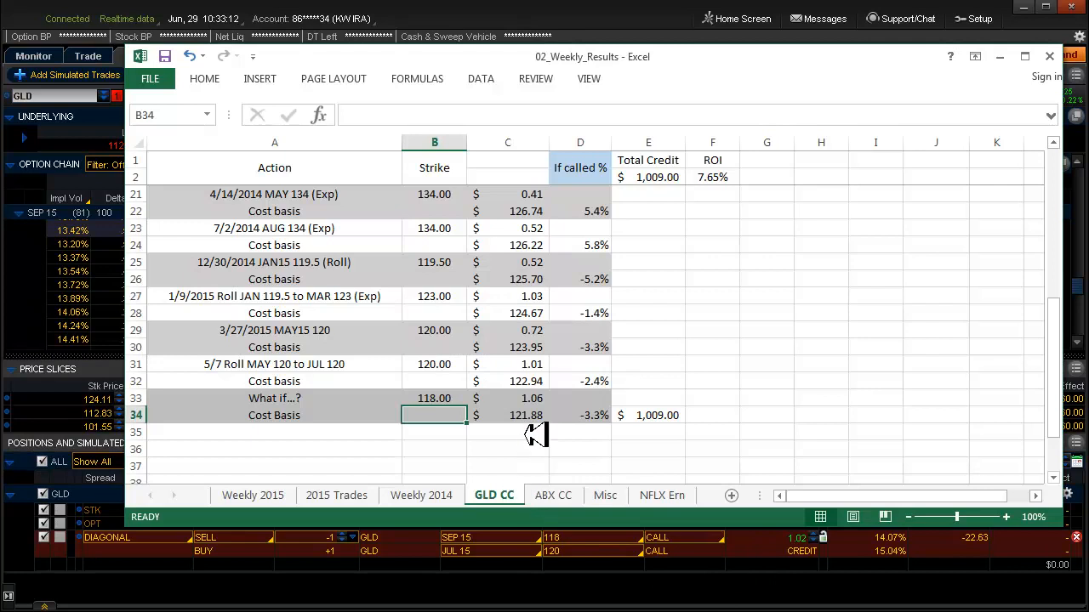
{"action": "mouse_move", "coordinate": [564, 398]}
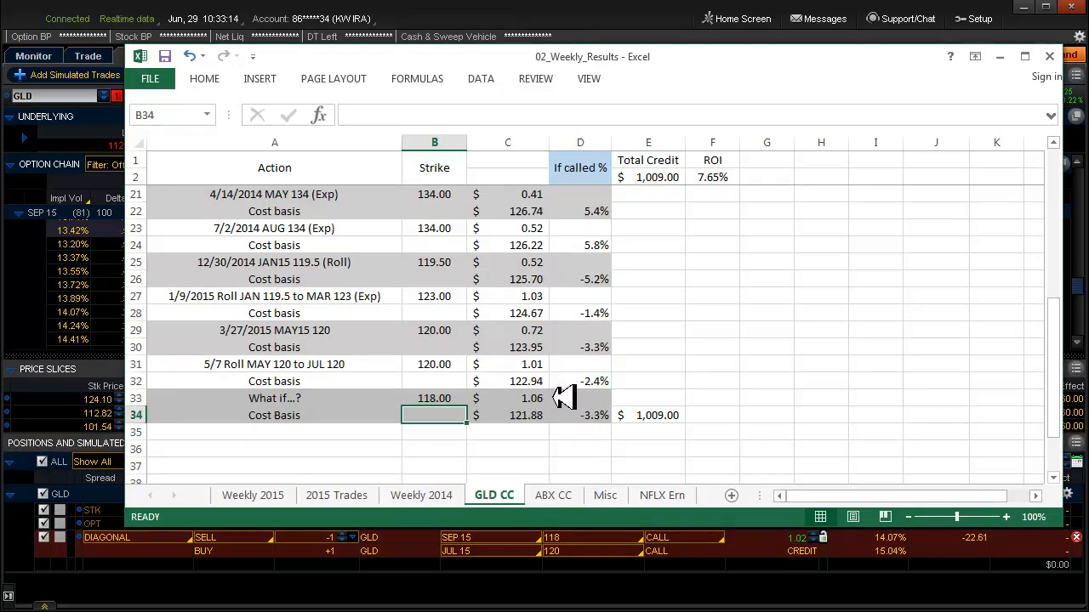
{"action": "mouse_move", "coordinate": [570, 398]}
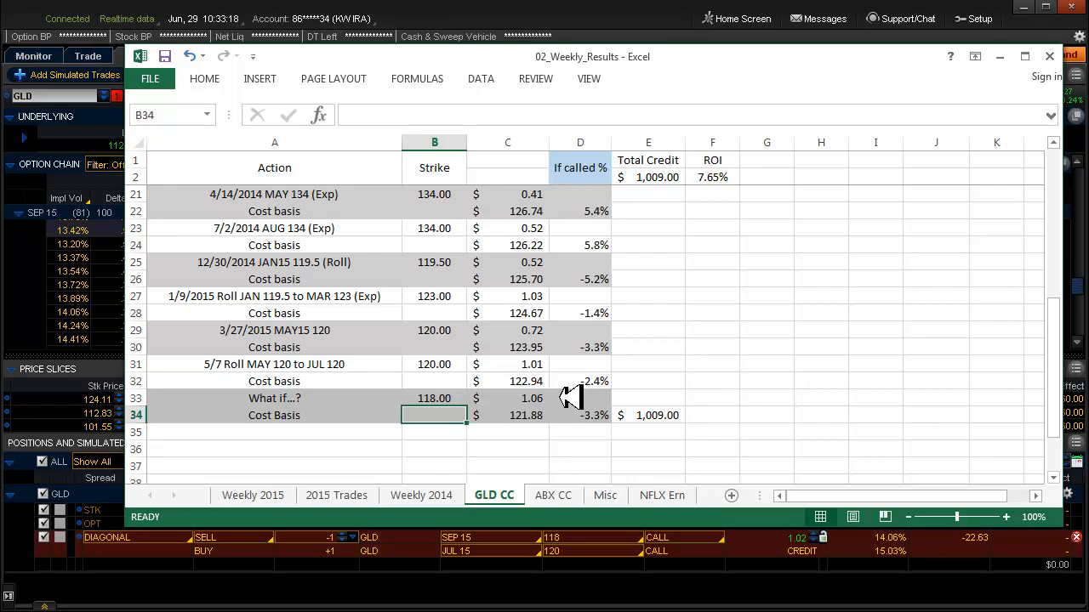
{"action": "mouse_move", "coordinate": [719, 585]}
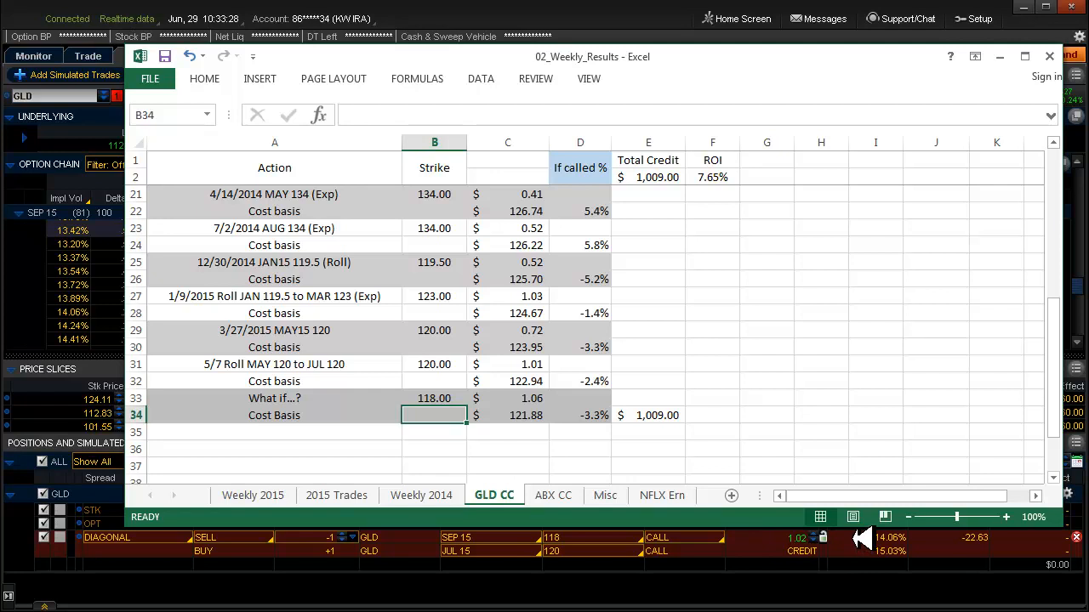
{"action": "mouse_move", "coordinate": [565, 477]}
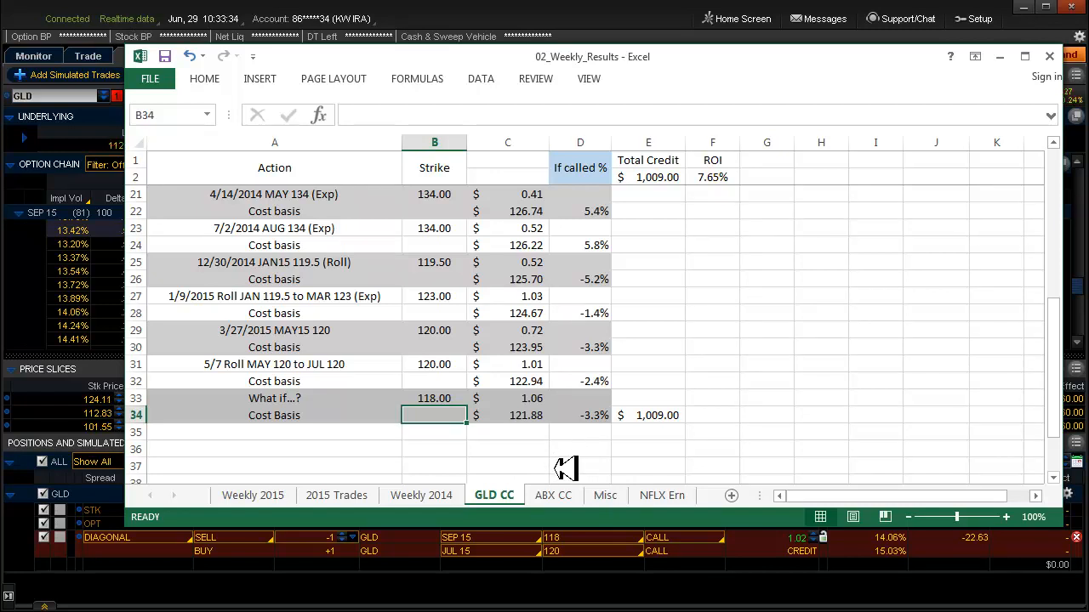
{"action": "mouse_move", "coordinate": [578, 449]}
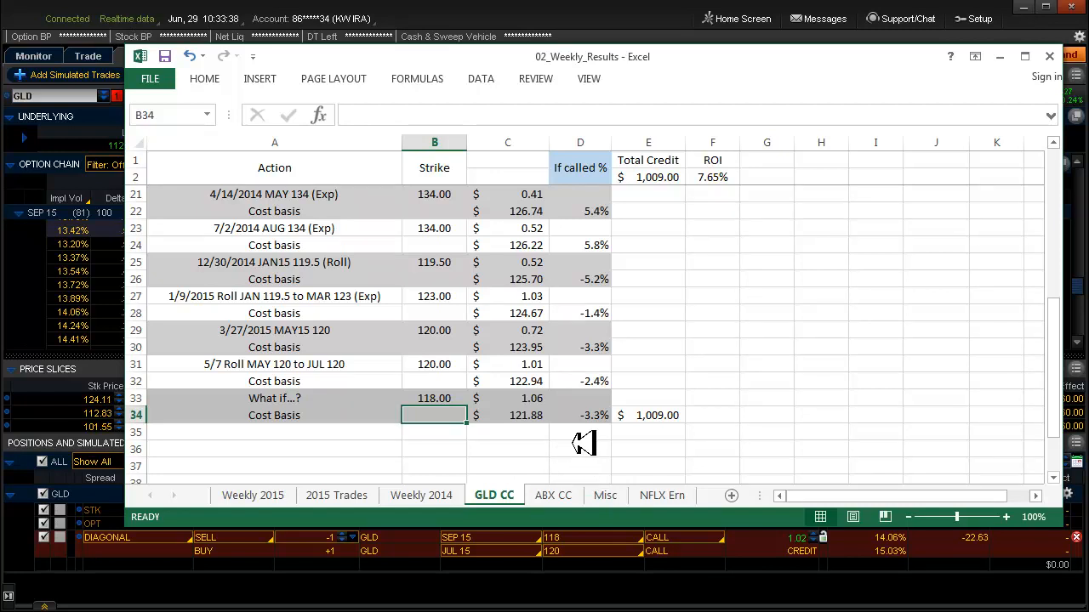
{"action": "mouse_move", "coordinate": [730, 462]}
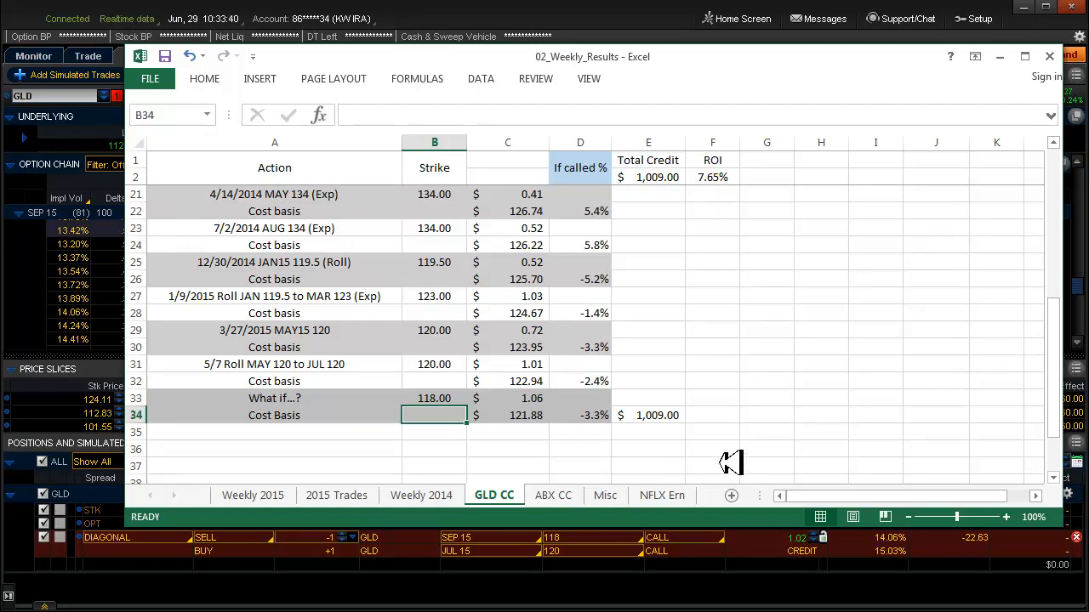
{"action": "mouse_move", "coordinate": [804, 381]}
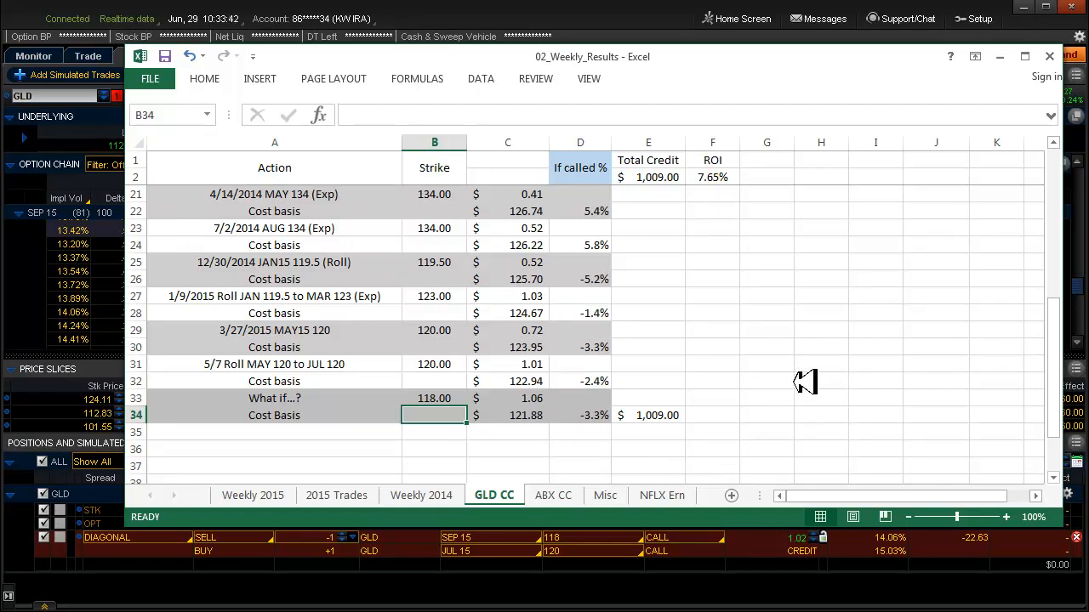
{"action": "mouse_move", "coordinate": [799, 369]}
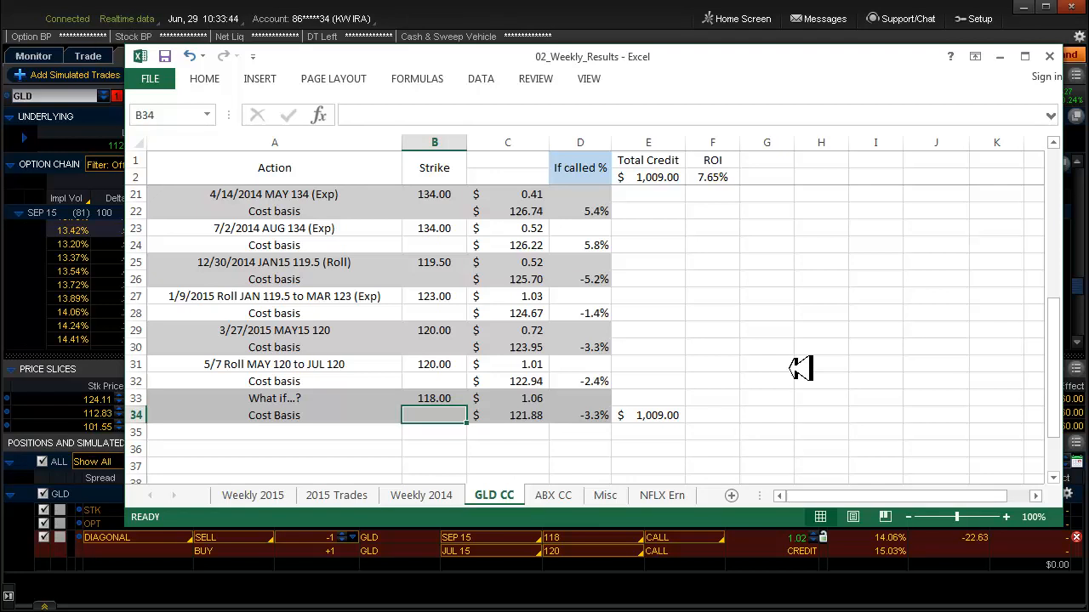
{"action": "mouse_move", "coordinate": [676, 401]}
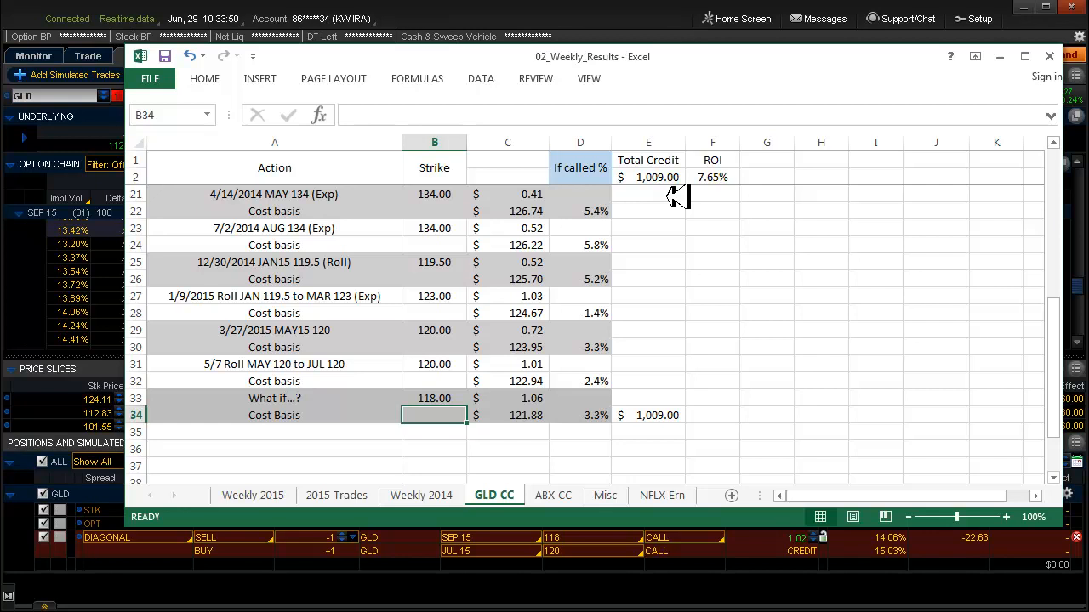
{"action": "mouse_move", "coordinate": [696, 247]}
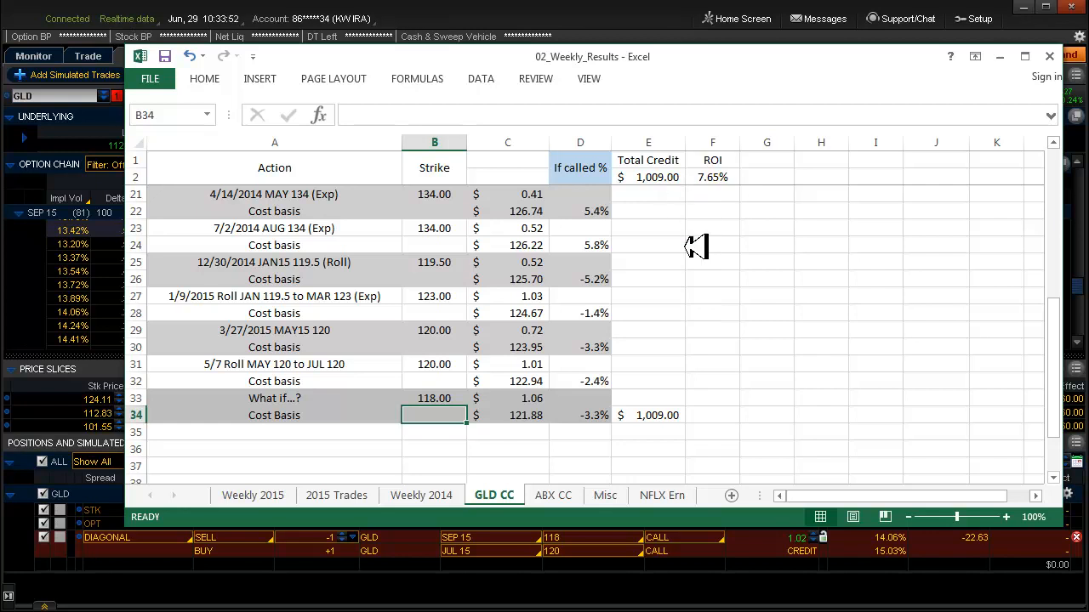
{"action": "mouse_move", "coordinate": [704, 261]}
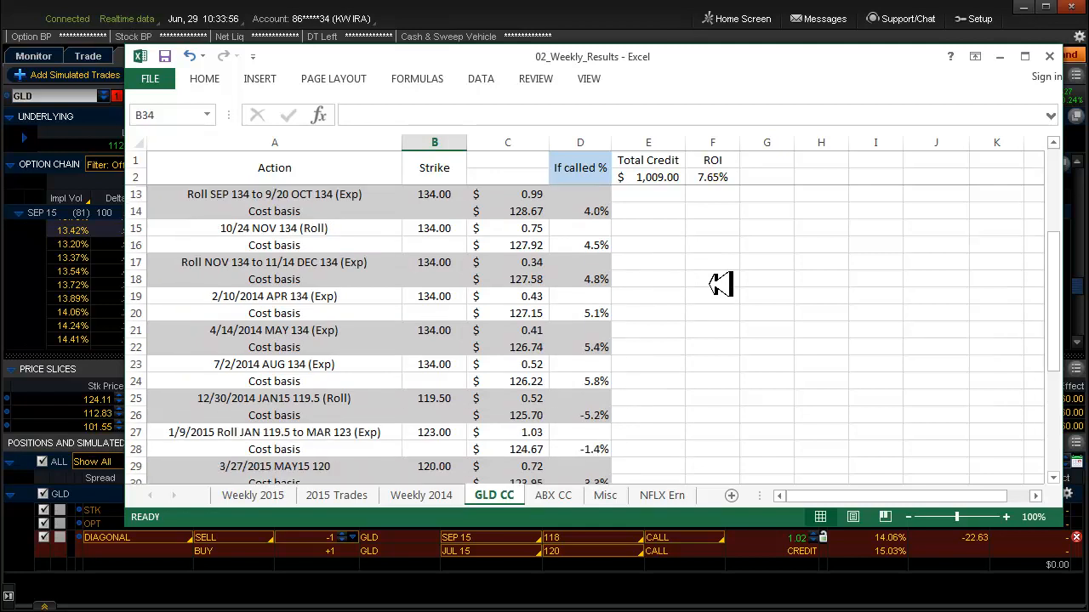
{"action": "scroll", "scroll_direction": "down", "scroll_amount": 3}
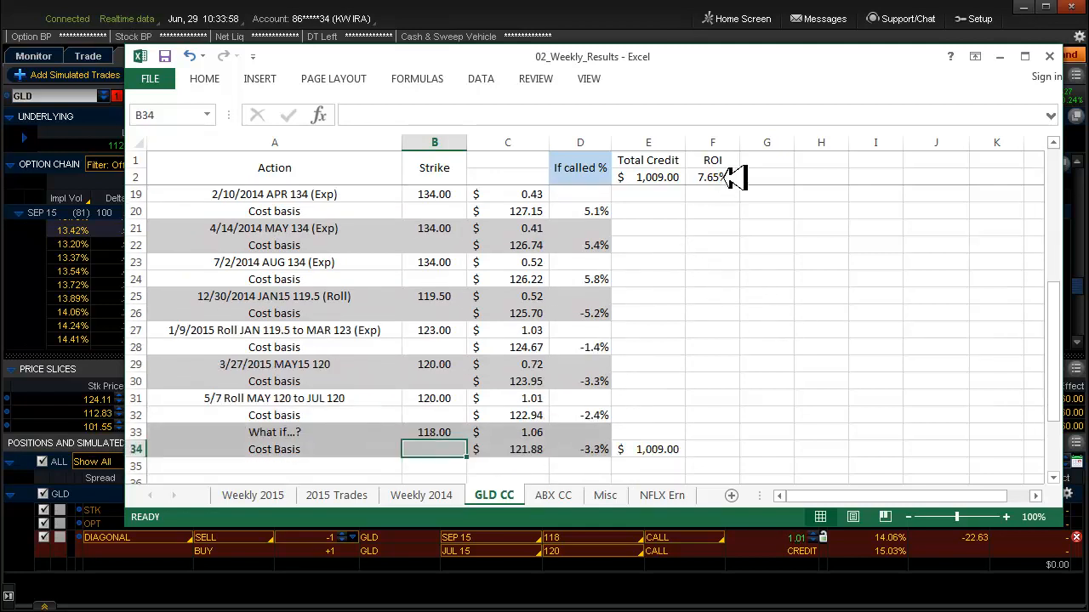
{"action": "scroll", "scroll_direction": "down", "scroll_amount": 3}
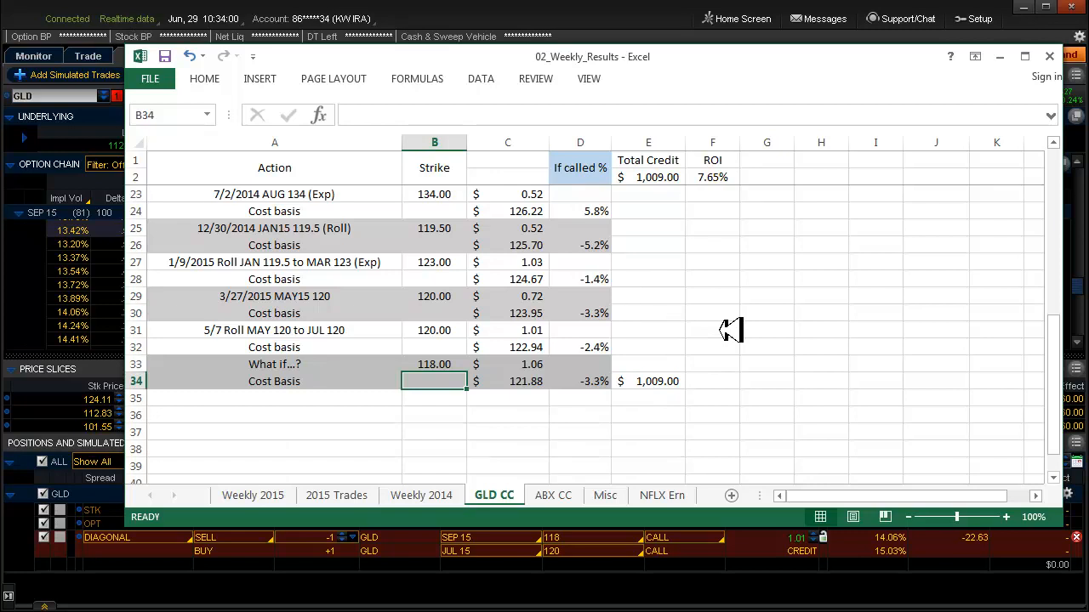
{"action": "left_click", "coordinate": [648, 381]}
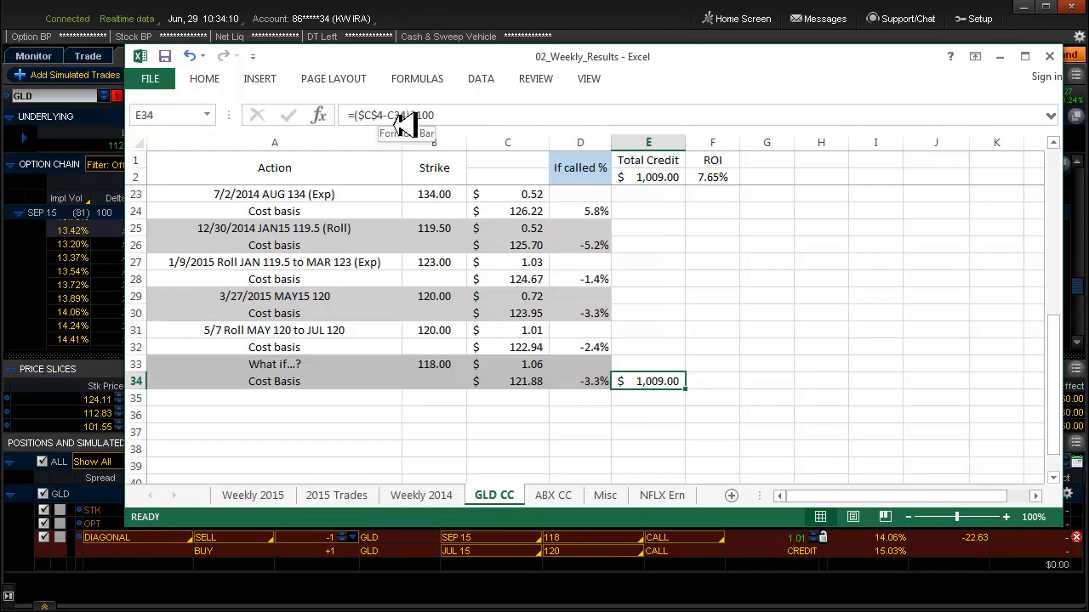
{"action": "mouse_move", "coordinate": [843, 340]}
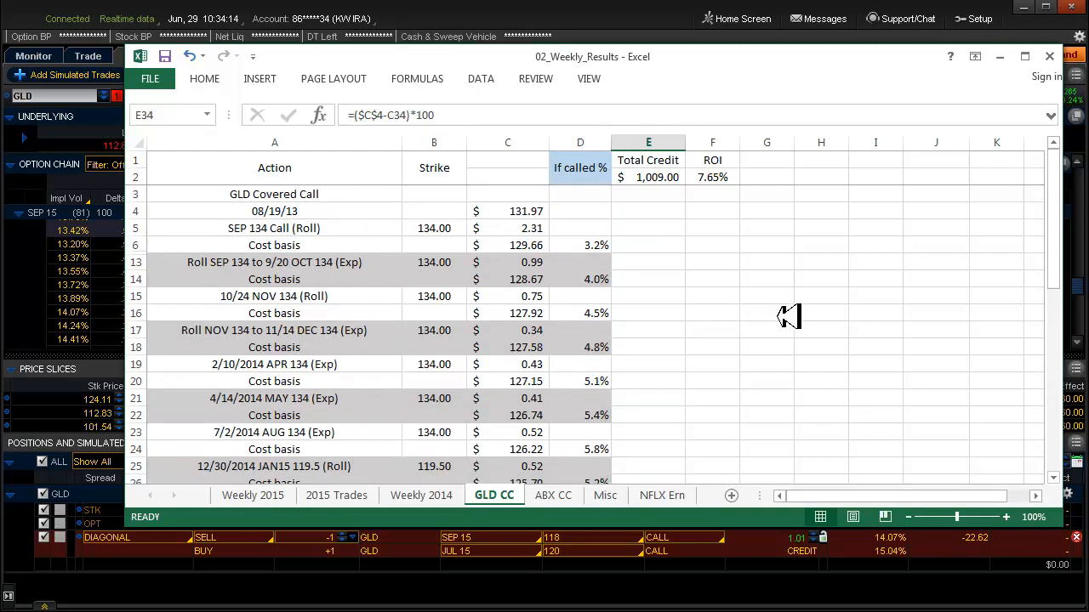
{"action": "mouse_move", "coordinate": [545, 211]}
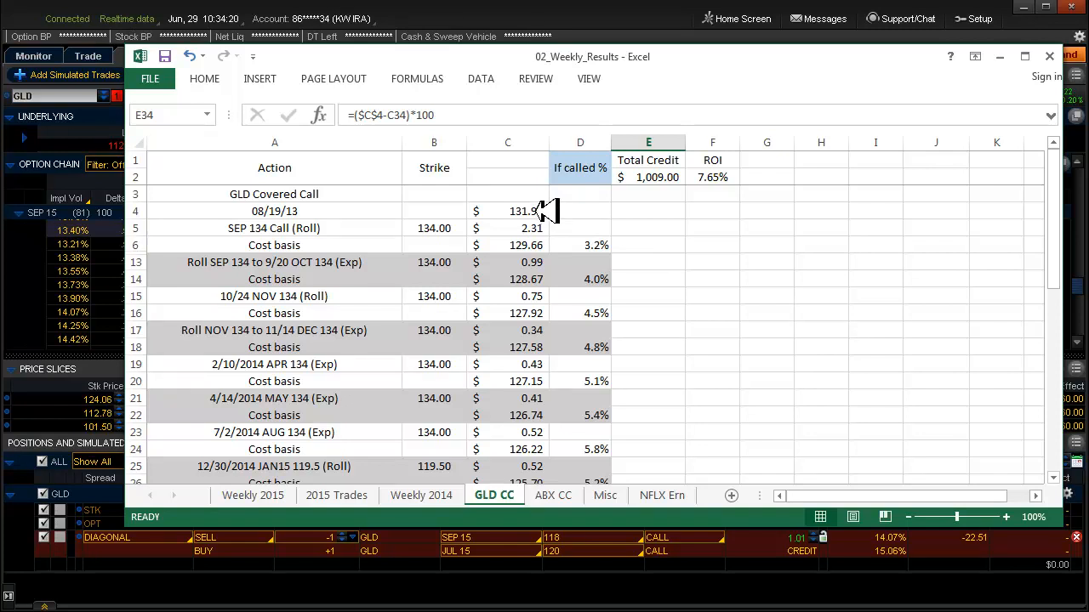
{"action": "mouse_move", "coordinate": [387, 115]}
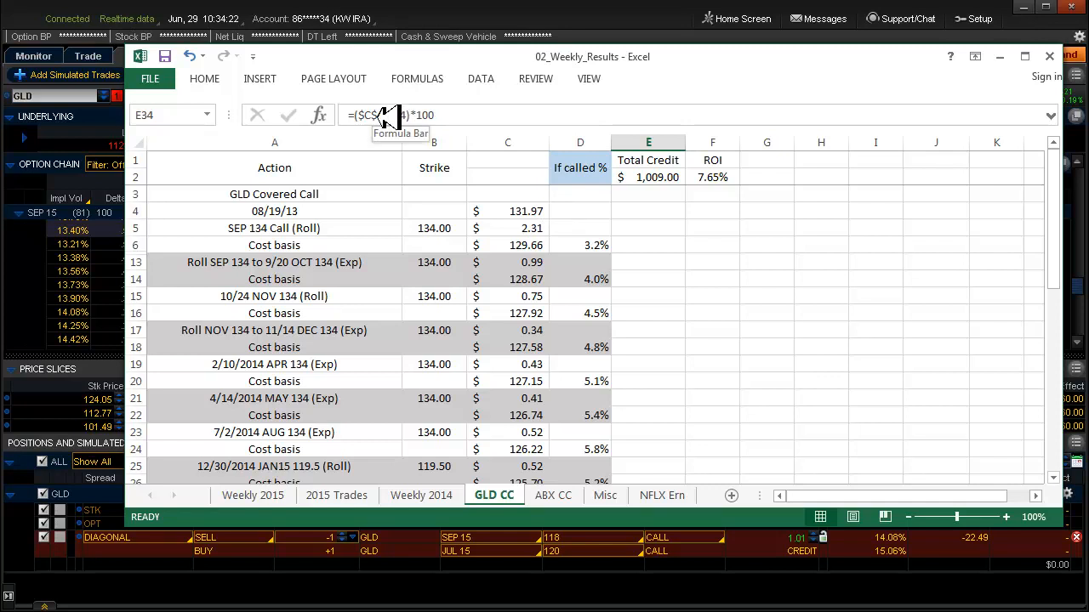
{"action": "mouse_move", "coordinate": [779, 327]}
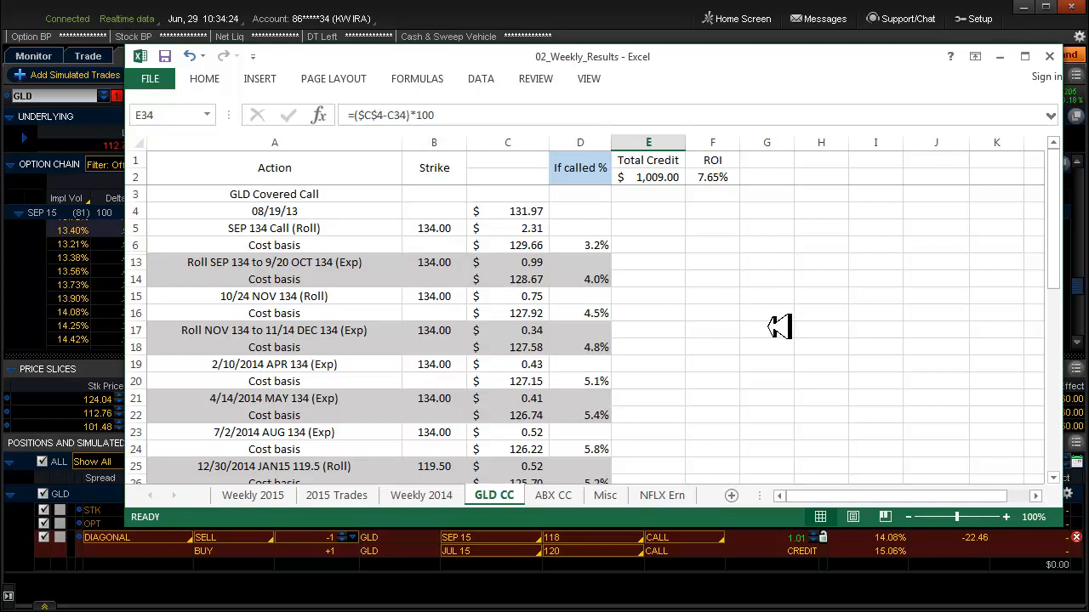
{"action": "scroll", "scroll_direction": "down", "scroll_amount": 3}
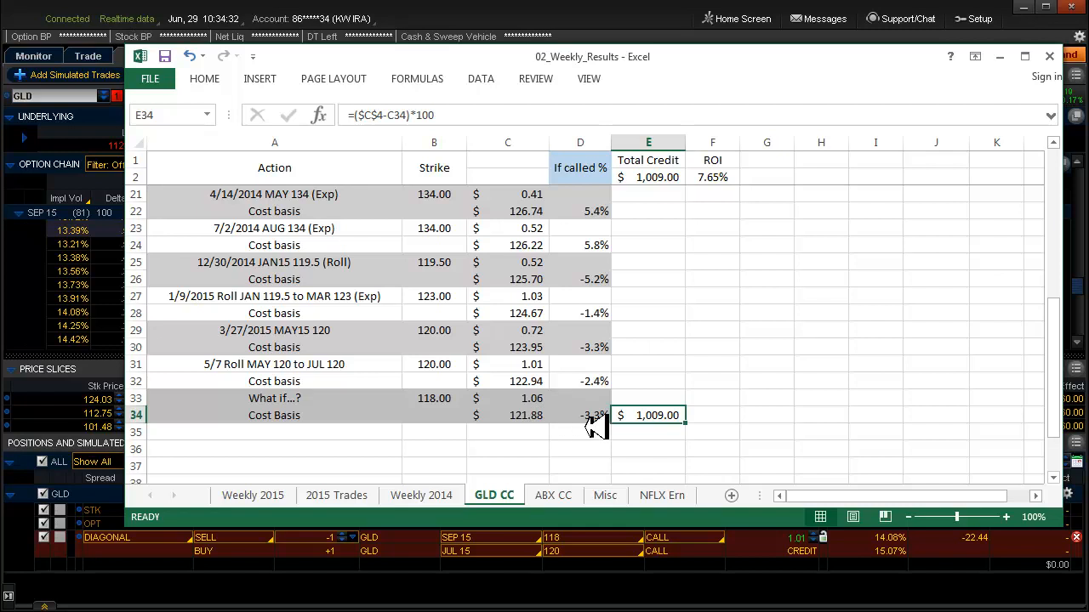
{"action": "mouse_move", "coordinate": [677, 399]}
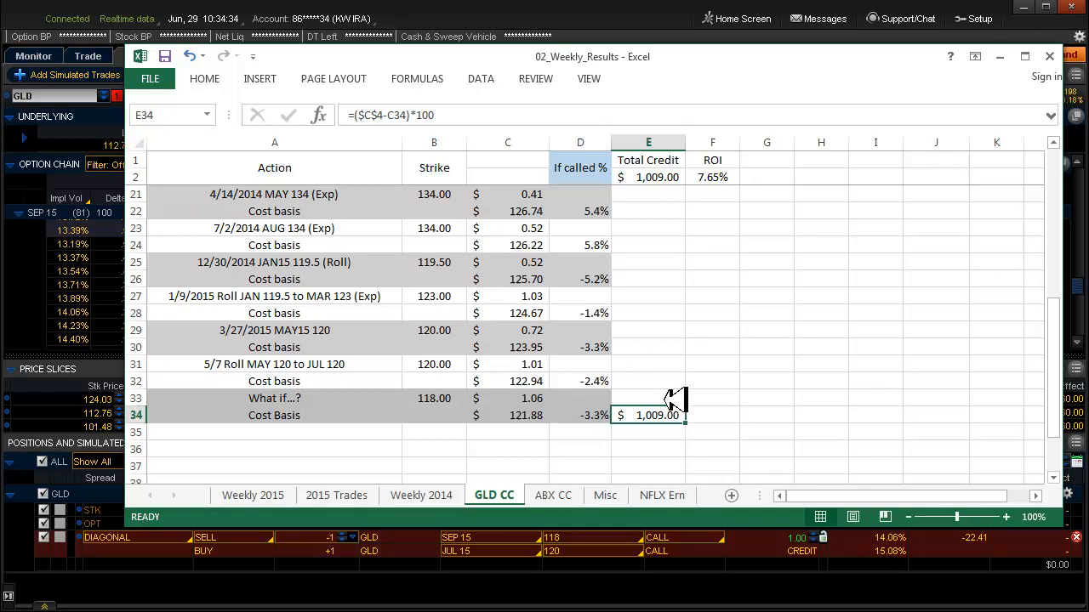
{"action": "mouse_move", "coordinate": [463, 115]}
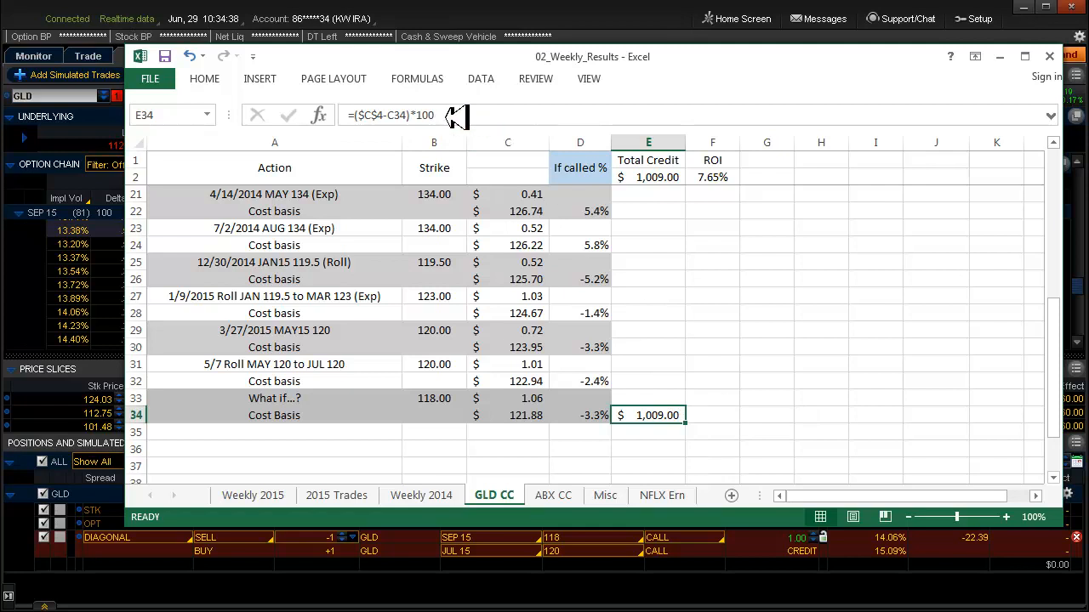
{"action": "mouse_move", "coordinate": [715, 417]}
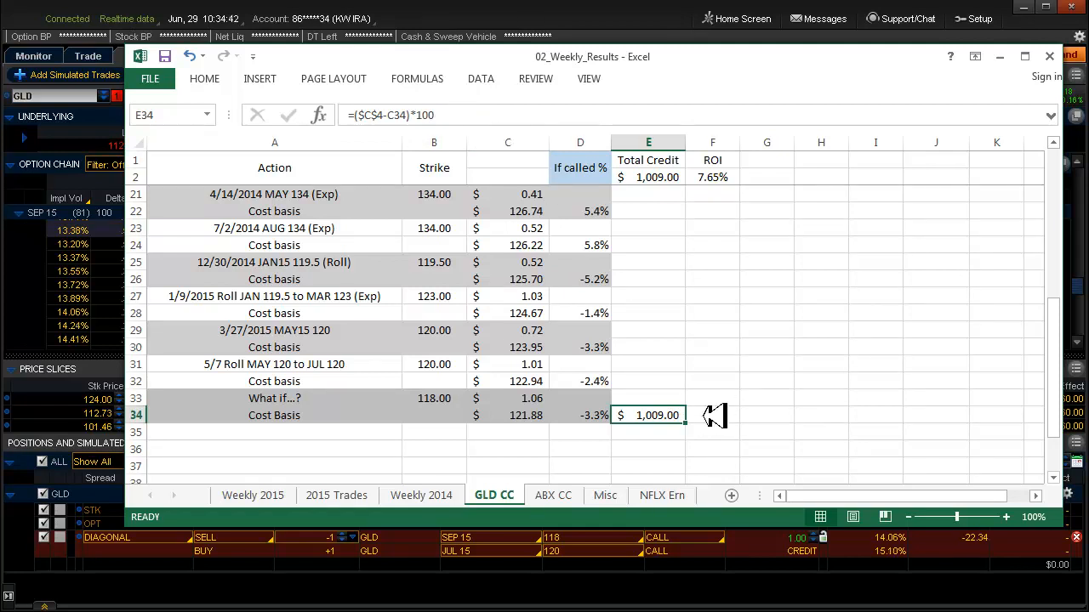
{"action": "mouse_move", "coordinate": [766, 359]}
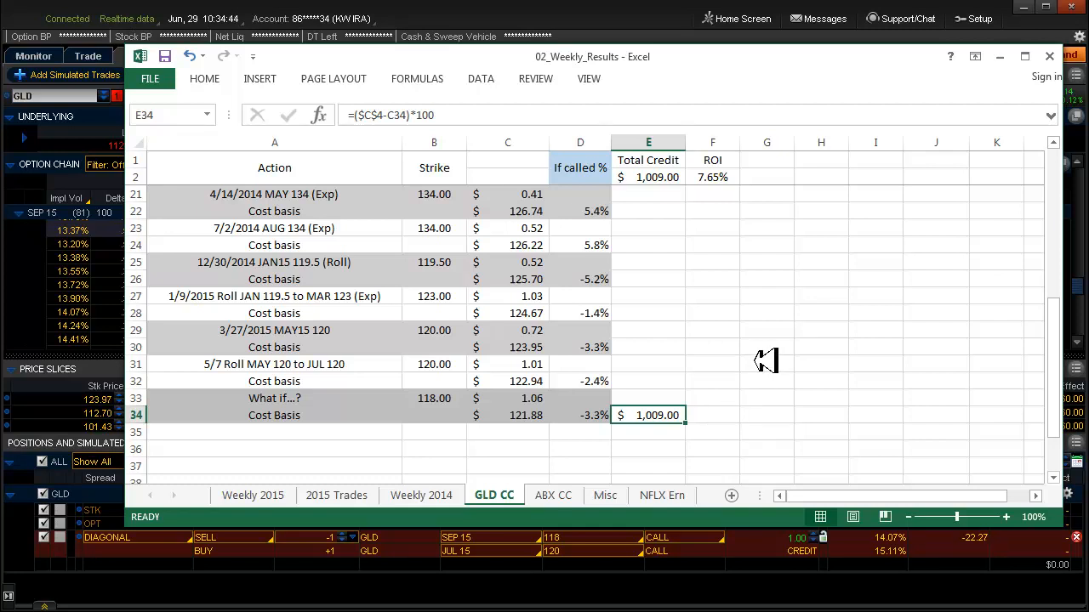
{"action": "mouse_move", "coordinate": [829, 417]}
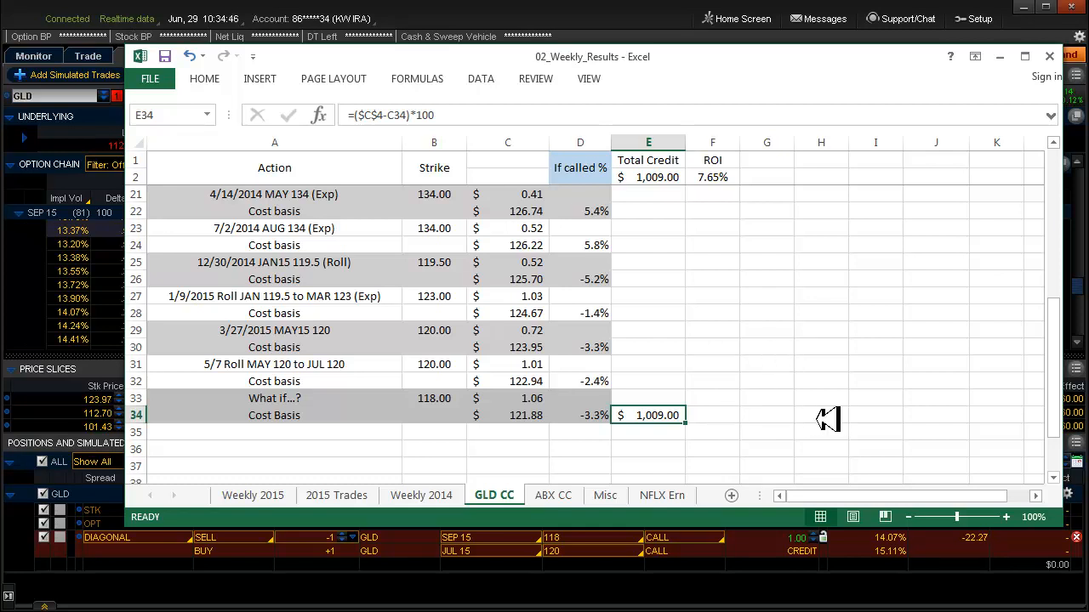
{"action": "mouse_move", "coordinate": [677, 417]}
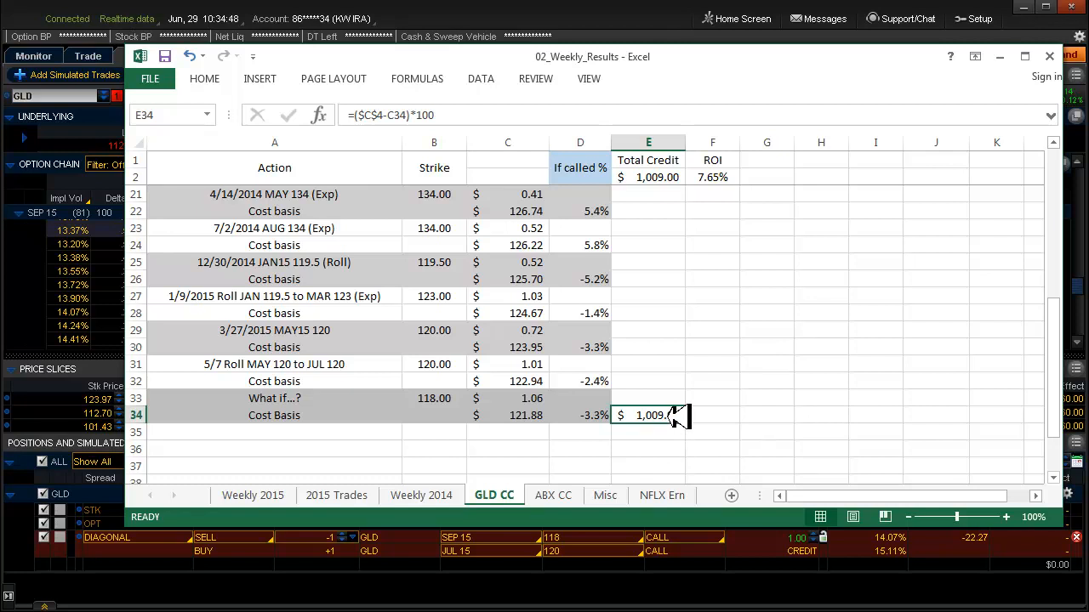
{"action": "mouse_move", "coordinate": [778, 404]}
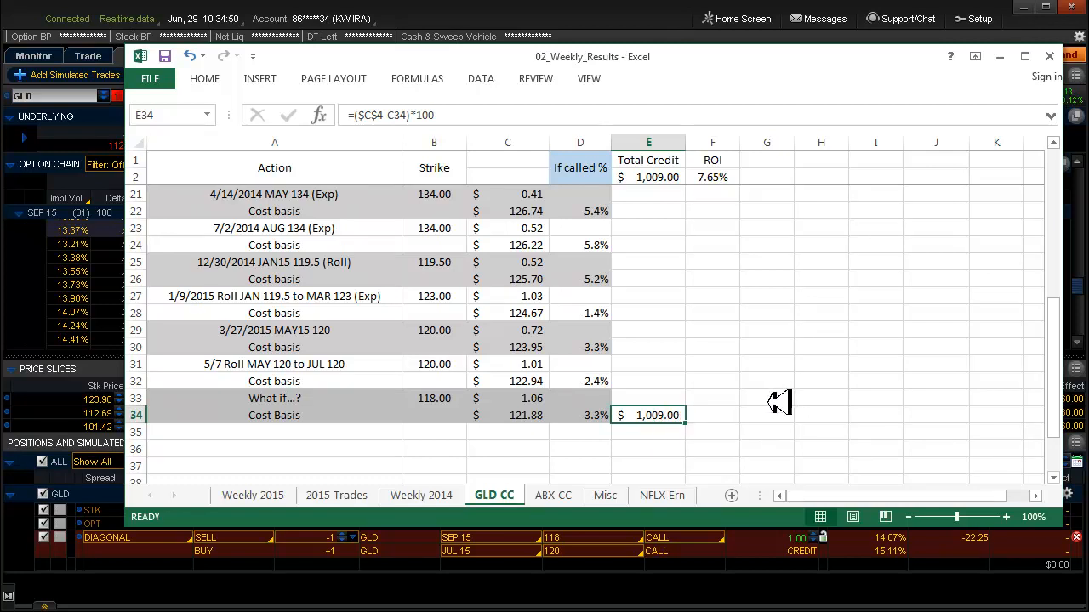
{"action": "key", "text": "ctrl+c"}
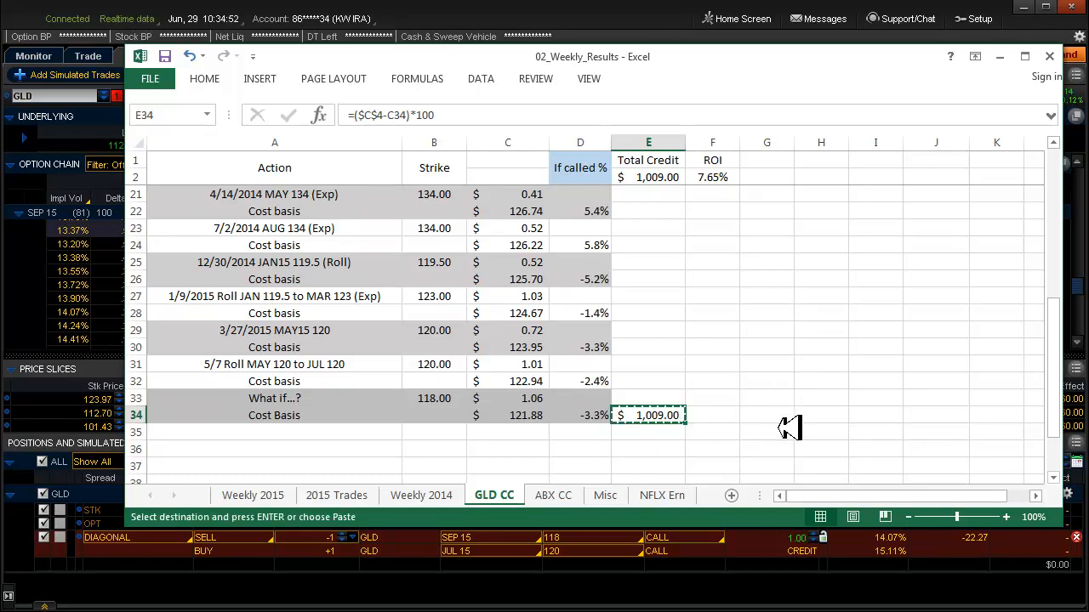
{"action": "left_click", "coordinate": [648, 448]}
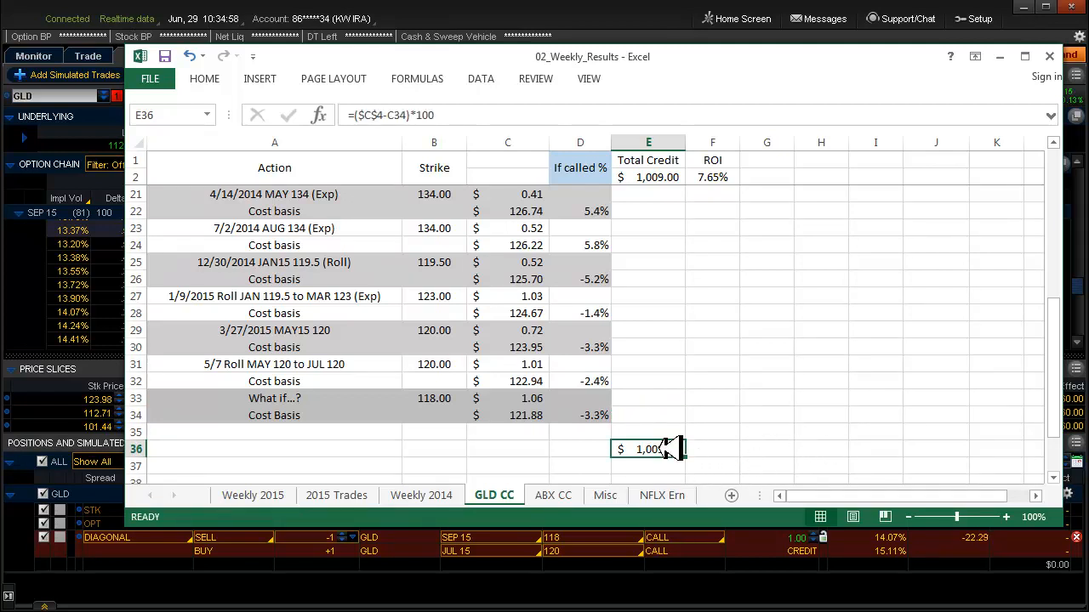
{"action": "mouse_move", "coordinate": [706, 442]}
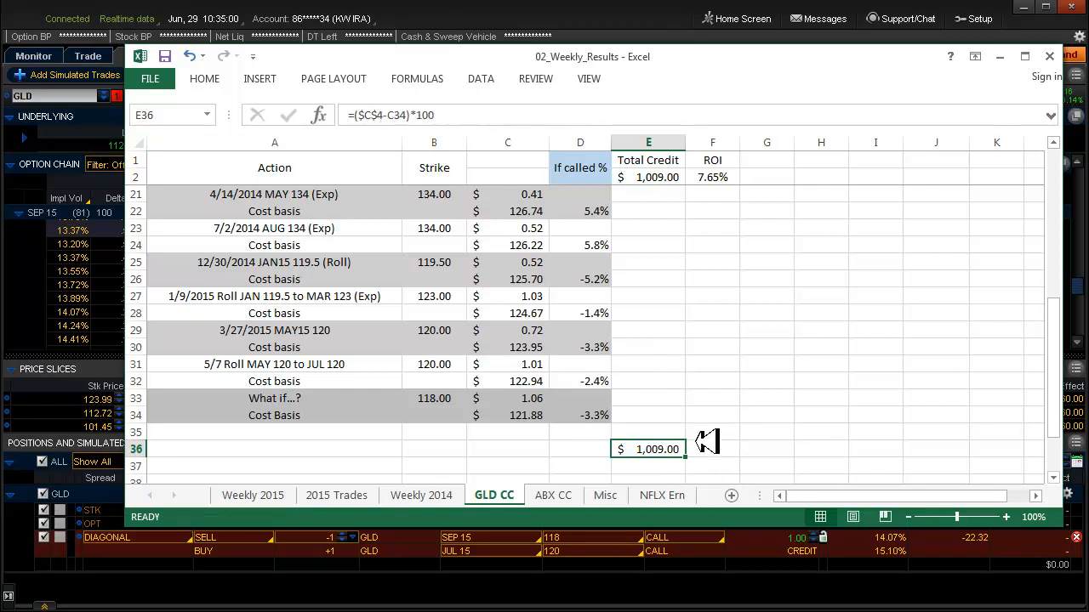
{"action": "mouse_move", "coordinate": [408, 124]}
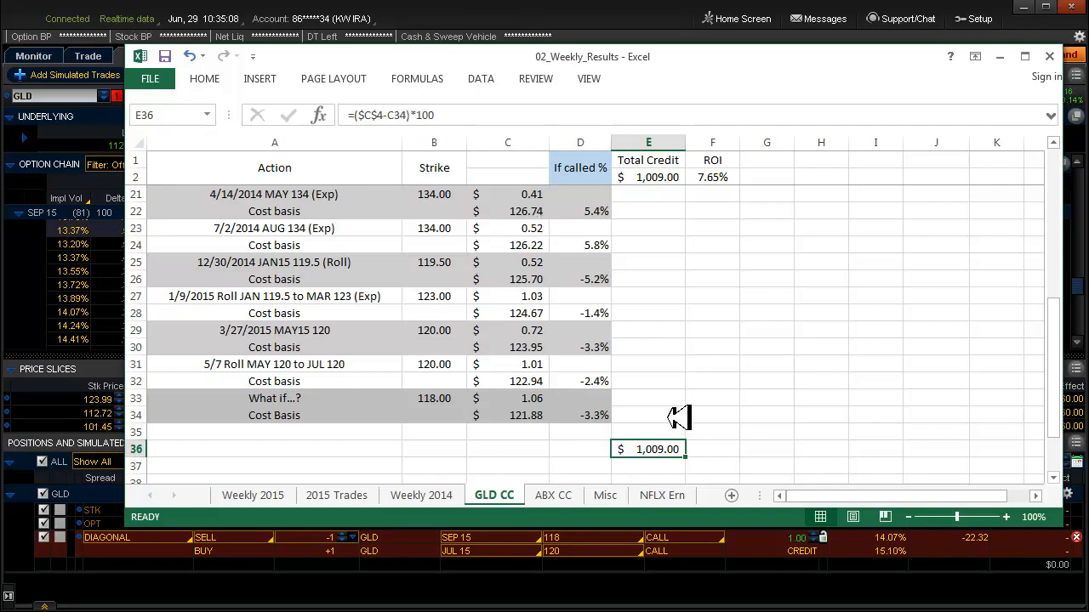
{"action": "mouse_move", "coordinate": [797, 400]}
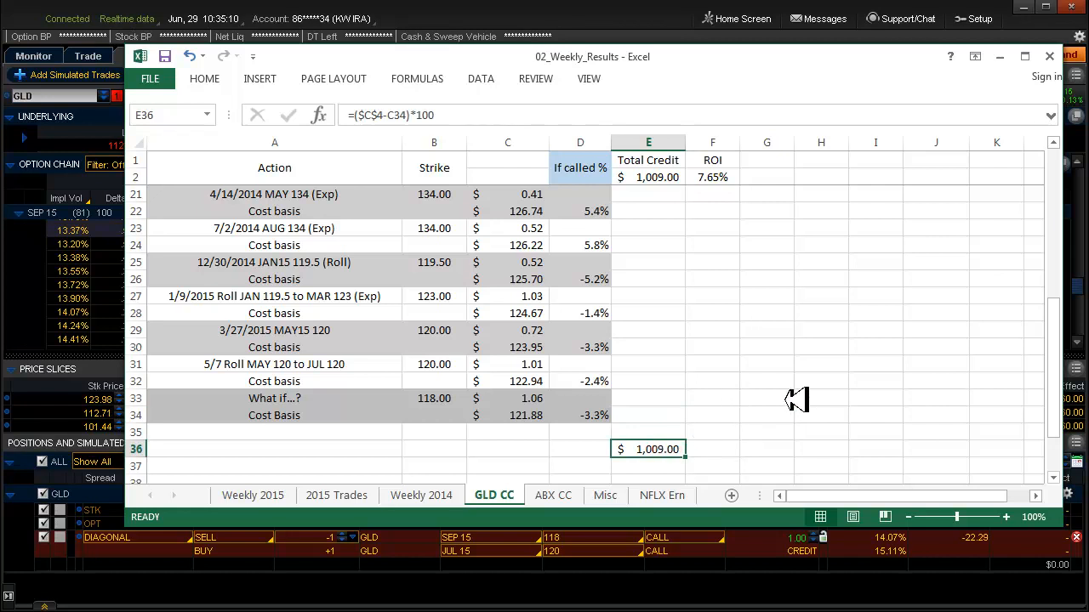
{"action": "mouse_move", "coordinate": [663, 449]}
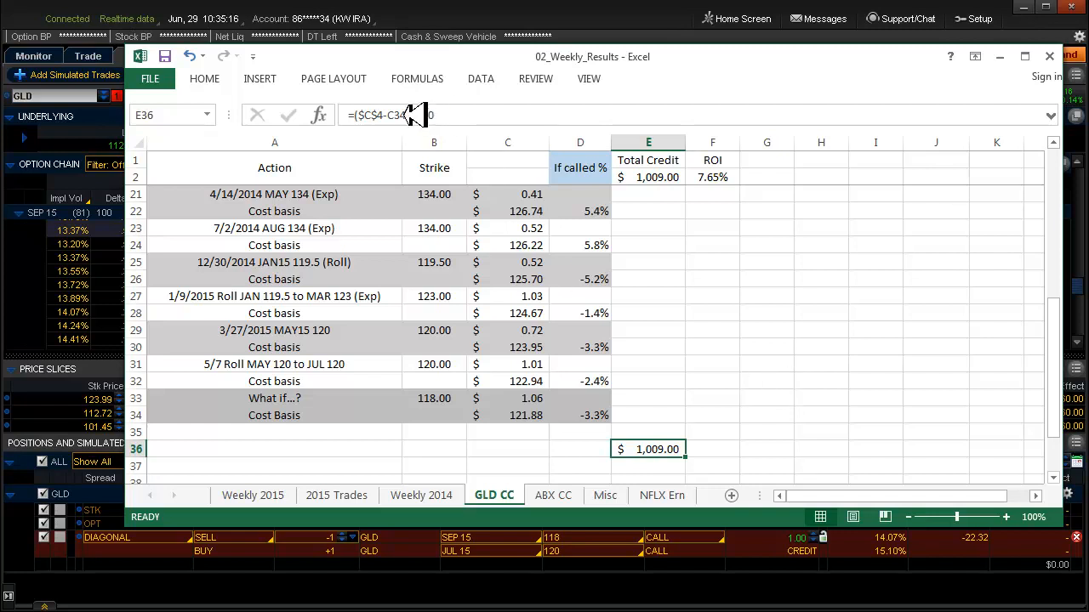
{"action": "mouse_move", "coordinate": [770, 393]}
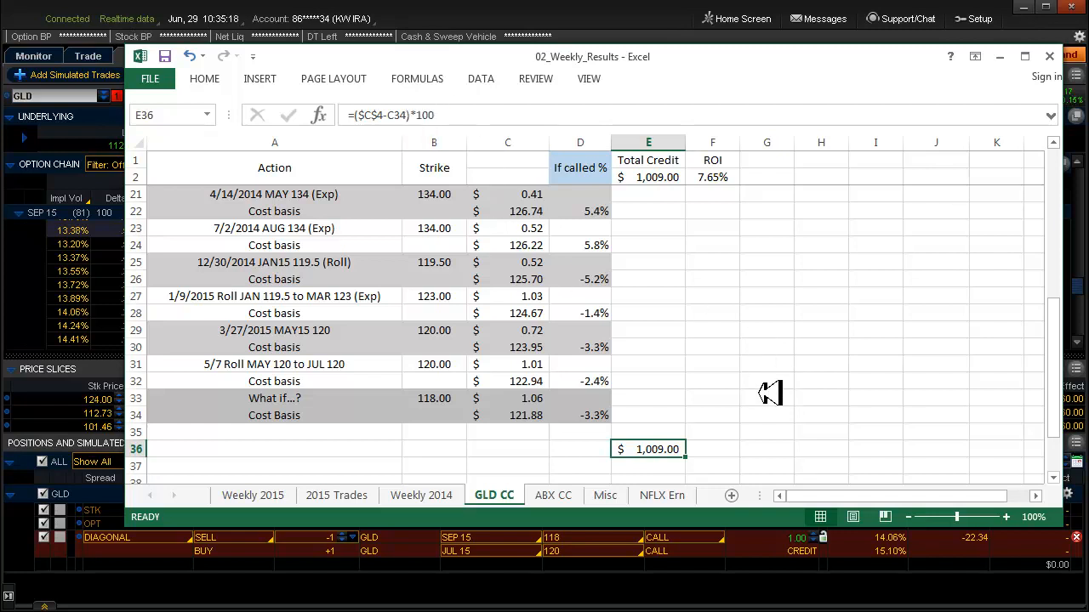
{"action": "mouse_move", "coordinate": [825, 381]}
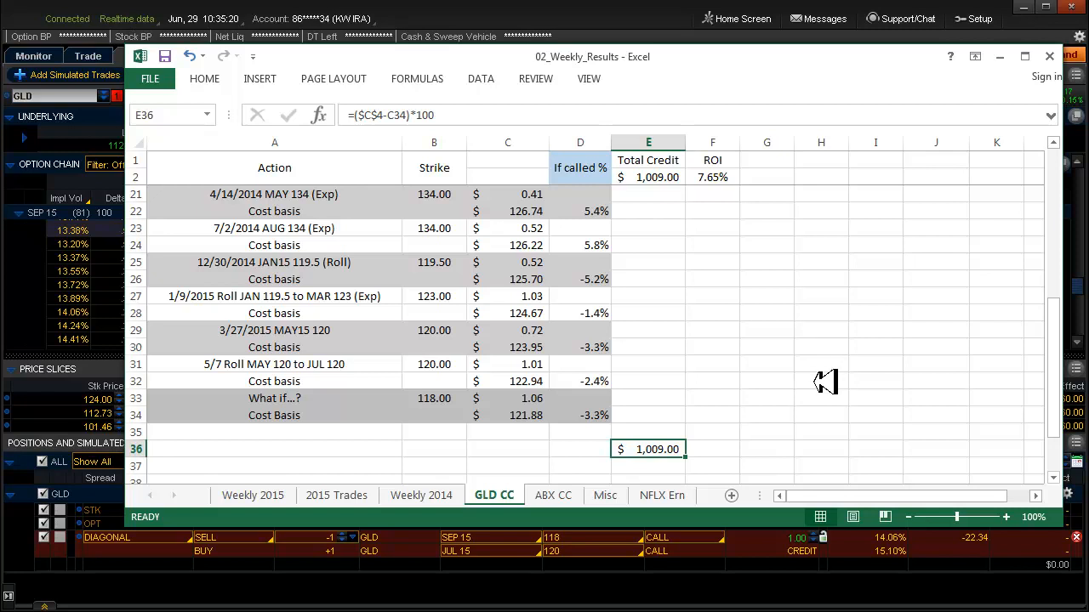
{"action": "mouse_move", "coordinate": [851, 378]}
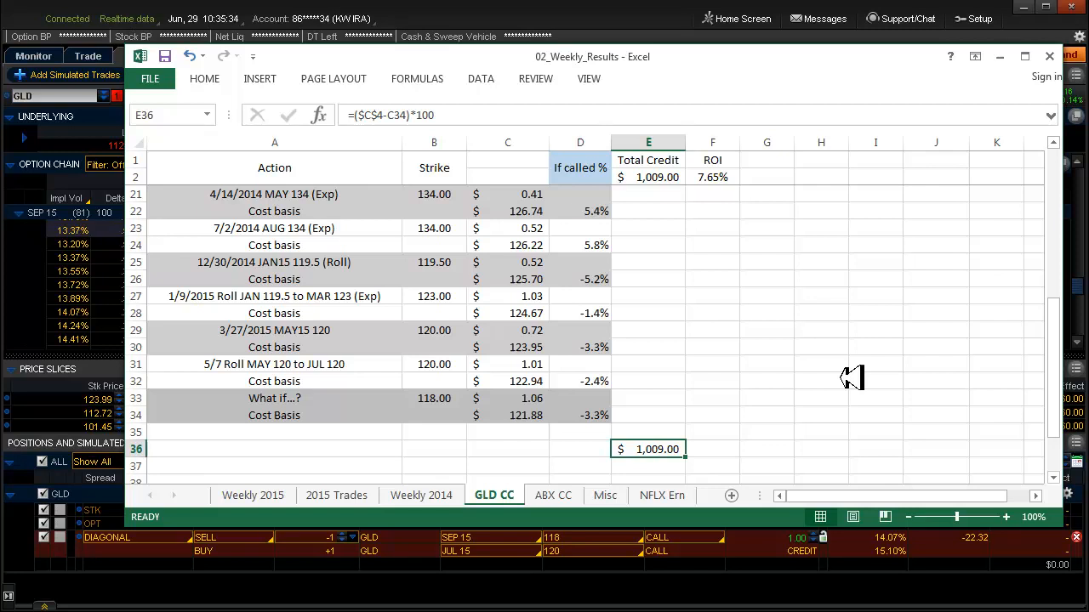
{"action": "mouse_move", "coordinate": [670, 434]}
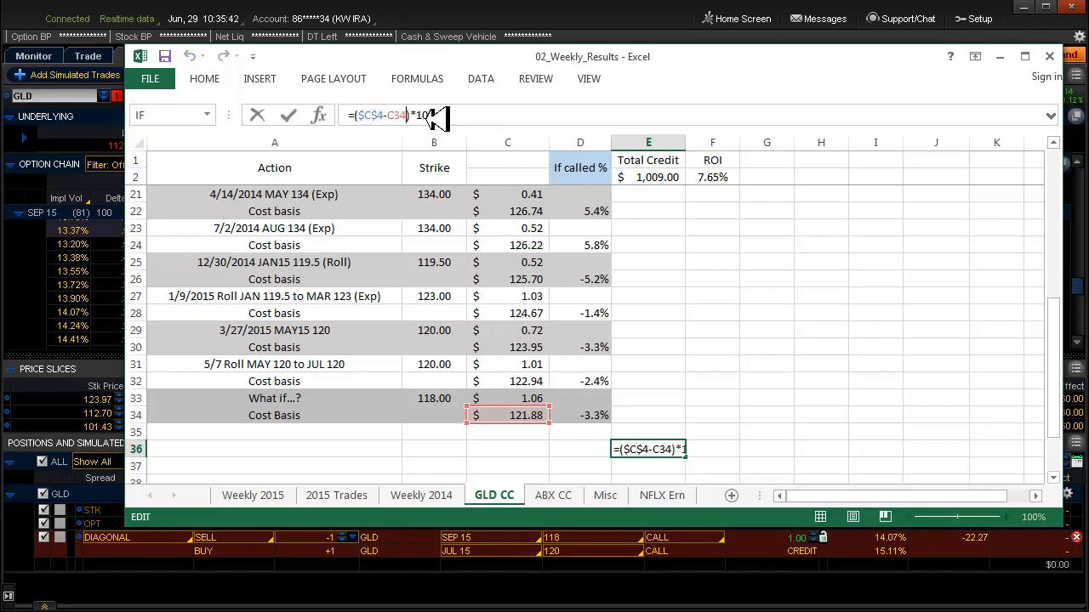
{"action": "mouse_move", "coordinate": [804, 428]}
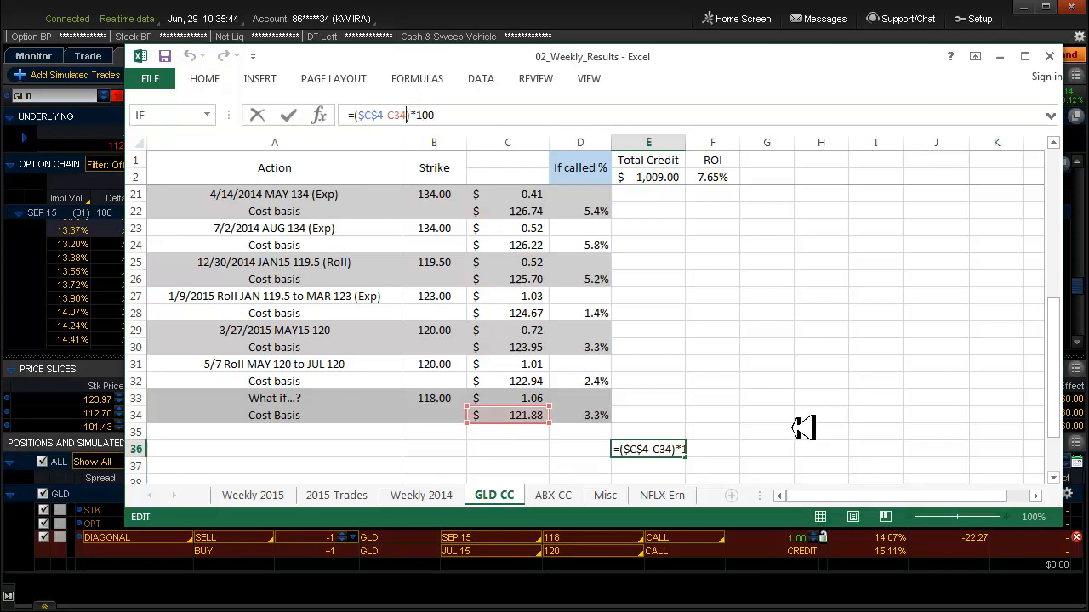
{"action": "key", "text": "Enter"}
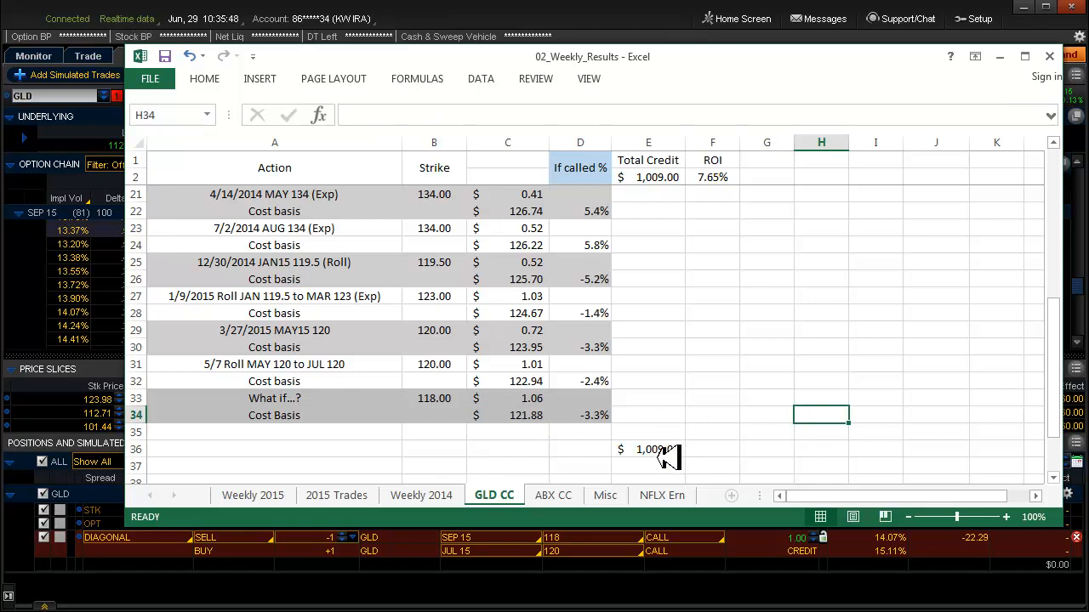
{"action": "left_click", "coordinate": [648, 177]}
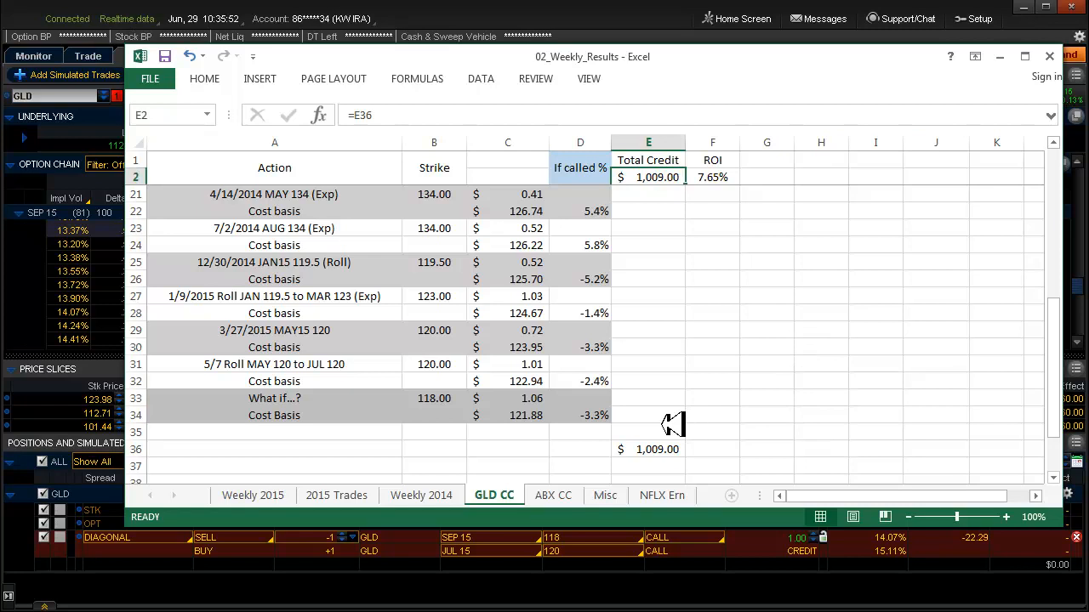
{"action": "mouse_move", "coordinate": [696, 352]}
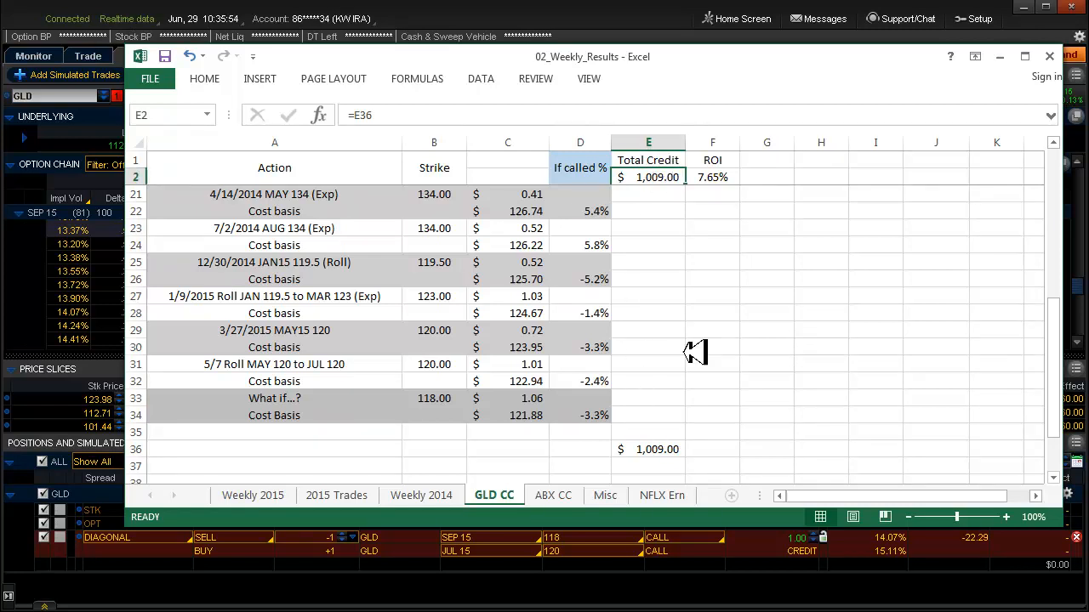
{"action": "mouse_move", "coordinate": [710, 364]}
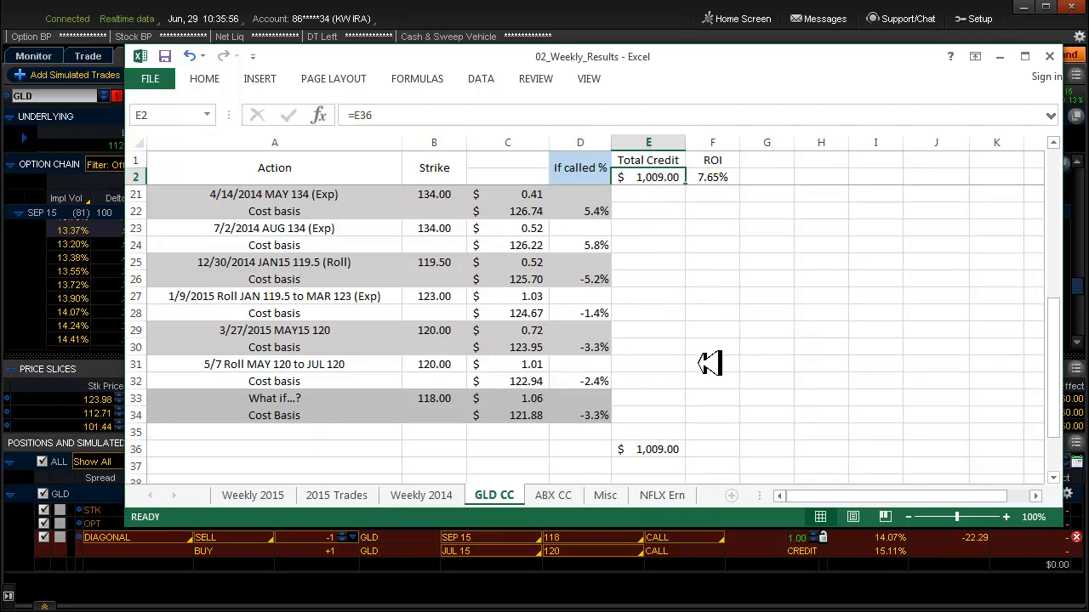
{"action": "left_click", "coordinate": [649, 449]}
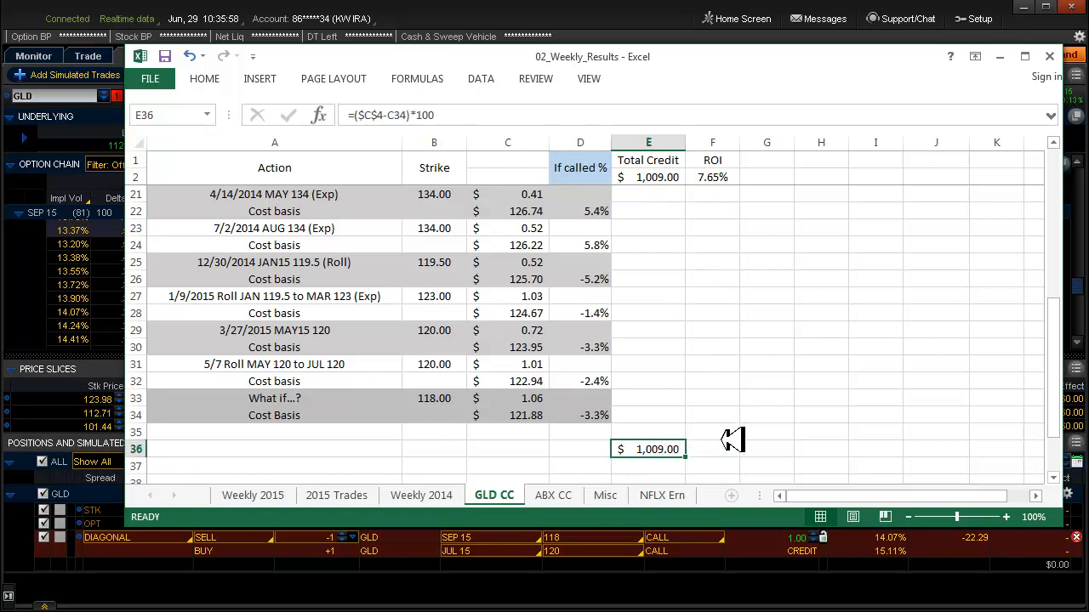
{"action": "left_click", "coordinate": [649, 414]}
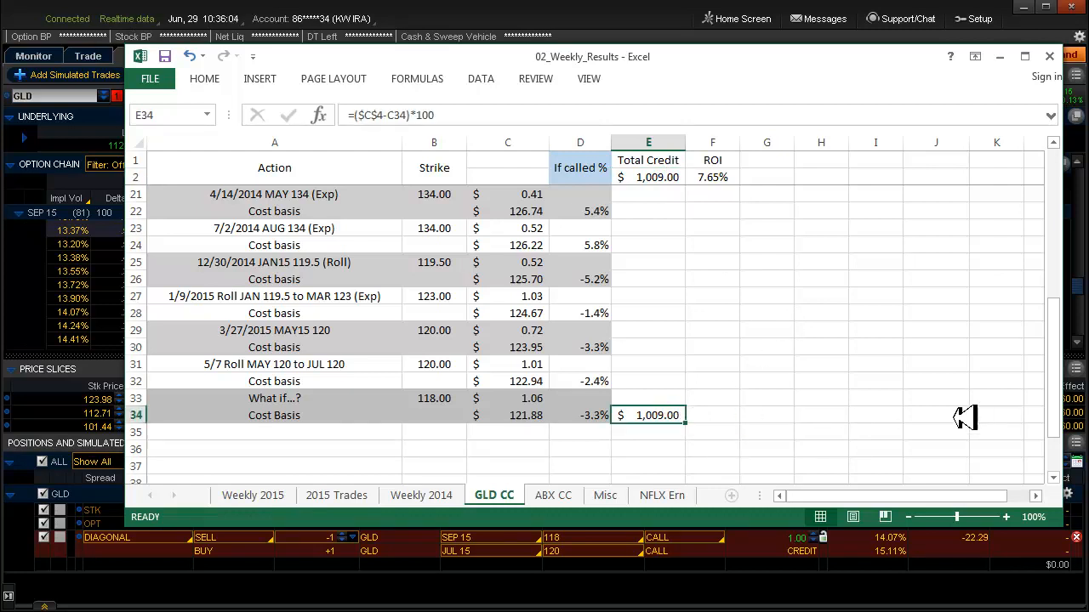
{"action": "mouse_move", "coordinate": [817, 414]}
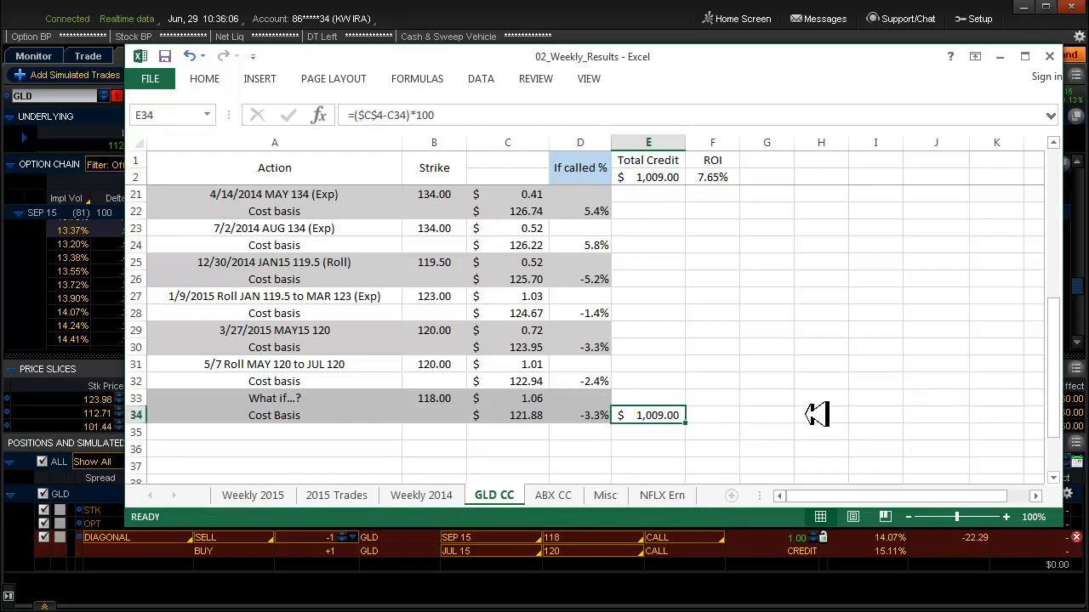
- Review the 7.65% ROI formula (total credit ÷ starting price × 100) without changing it
{"action": "left_click", "coordinate": [712, 177]}
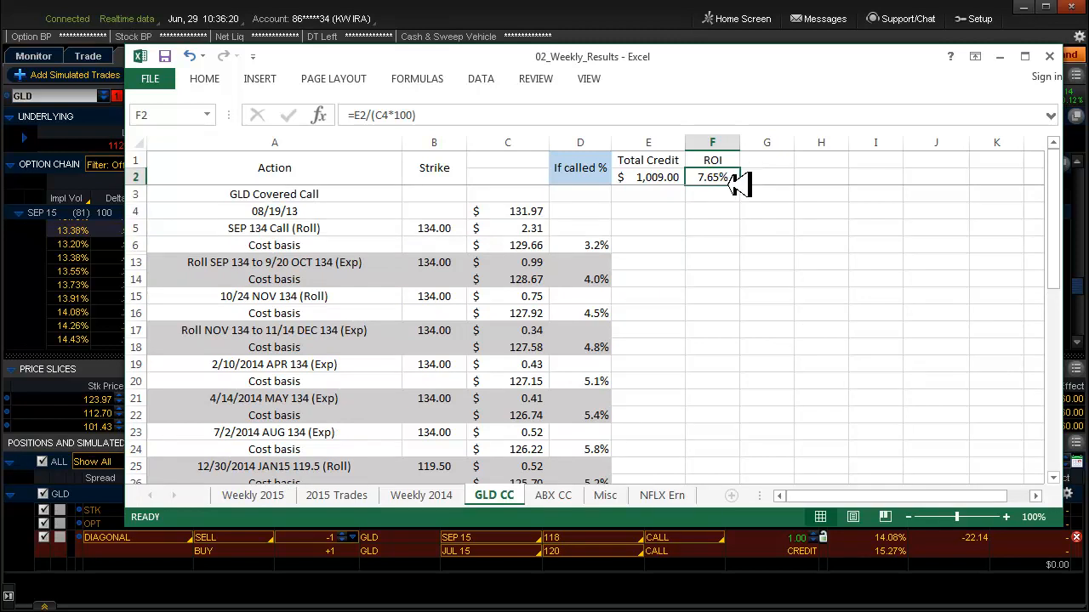
{"action": "scroll", "scroll_direction": "down", "scroll_amount": 3}
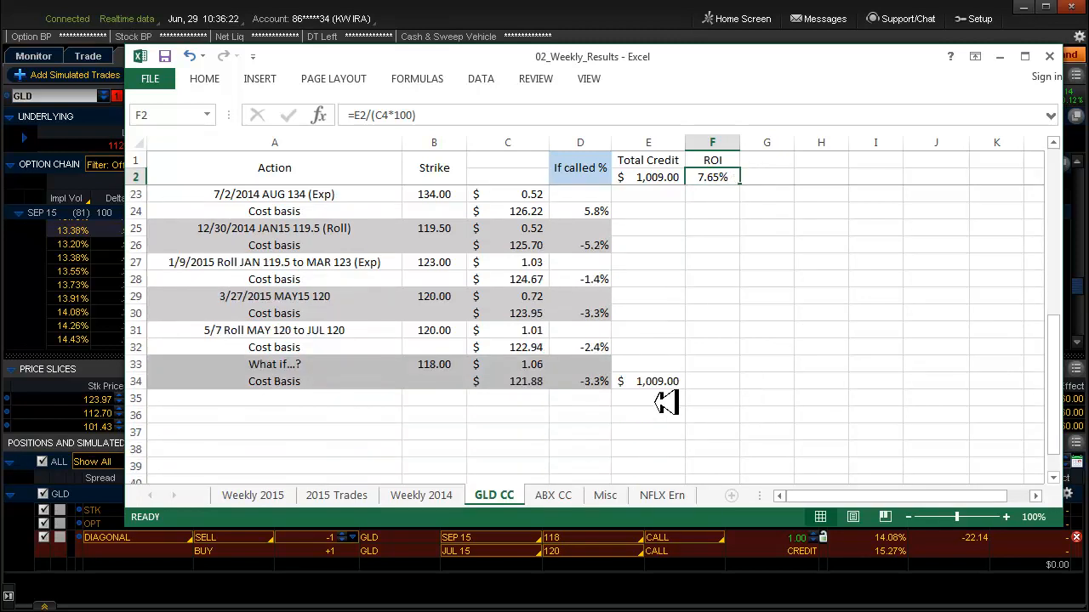
{"action": "mouse_move", "coordinate": [740, 349]}
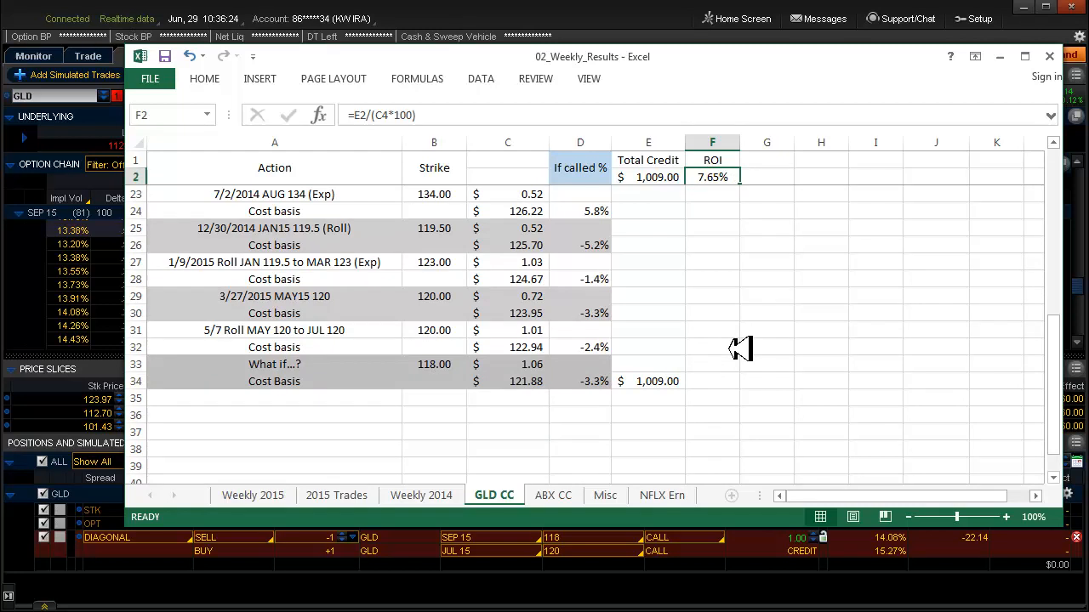
{"action": "mouse_move", "coordinate": [893, 331]}
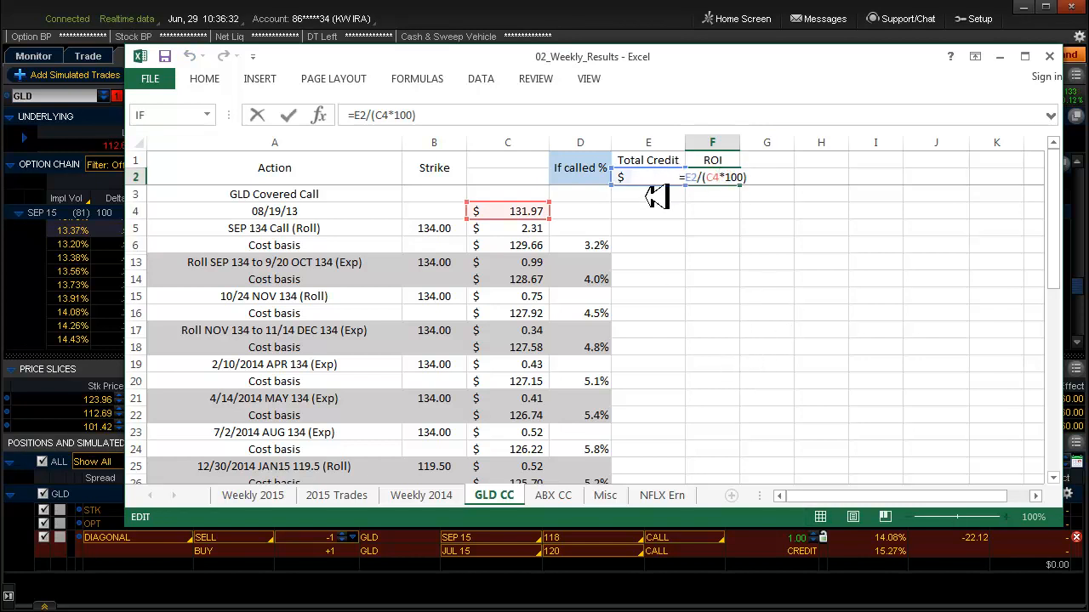
{"action": "mouse_move", "coordinate": [787, 265]}
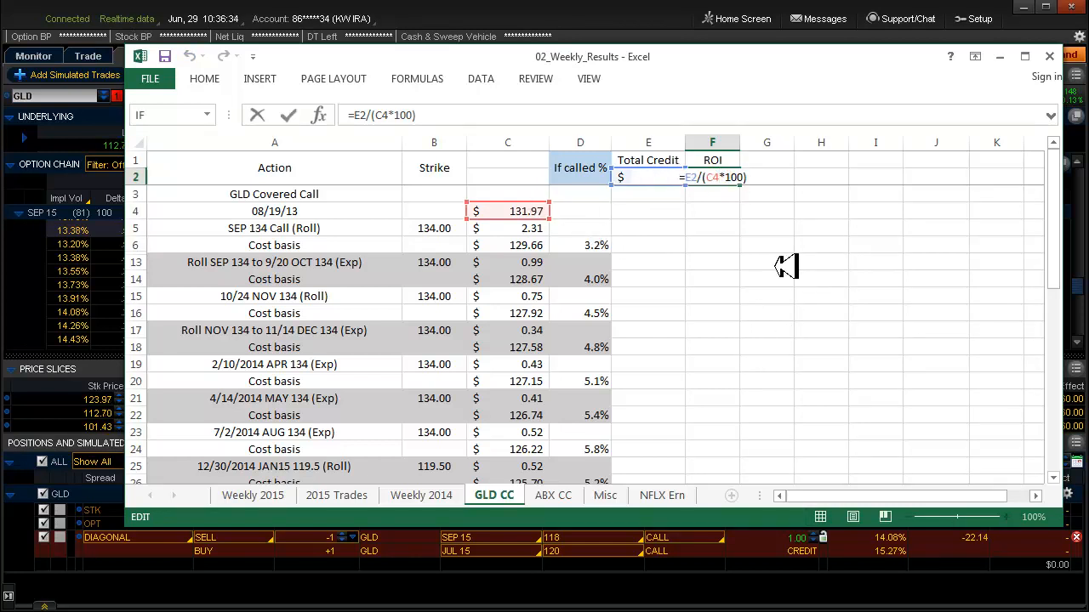
{"action": "key", "text": "enter"}
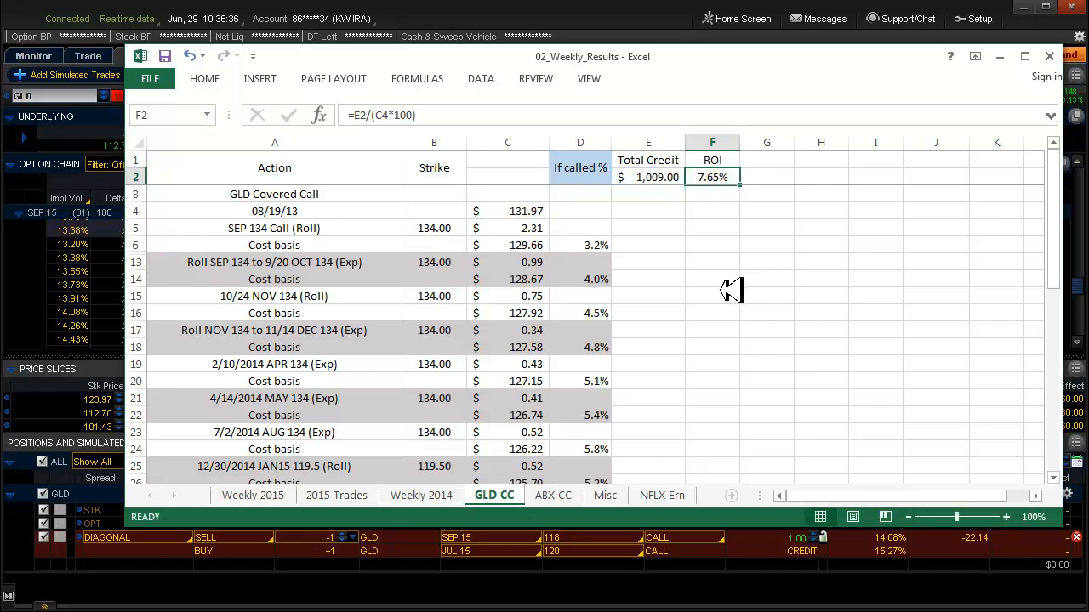
{"action": "scroll", "scroll_direction": "down", "scroll_amount": 3}
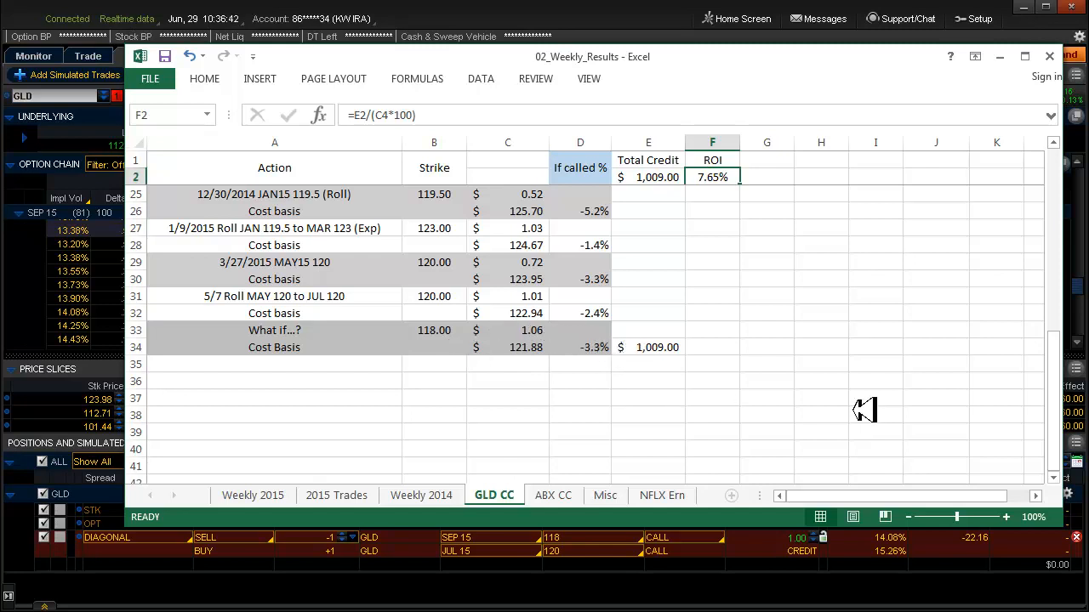
{"action": "mouse_move", "coordinate": [849, 393]}
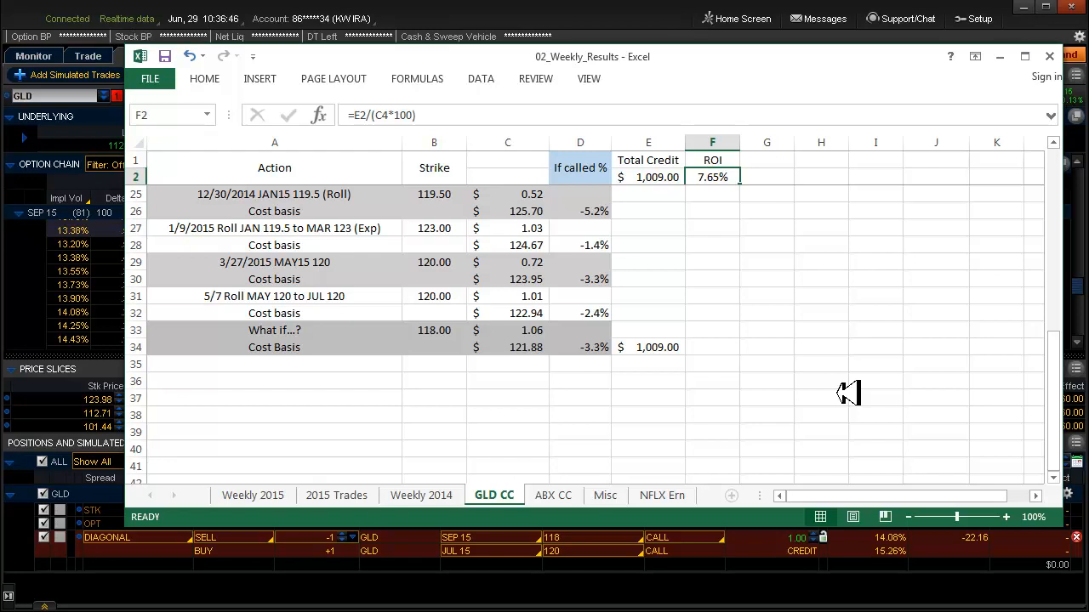
{"action": "mouse_move", "coordinate": [693, 347]}
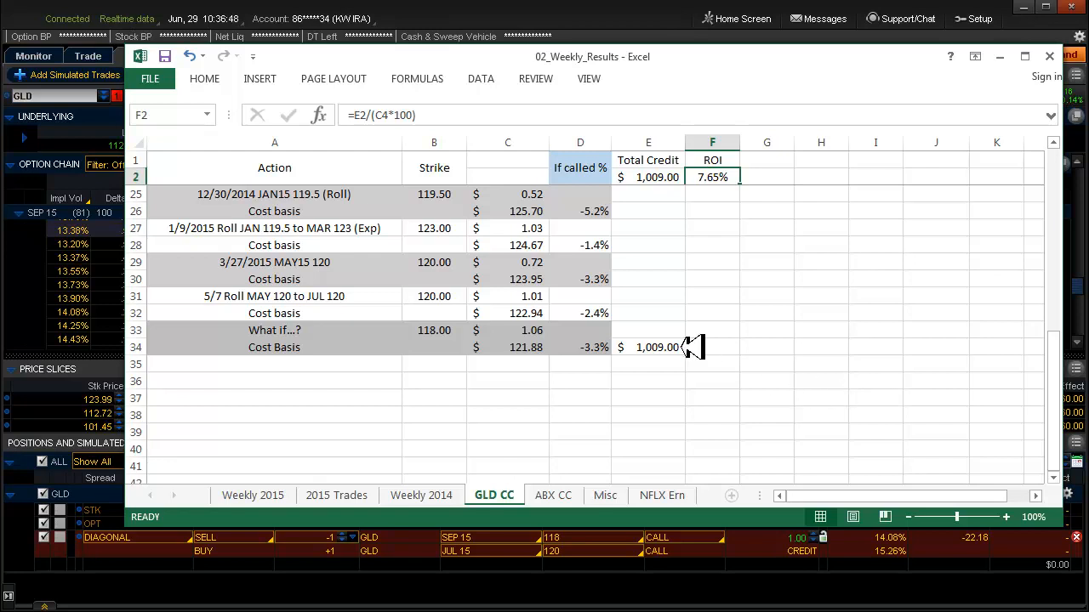
{"action": "mouse_move", "coordinate": [717, 349]}
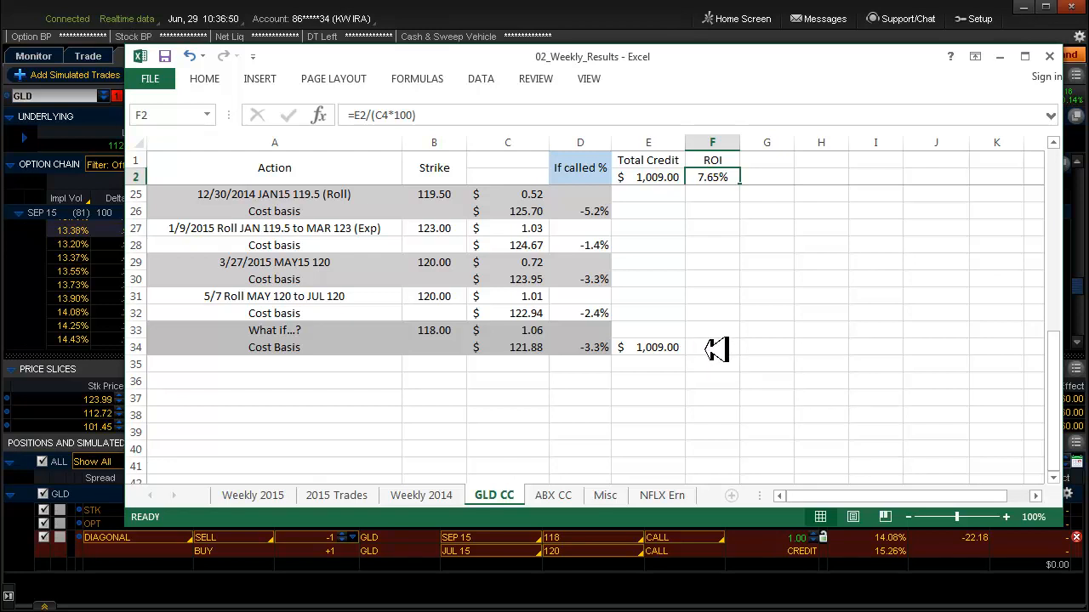
{"action": "mouse_move", "coordinate": [836, 338]}
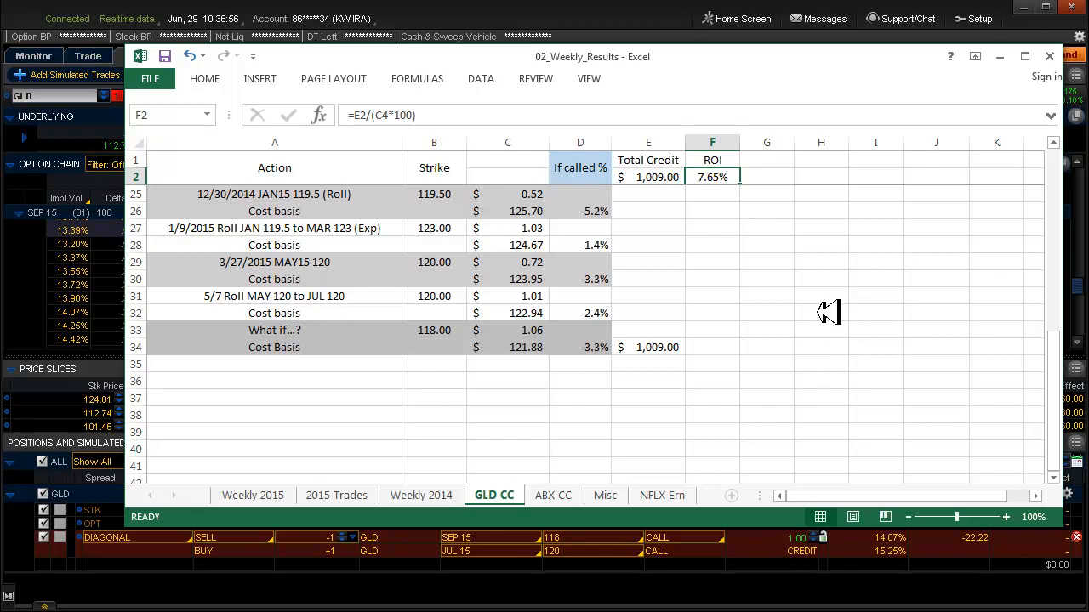
{"action": "mouse_move", "coordinate": [823, 336]}
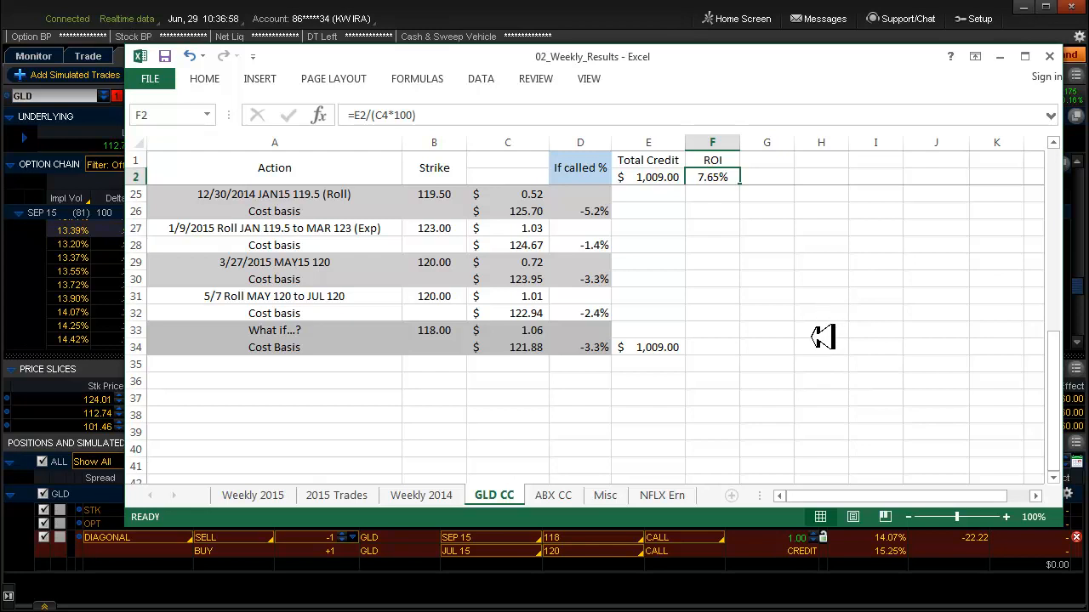
{"action": "mouse_move", "coordinate": [744, 347]}
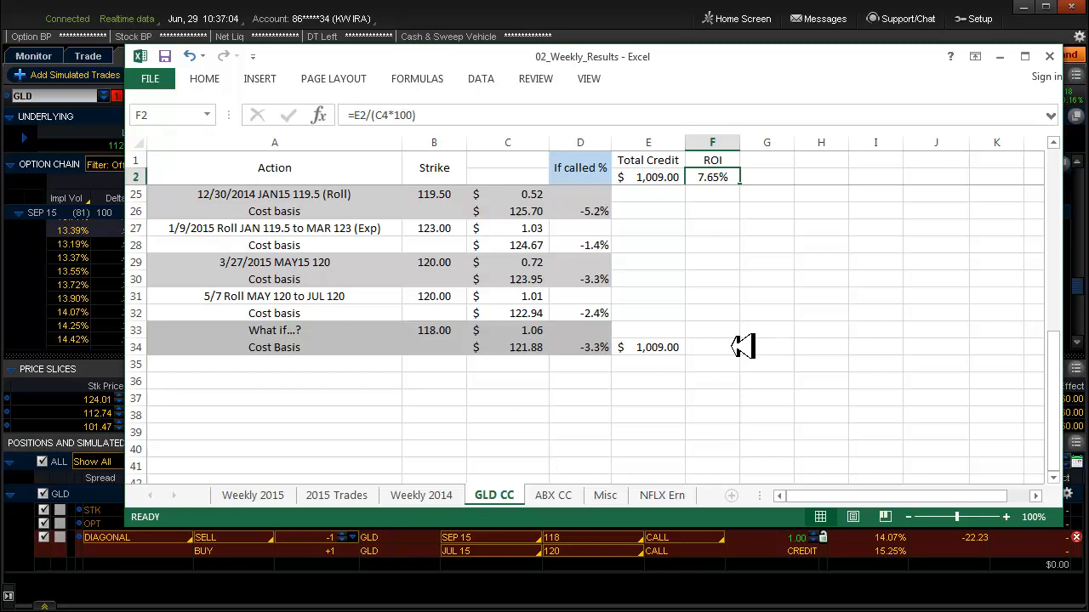
{"action": "mouse_move", "coordinate": [763, 325]}
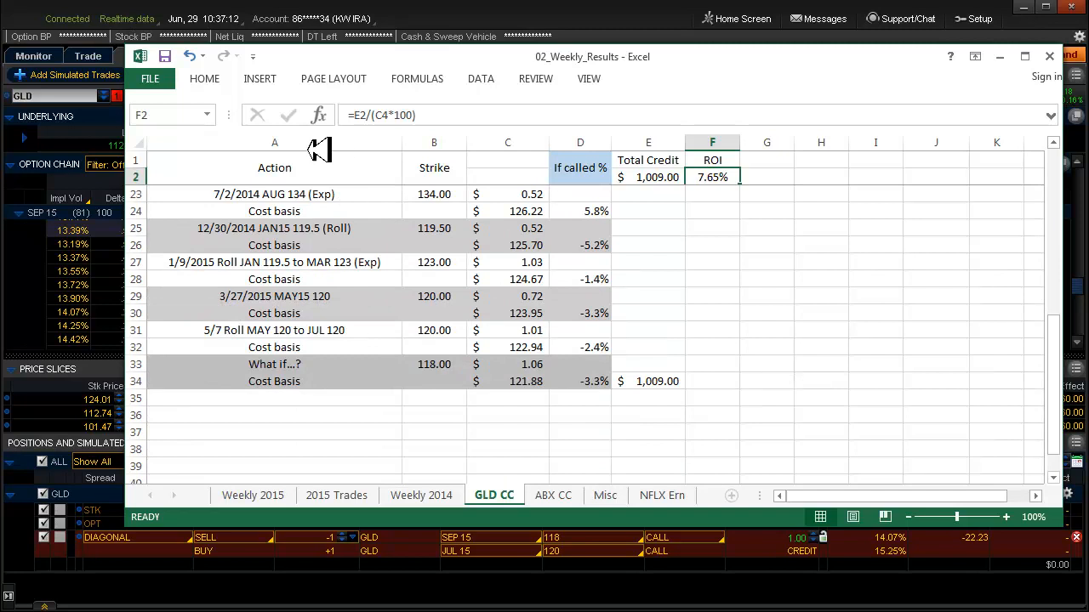
{"action": "mouse_move", "coordinate": [810, 293]}
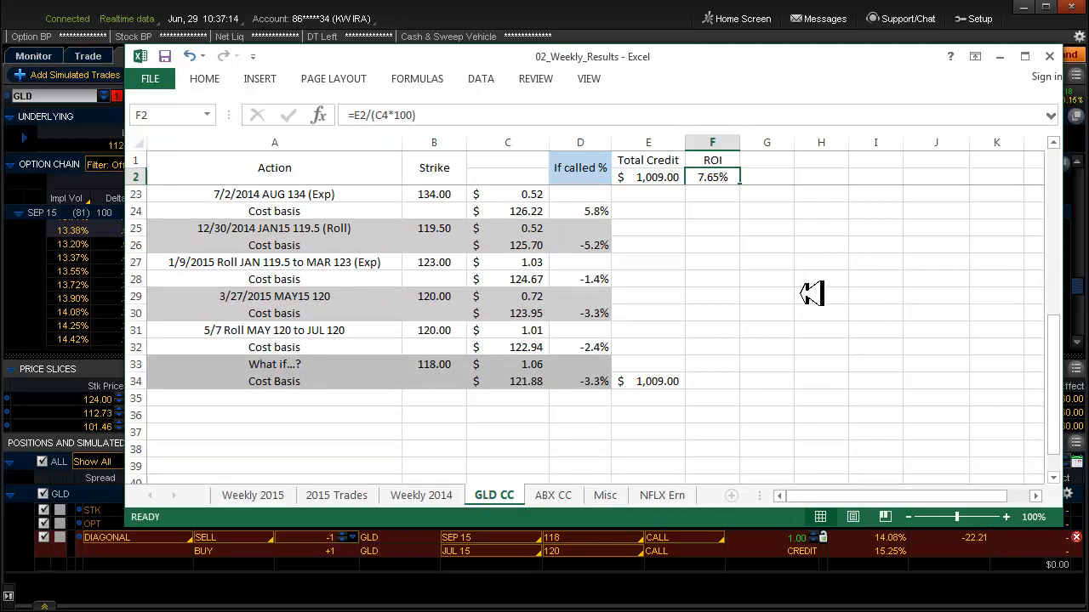
{"action": "mouse_move", "coordinate": [740, 73]}
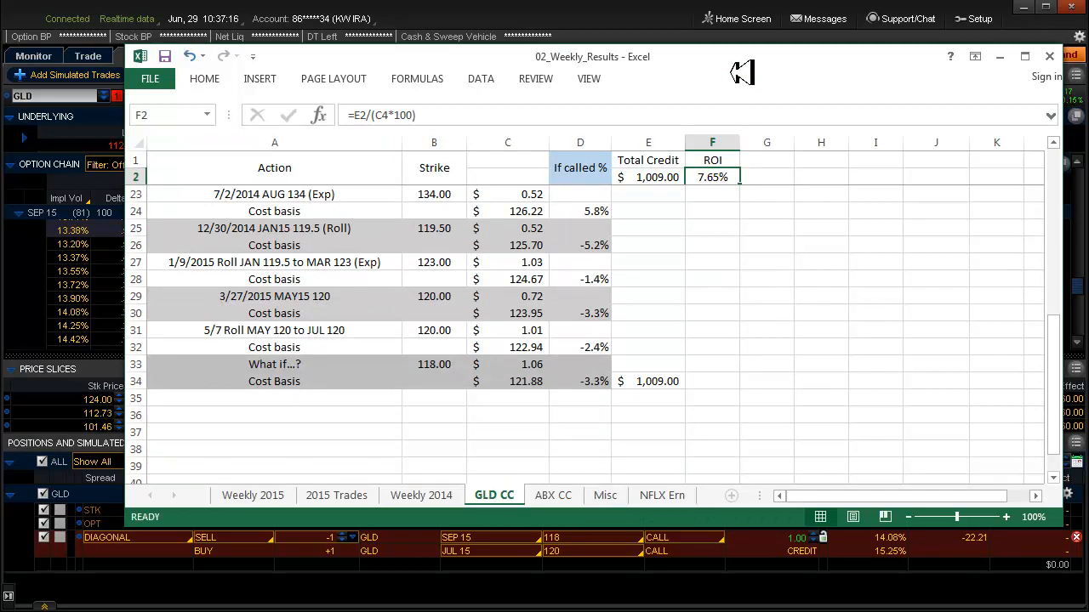
{"action": "mouse_move", "coordinate": [868, 349]}
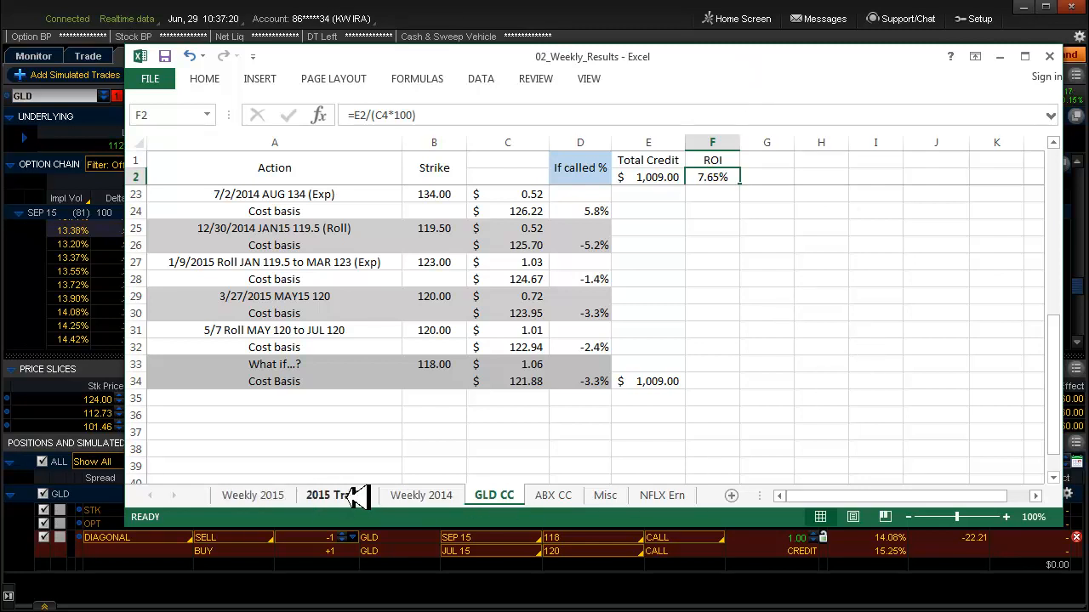
- Glance at the 2015 Trades sheet, then return to the GLD CC log
{"action": "left_click", "coordinate": [328, 495]}
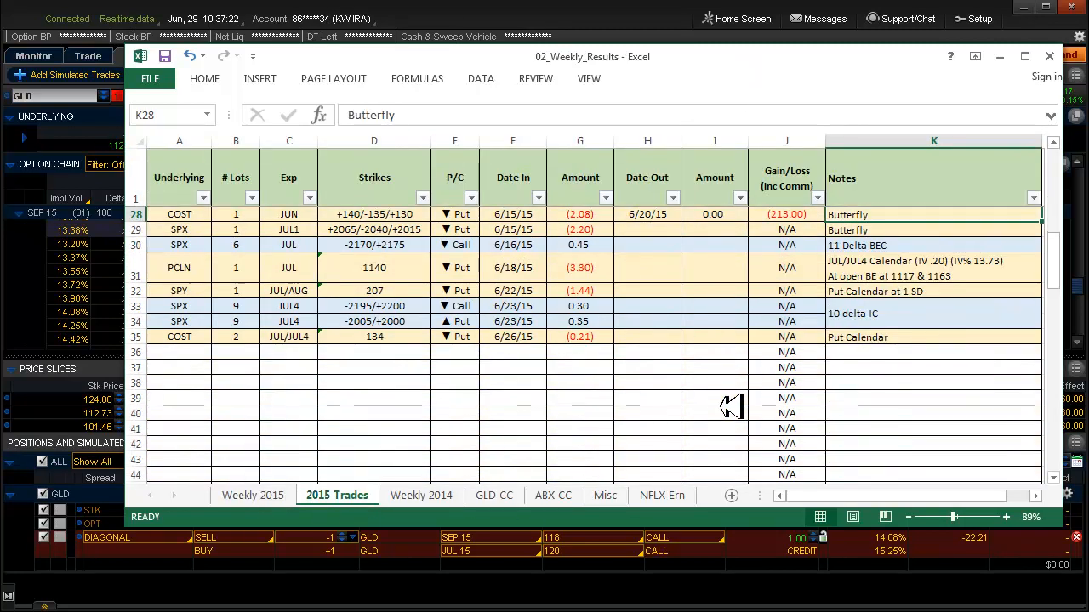
{"action": "mouse_move", "coordinate": [747, 408]}
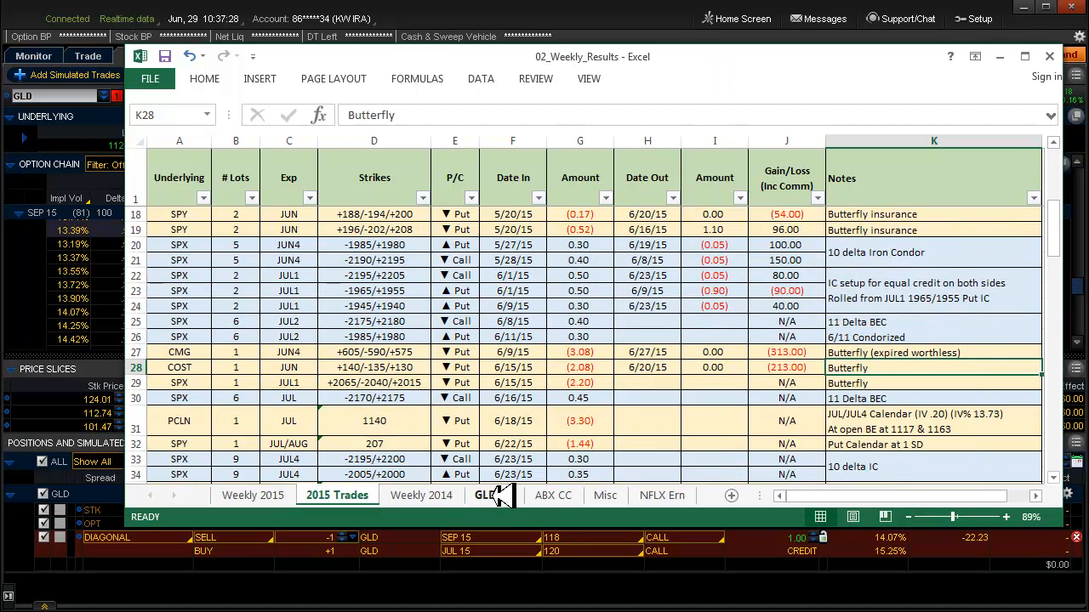
{"action": "left_click", "coordinate": [494, 495]}
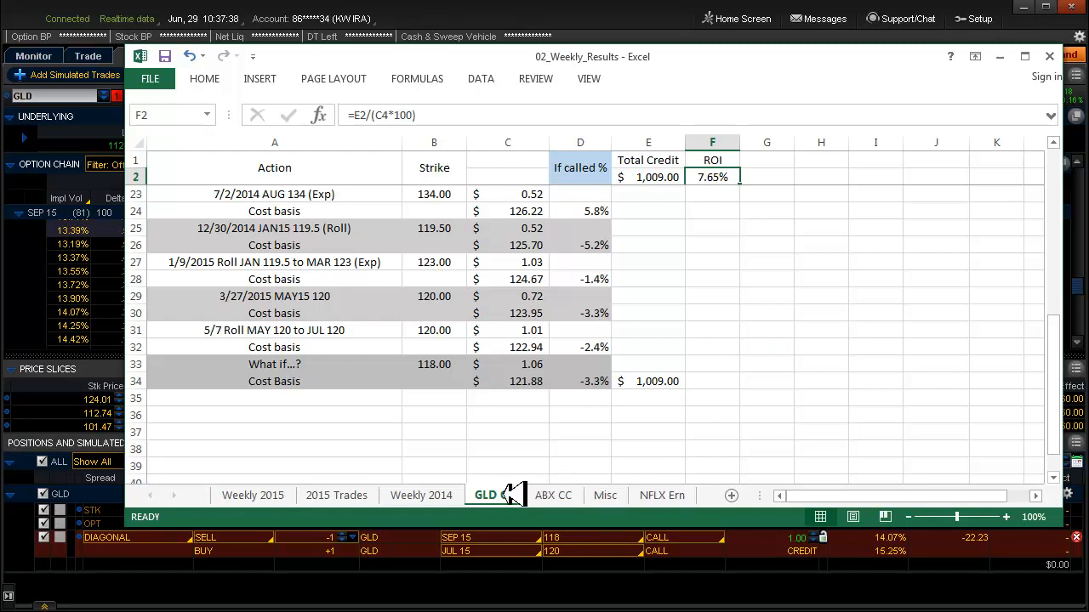
- Copy the GLD CC sheet to the end of the workbook, creating GLD CC (2)
{"action": "right_click", "coordinate": [485, 495]}
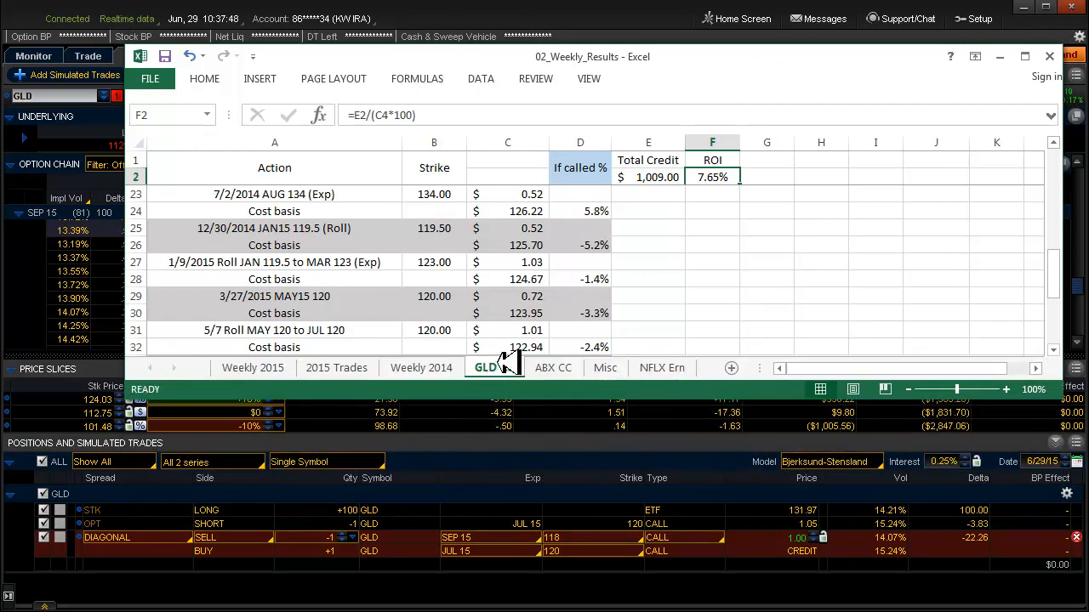
{"action": "right_click", "coordinate": [486, 368]}
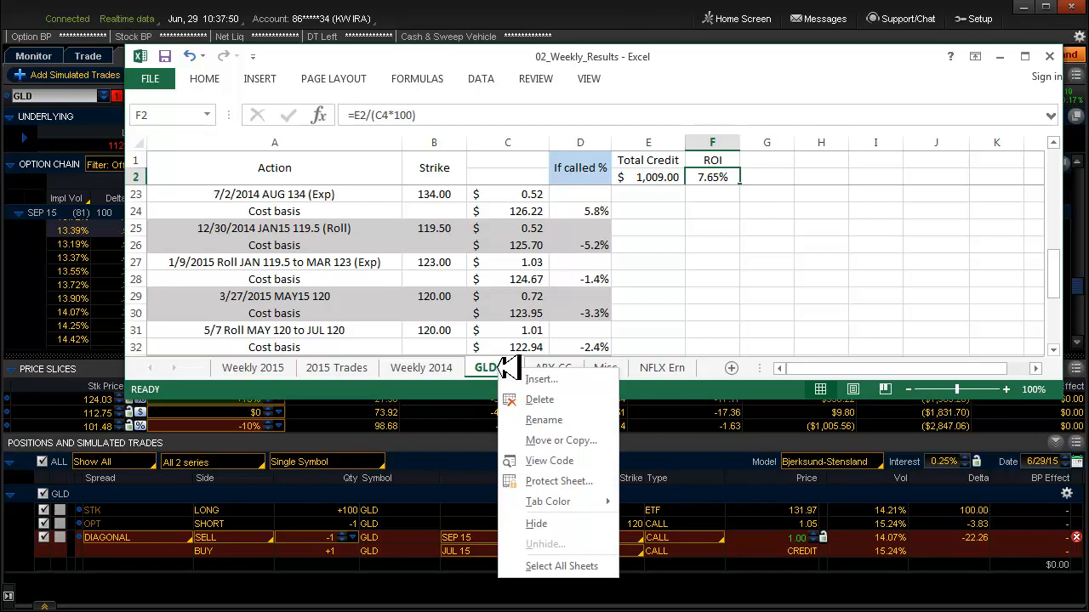
{"action": "mouse_move", "coordinate": [560, 440]}
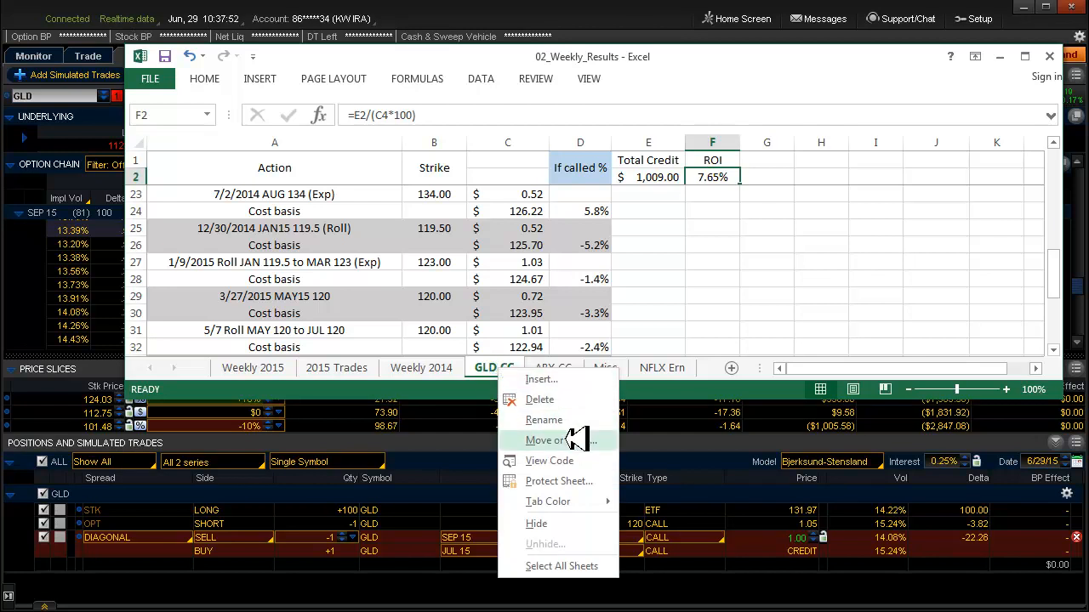
{"action": "left_click", "coordinate": [553, 440]}
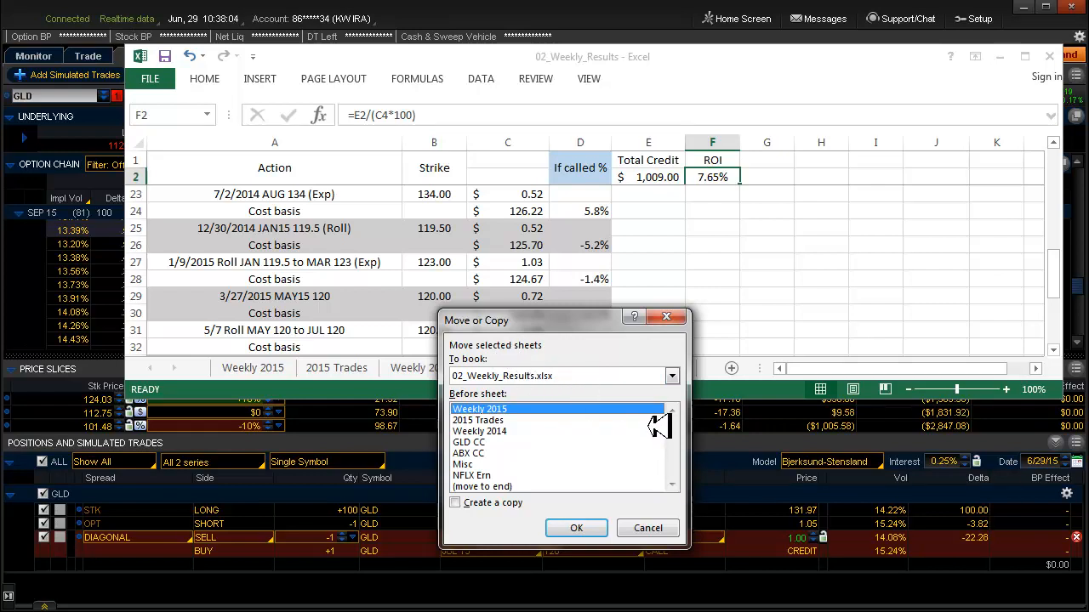
{"action": "mouse_move", "coordinate": [536, 485]}
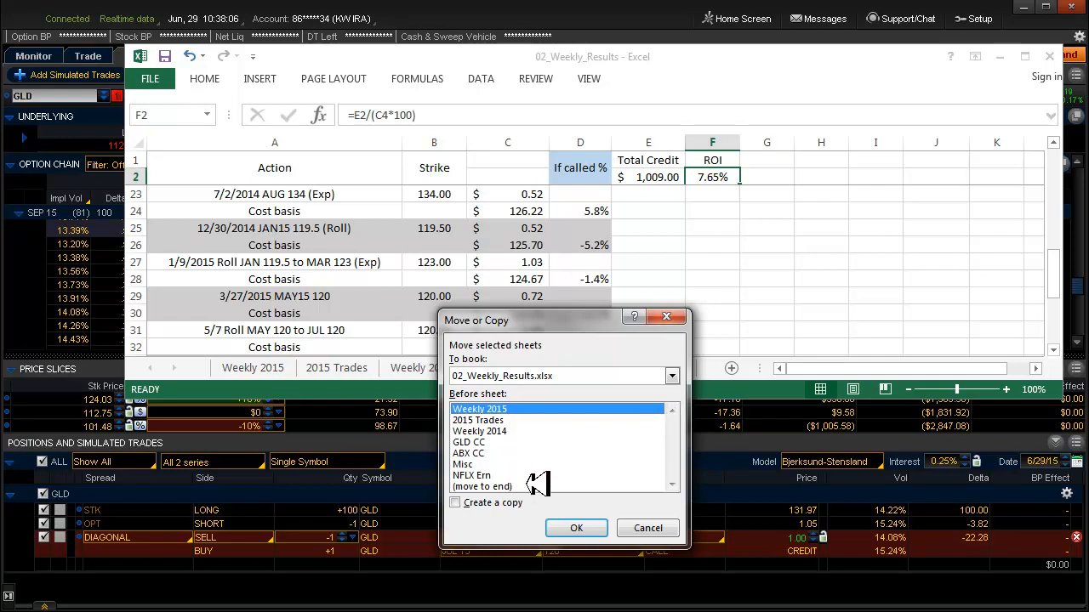
{"action": "left_click", "coordinate": [485, 486]}
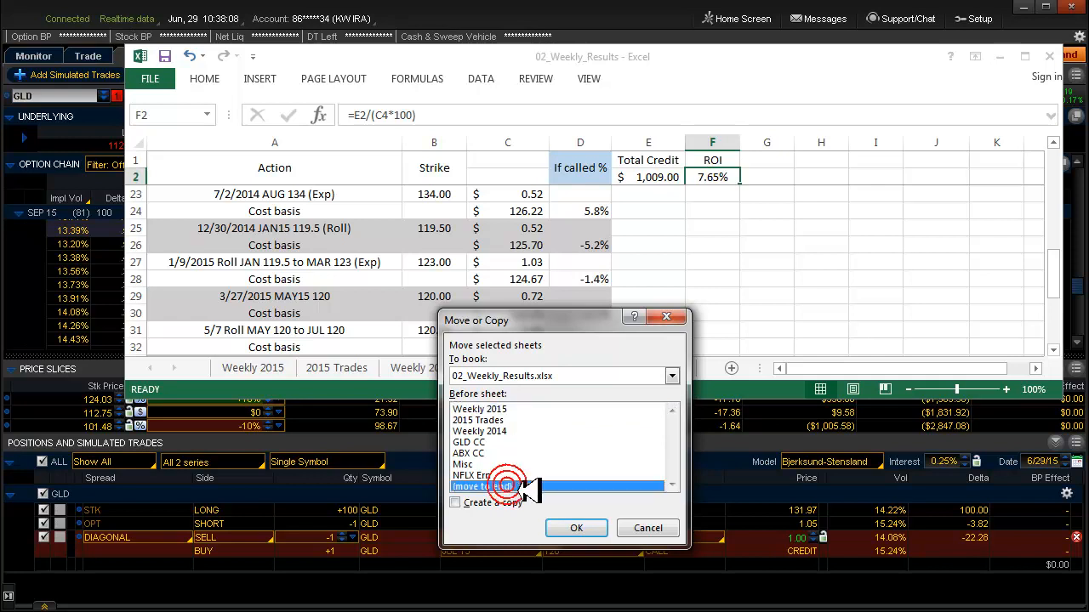
{"action": "left_click", "coordinate": [454, 503]}
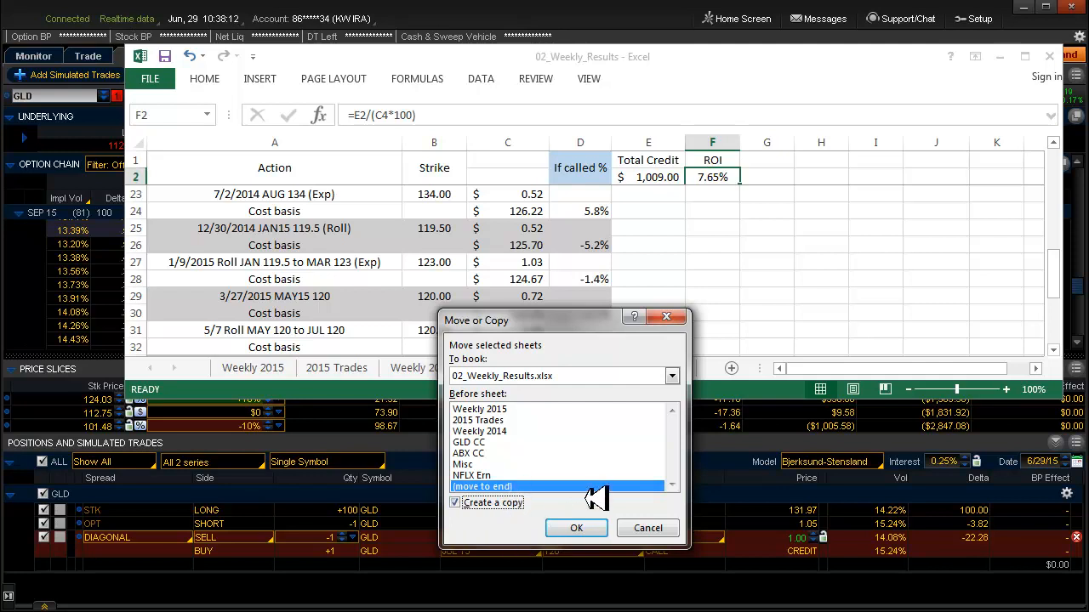
{"action": "left_click", "coordinate": [576, 528]}
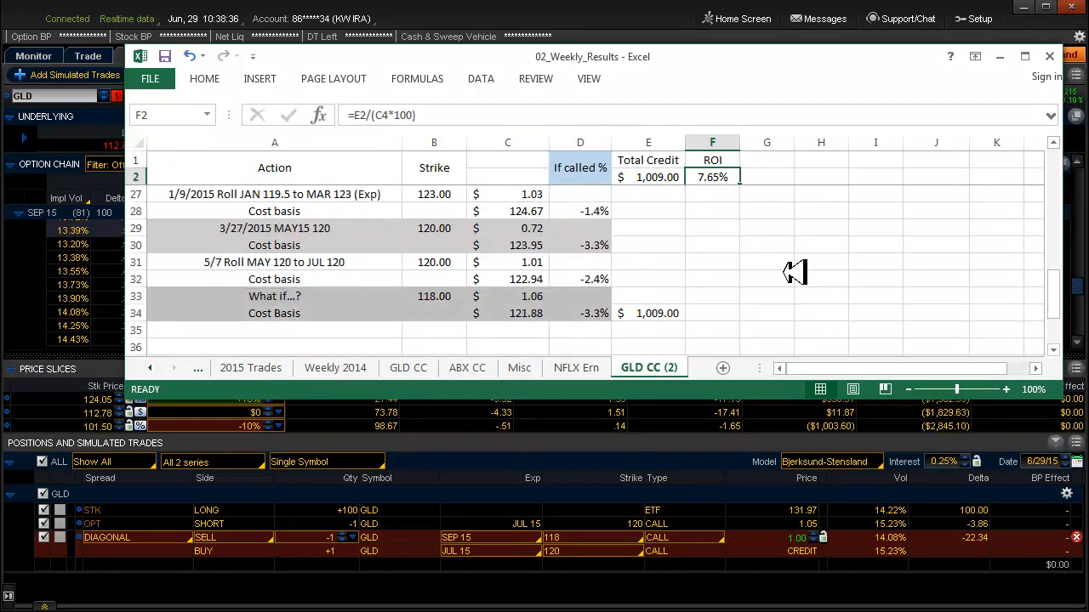
- Delete the GLD CC (2) sheet and return to the original GLD CC sheet
{"action": "scroll", "scroll_direction": "down", "scroll_amount": 3}
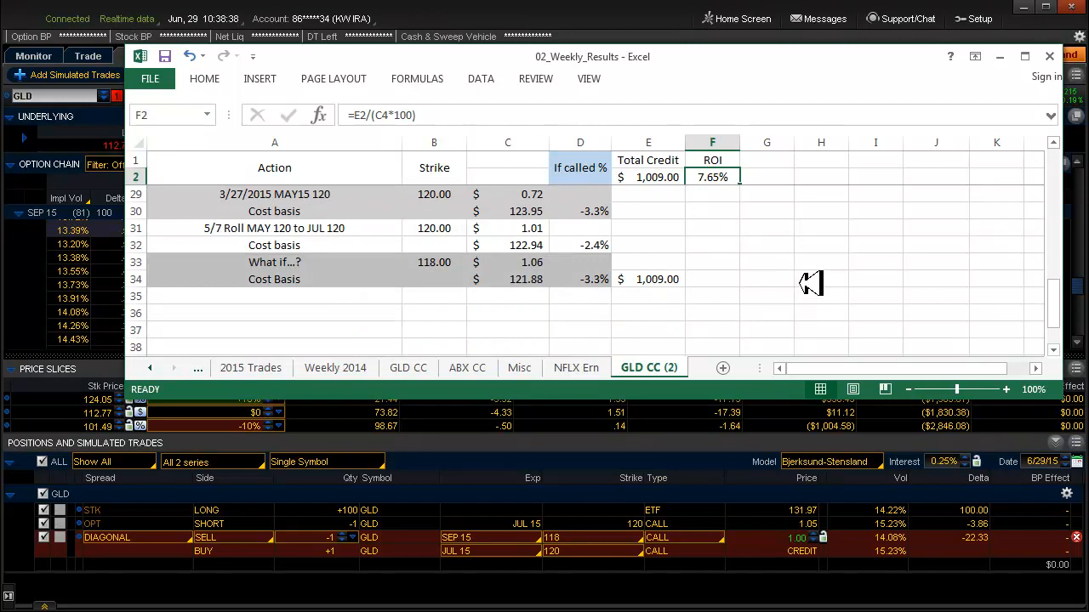
{"action": "right_click", "coordinate": [649, 367]}
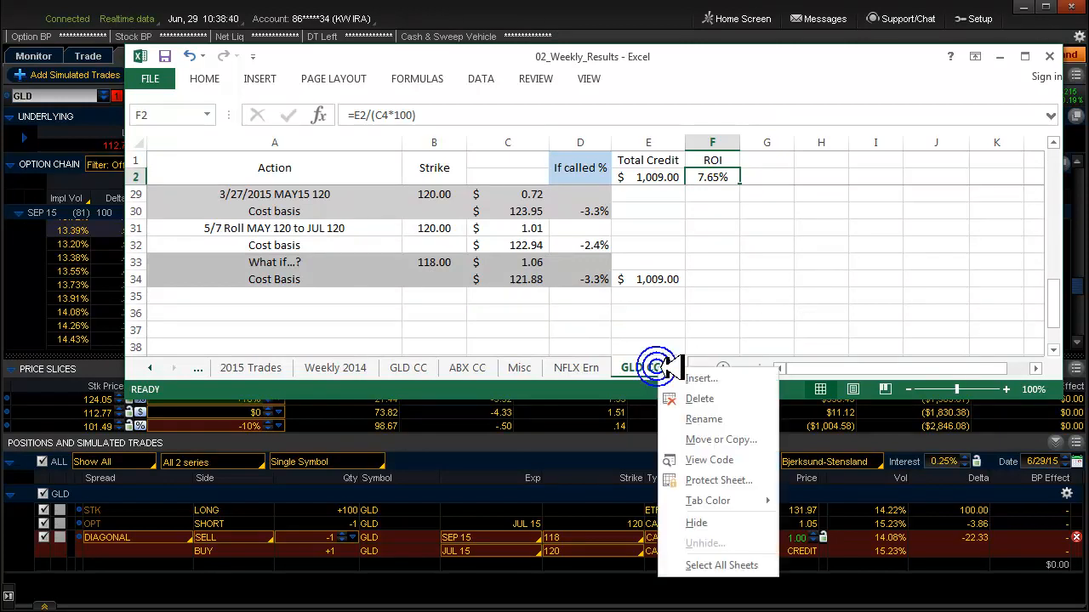
{"action": "left_click", "coordinate": [699, 398]}
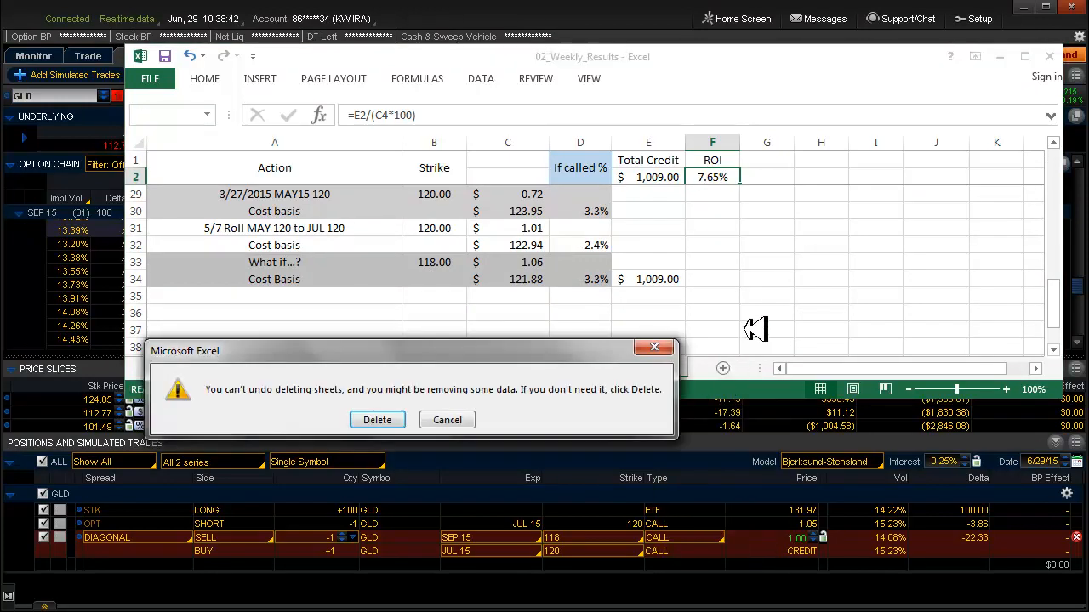
{"action": "left_click", "coordinate": [377, 420]}
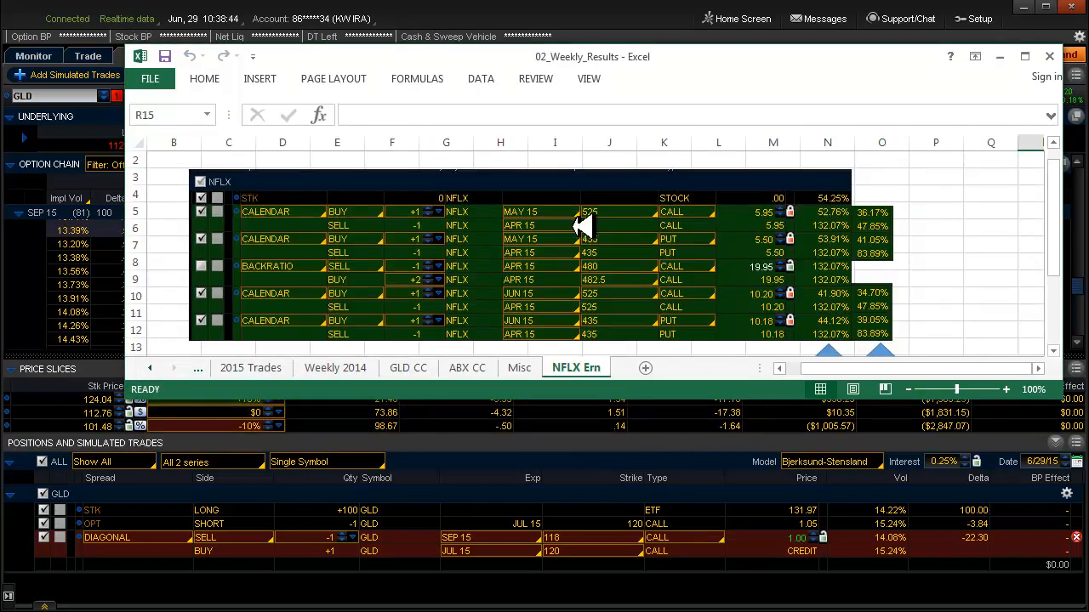
{"action": "left_click", "coordinate": [407, 368]}
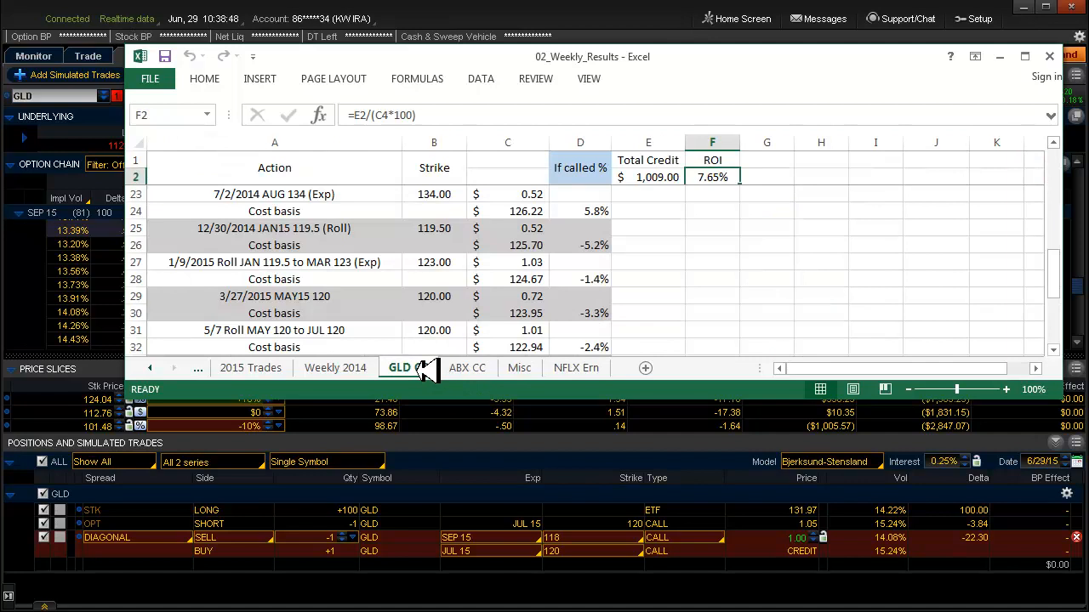
- Copy GLD CC again with Move or Copy, placed at the end as GLD CC (2)
{"action": "right_click", "coordinate": [400, 368]}
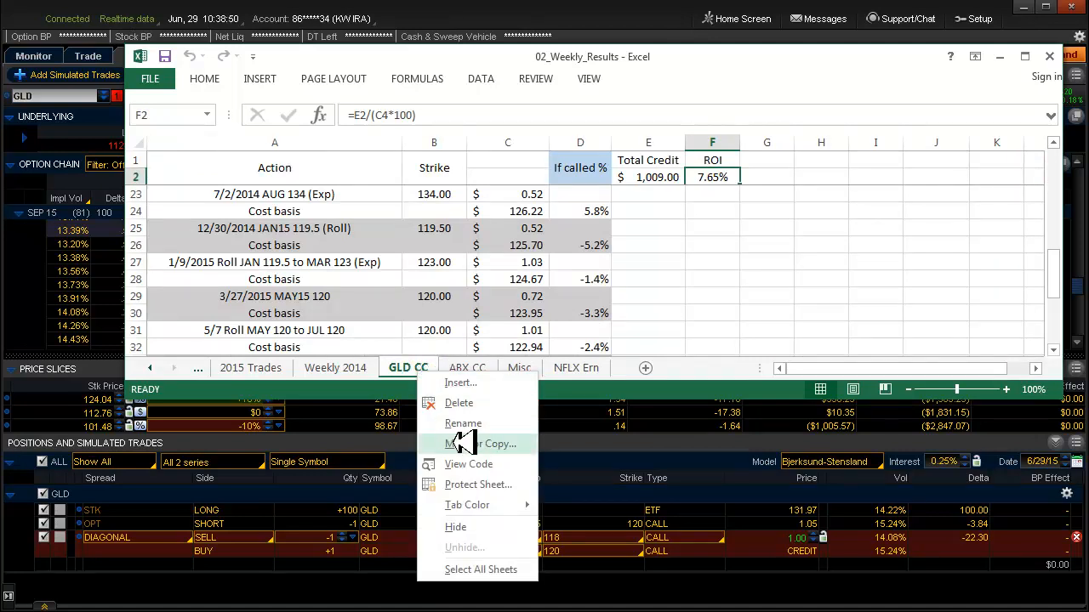
{"action": "left_click", "coordinate": [481, 443]}
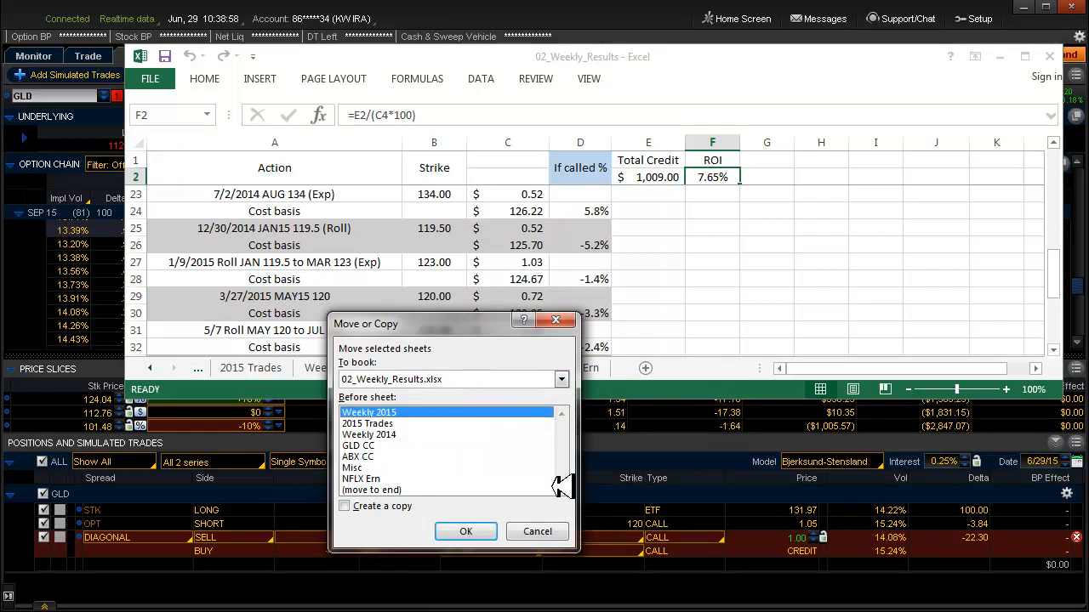
{"action": "left_click", "coordinate": [371, 490]}
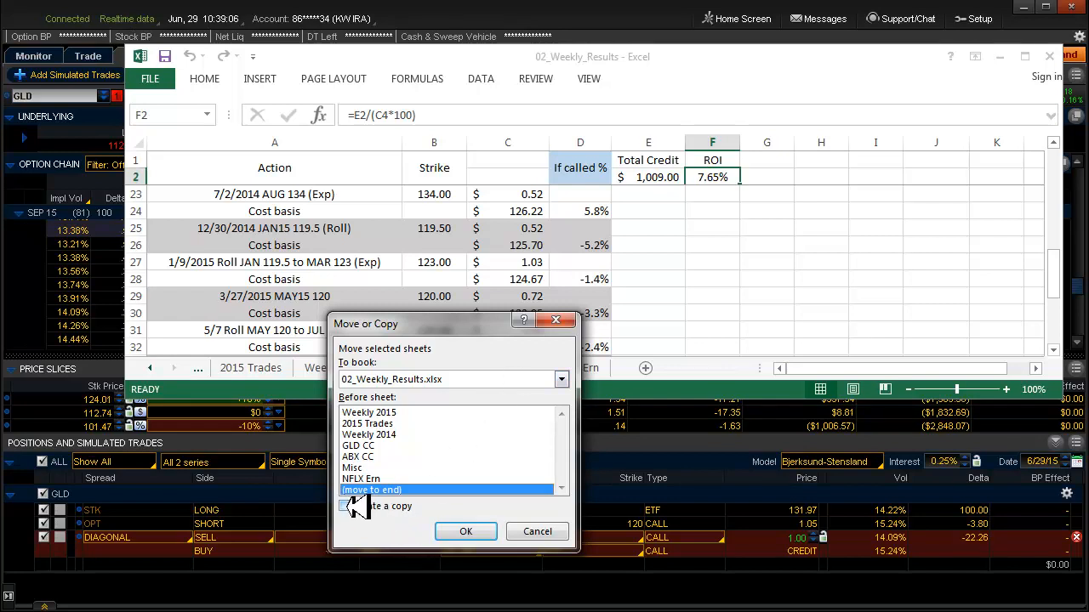
{"action": "left_click", "coordinate": [345, 506]}
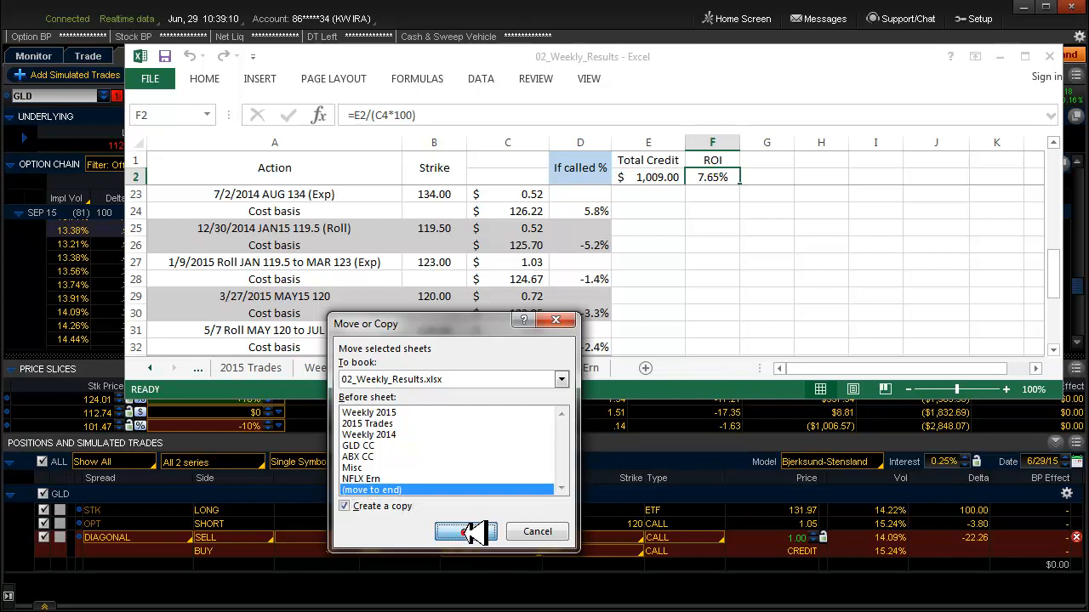
{"action": "left_click", "coordinate": [465, 531]}
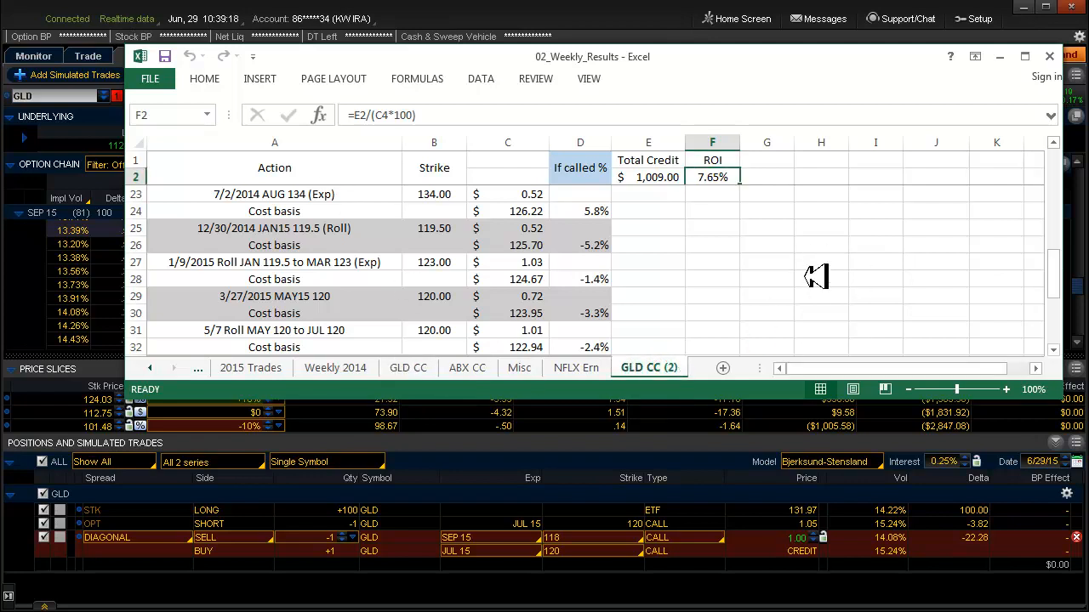
{"action": "mouse_move", "coordinate": [806, 236]}
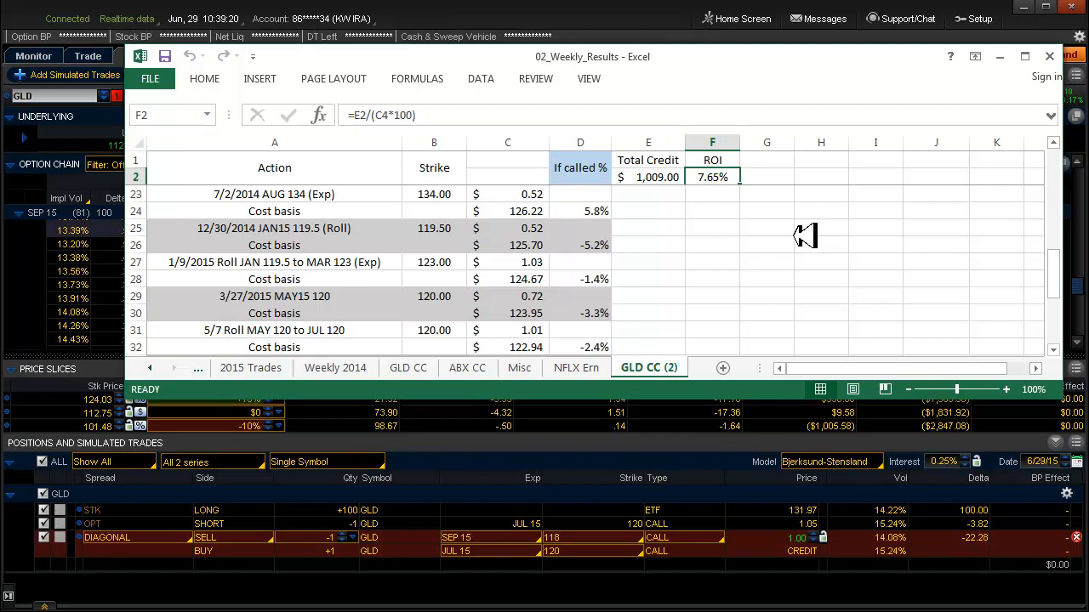
{"action": "mouse_move", "coordinate": [652, 301]}
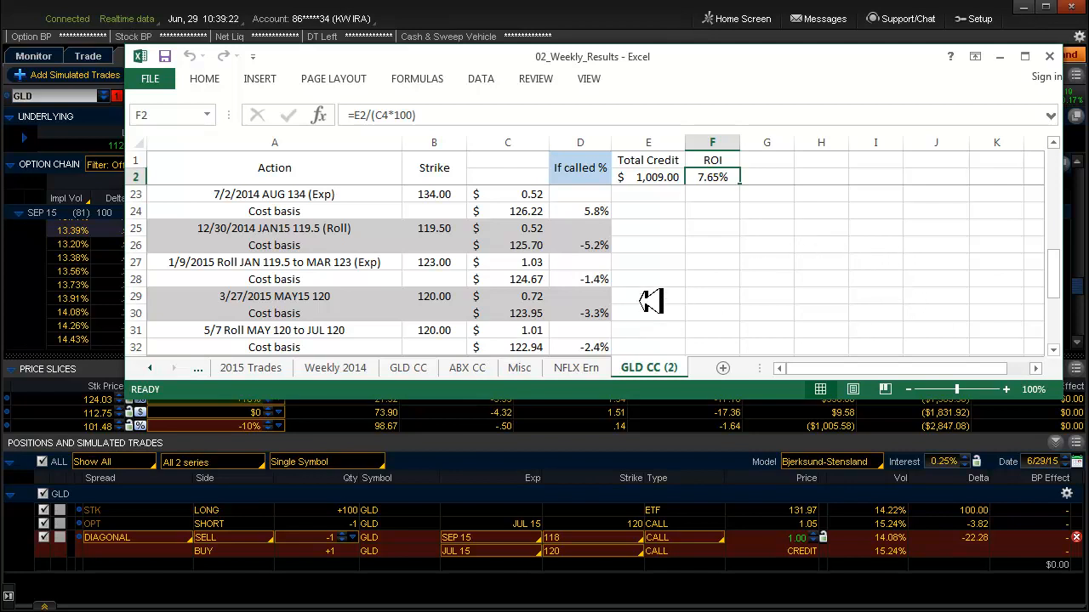
{"action": "mouse_move", "coordinate": [853, 262]}
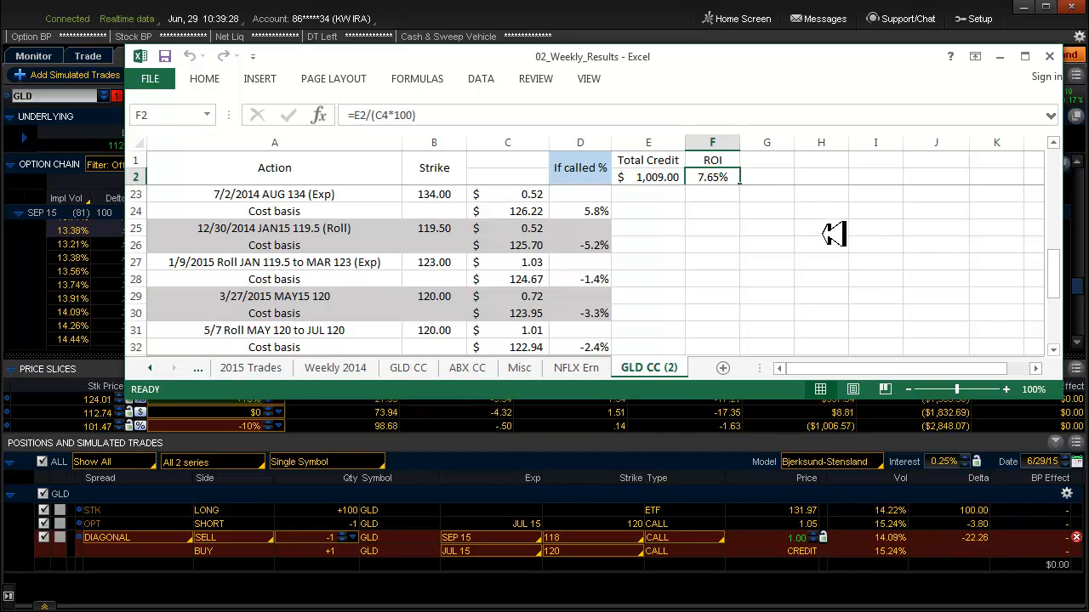
{"action": "mouse_move", "coordinate": [721, 266]}
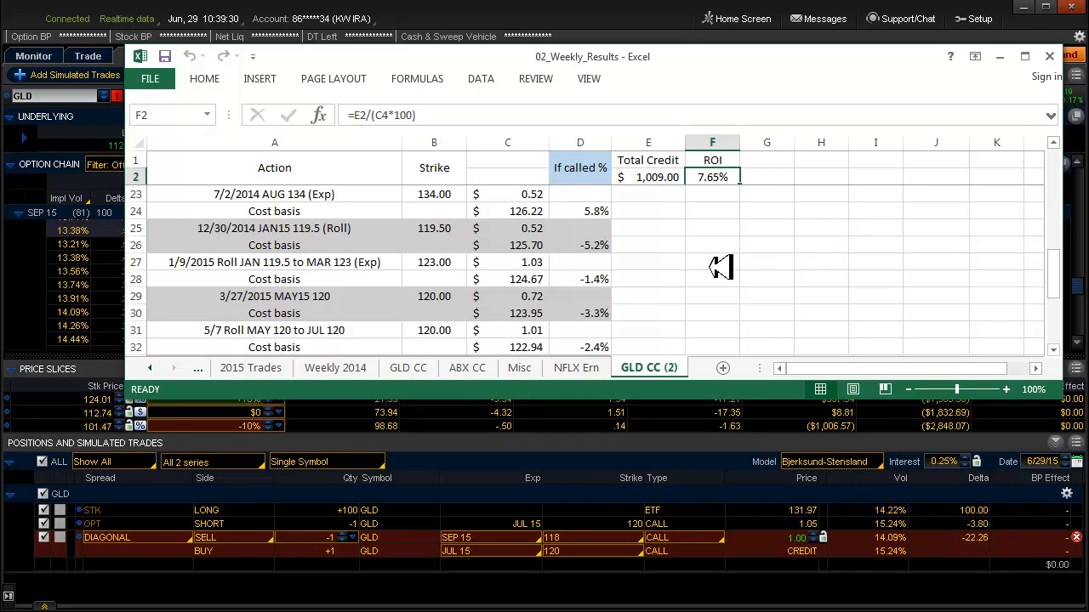